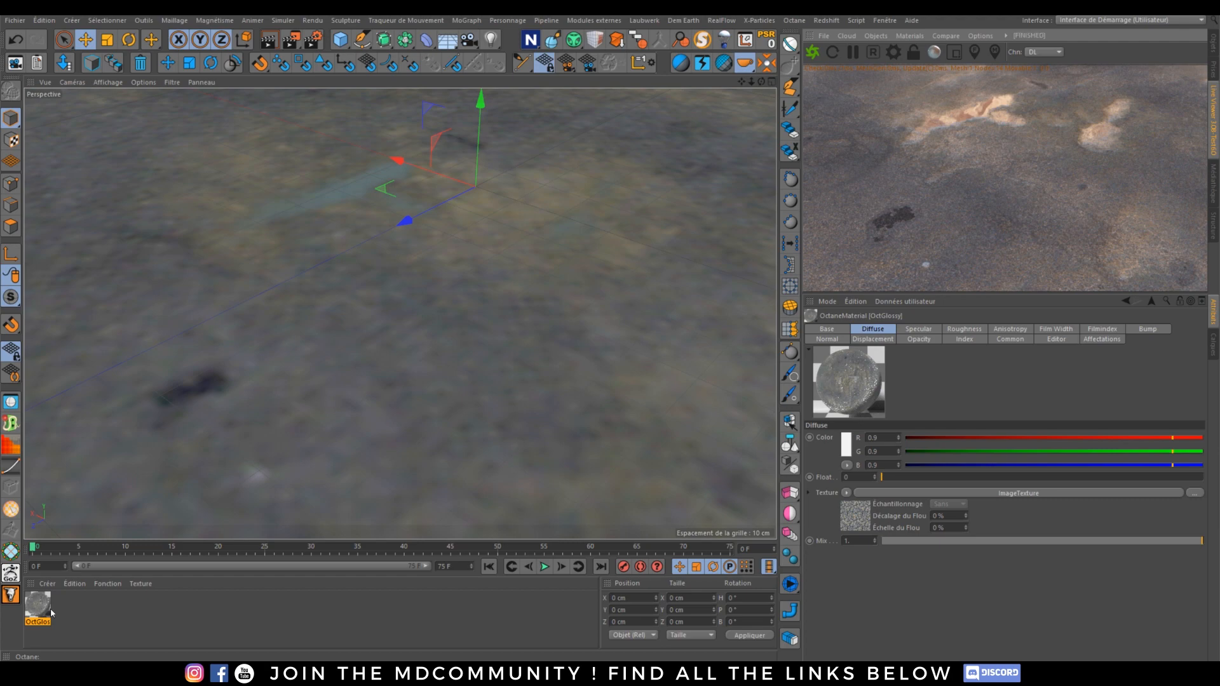
mouse_move(70, 621)
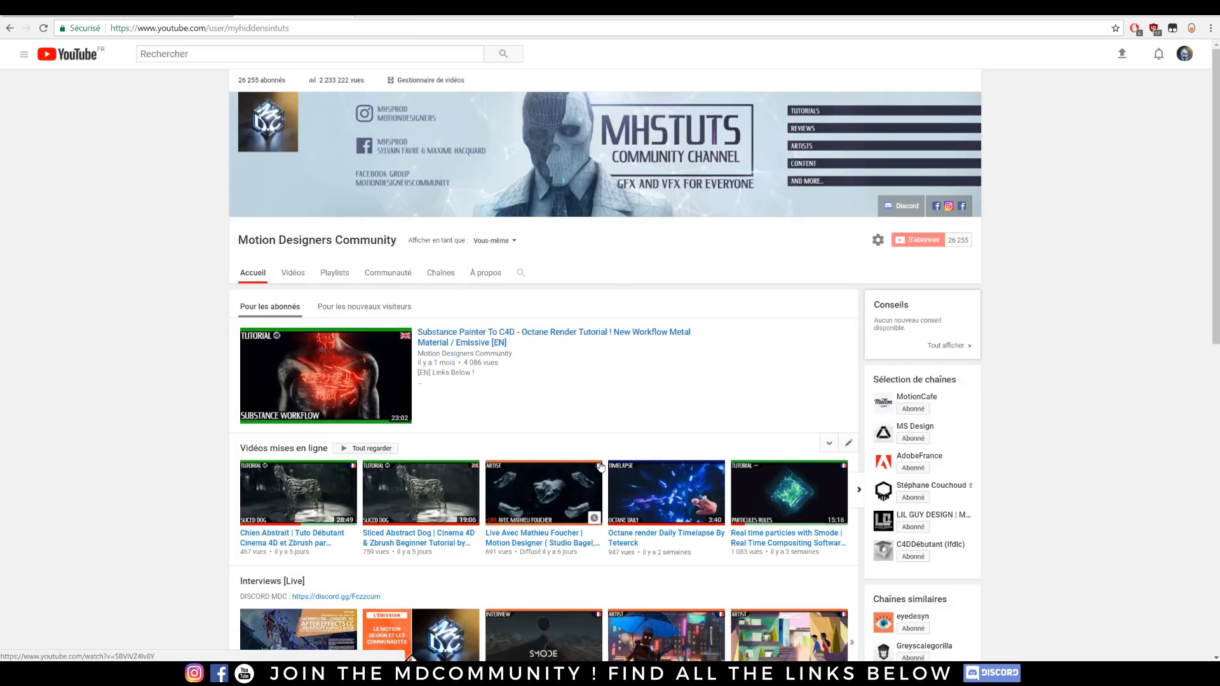
Open the community's Discord server from its YouTube channel page.
click(859, 489)
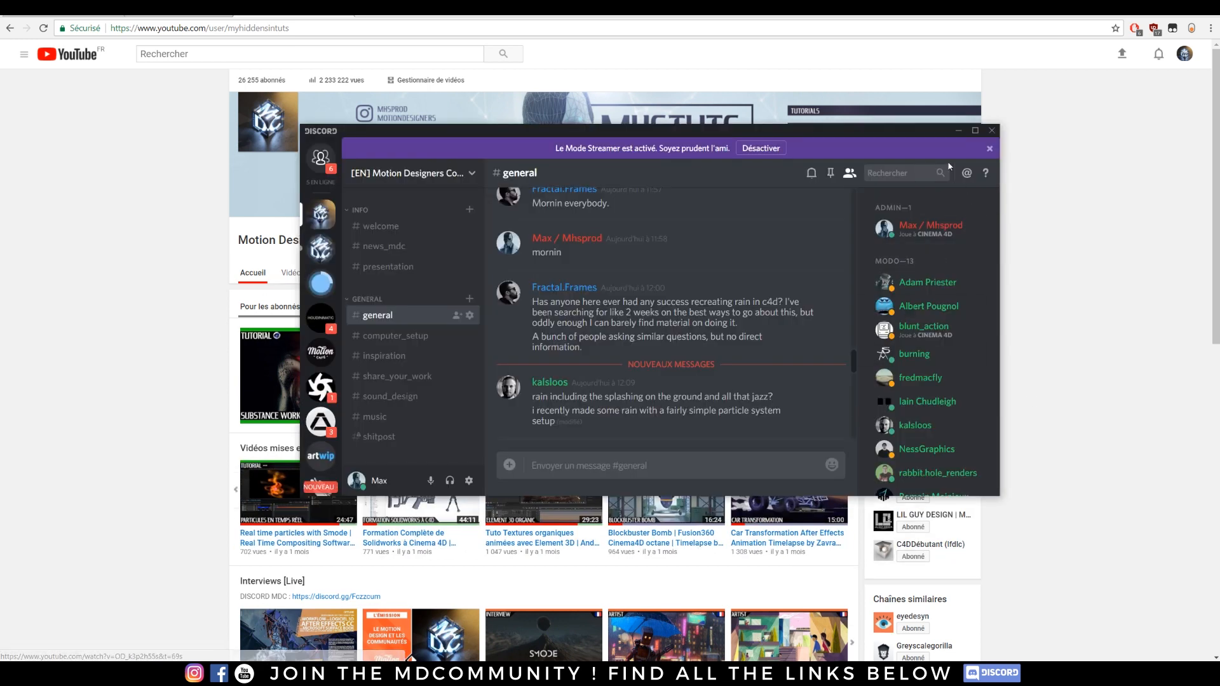
Maximize Discord, then browse the #inspiration and #wip_ask_critique channels.
click(974, 130)
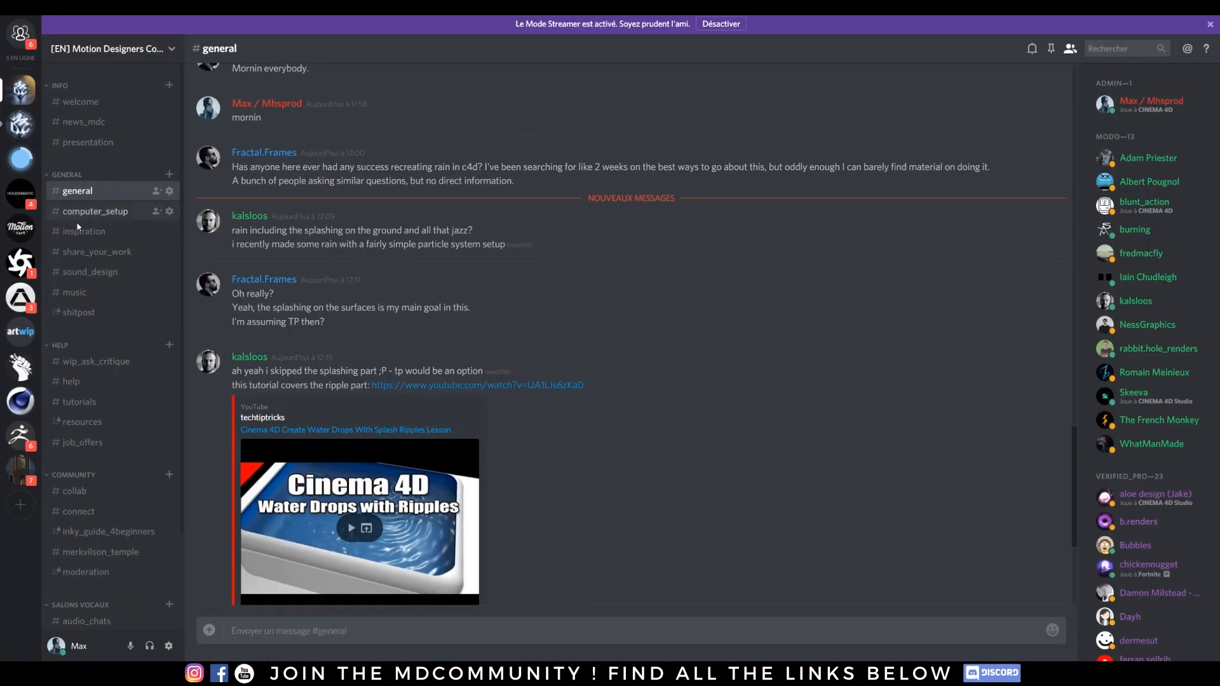
click(83, 230)
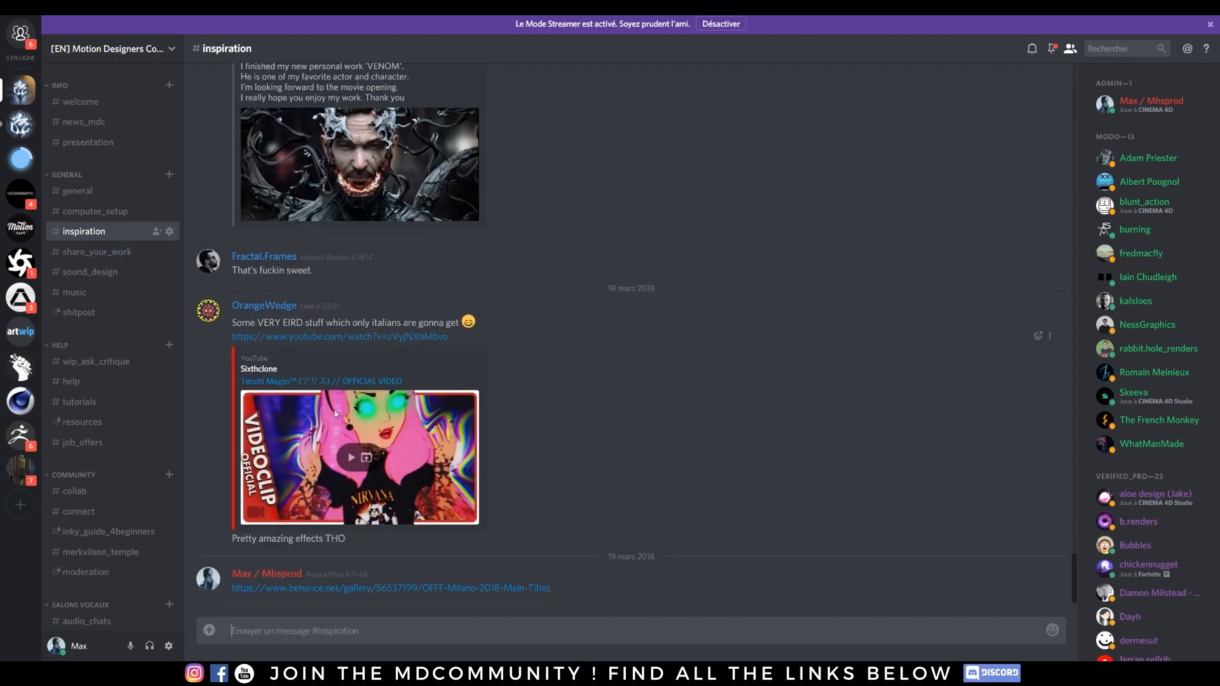
click(96, 360)
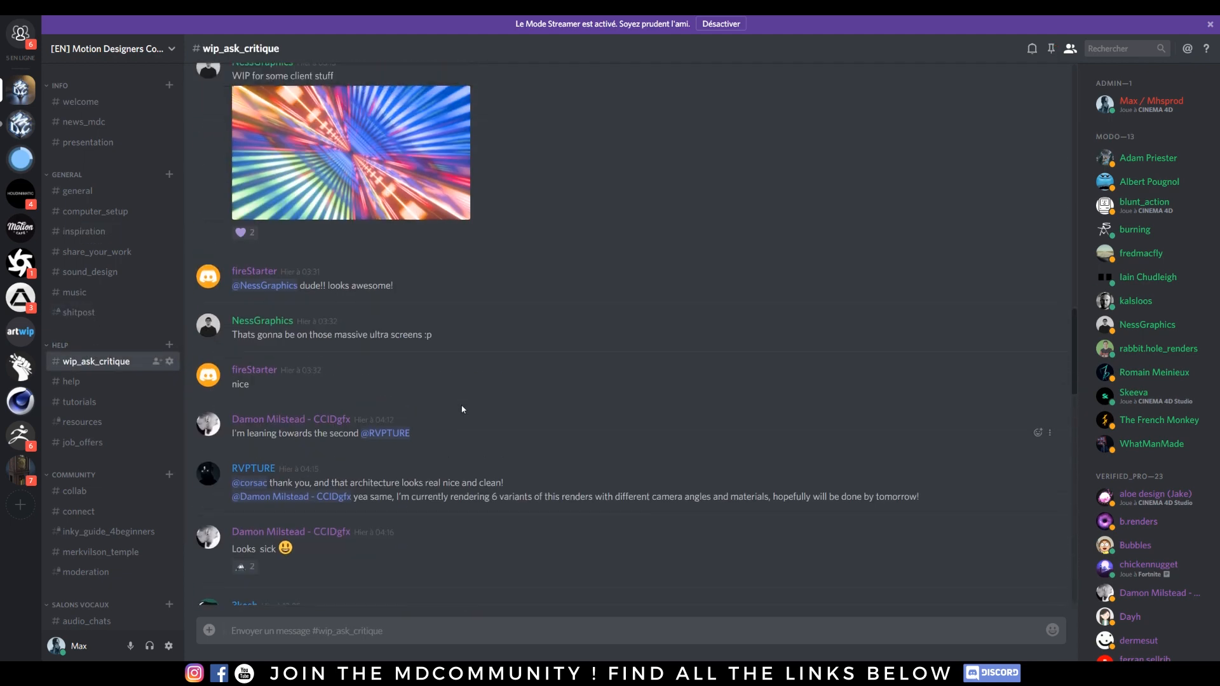
scroll(down, 3)
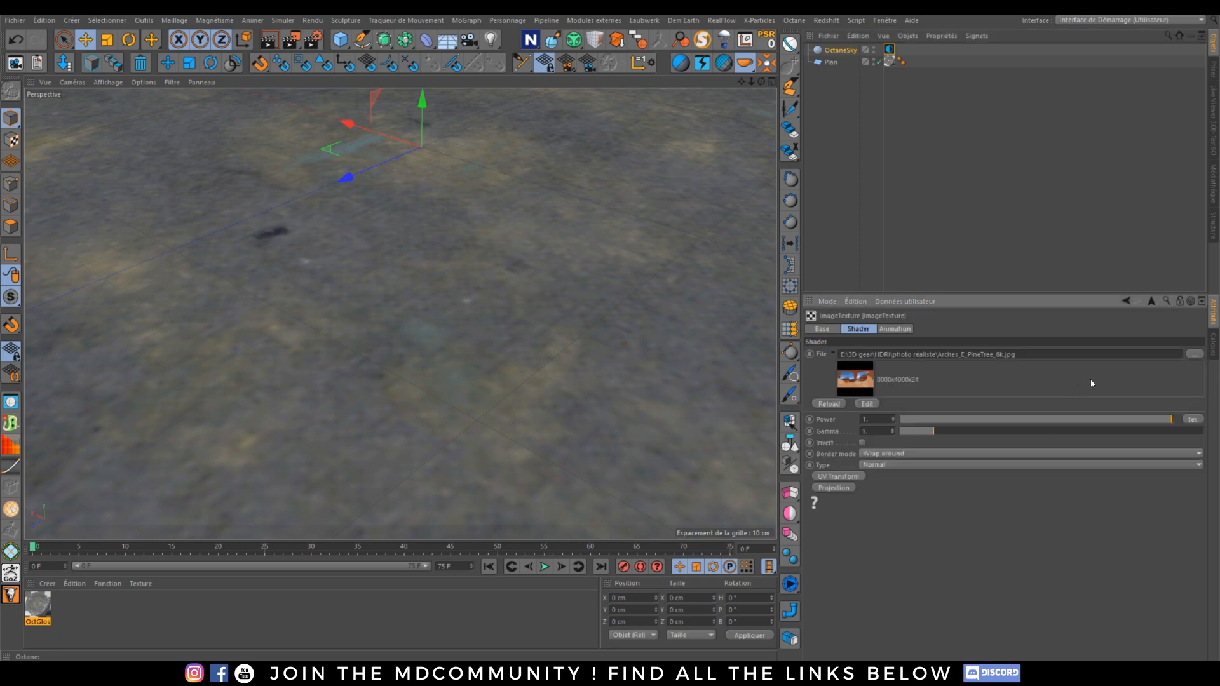
Load 10-Shiodome_Stairs_8k.jpg as the ImageTexture environment file.
click(1195, 354)
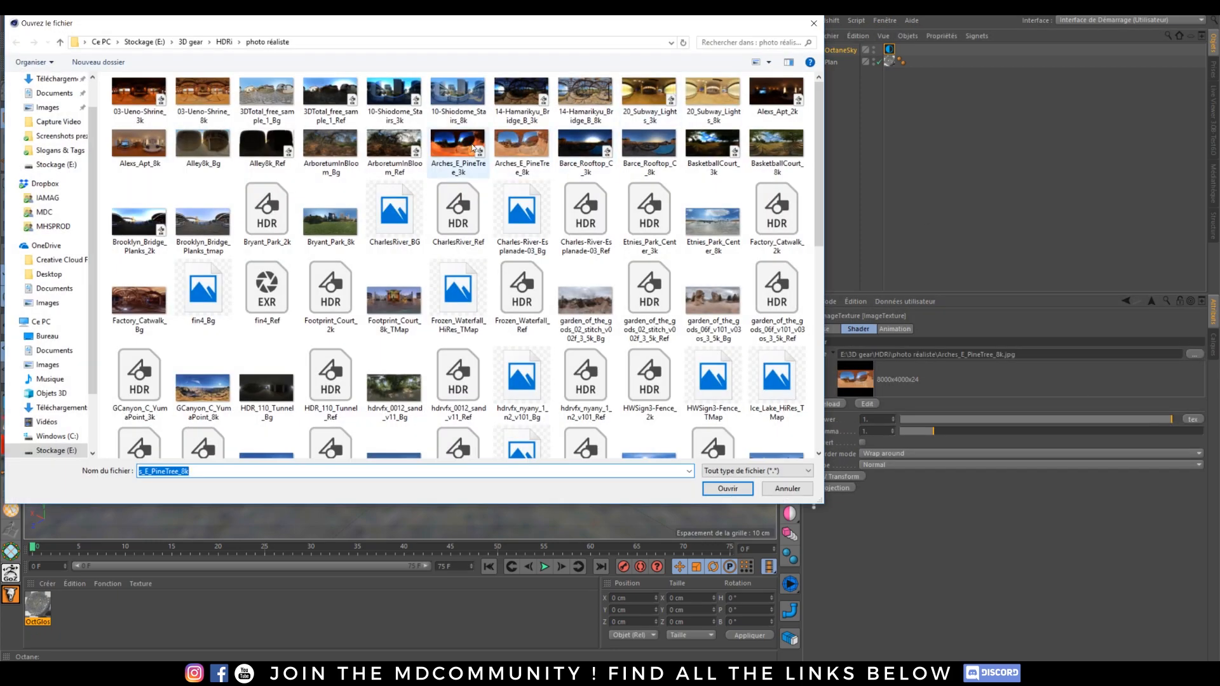
click(727, 488)
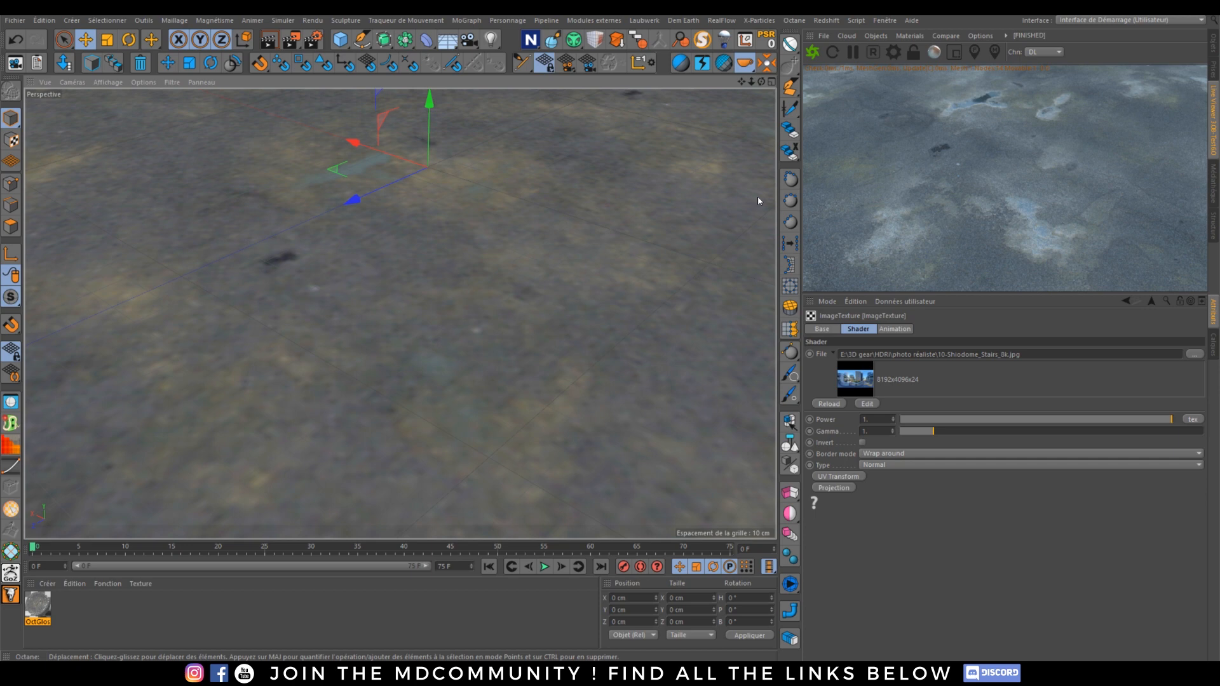
mouse_move(676, 149)
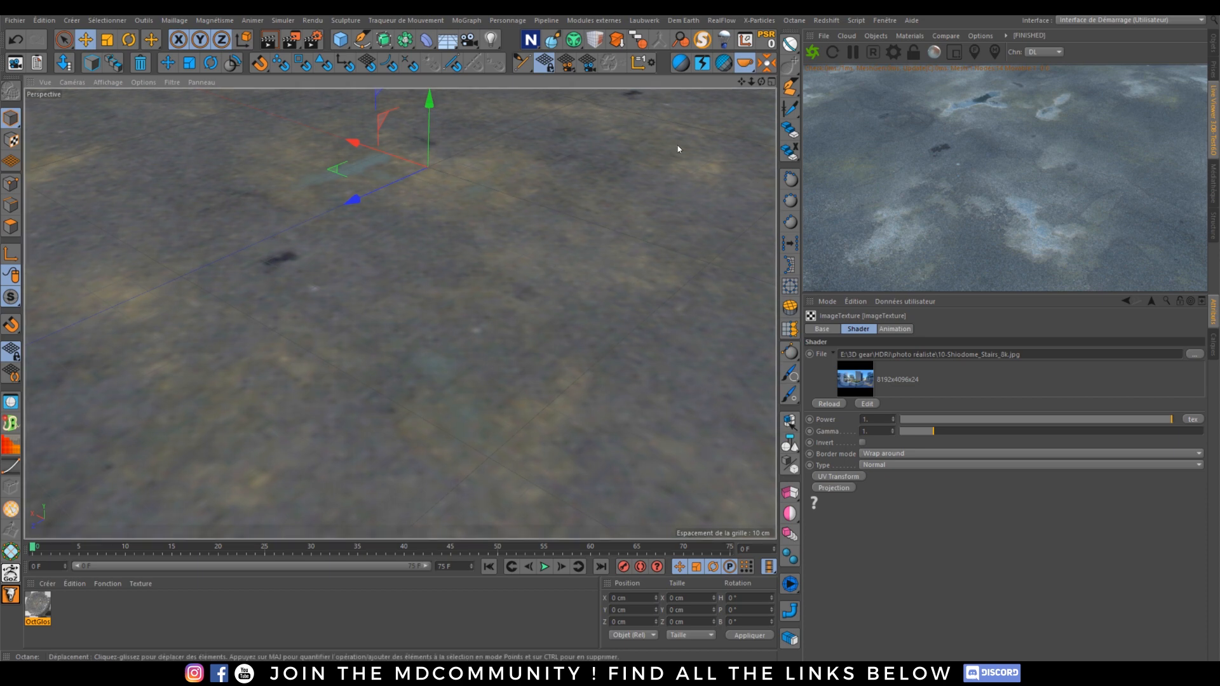
mouse_move(967, 200)
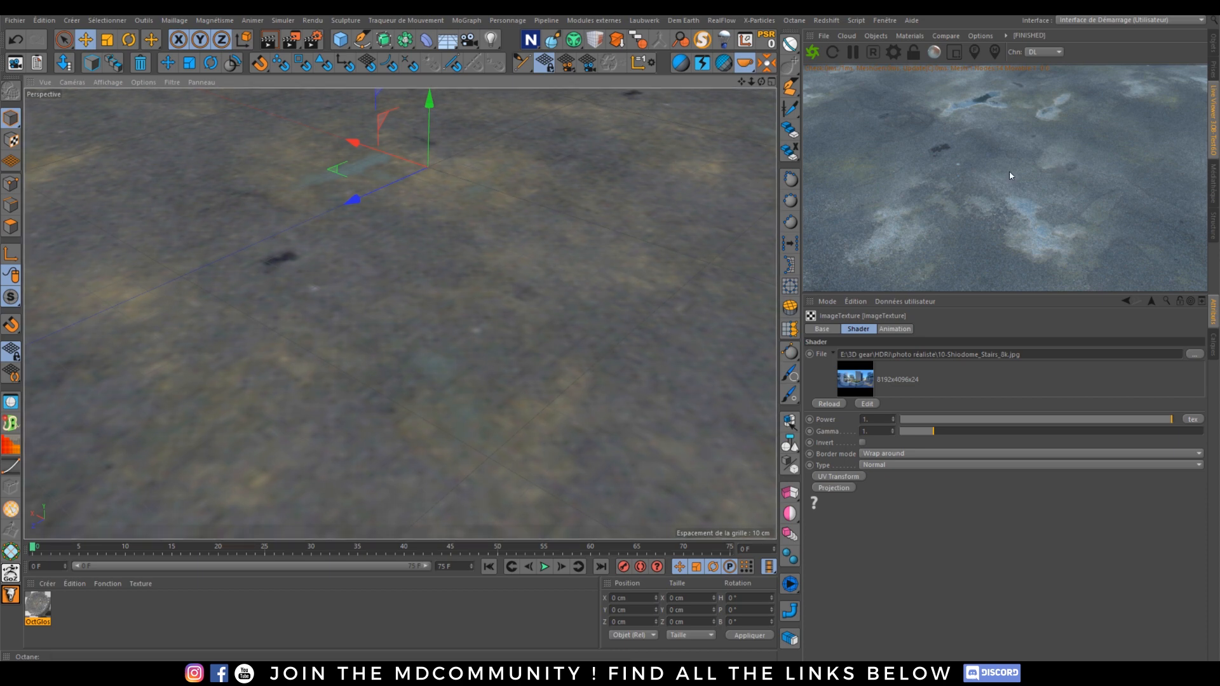
mouse_move(991, 210)
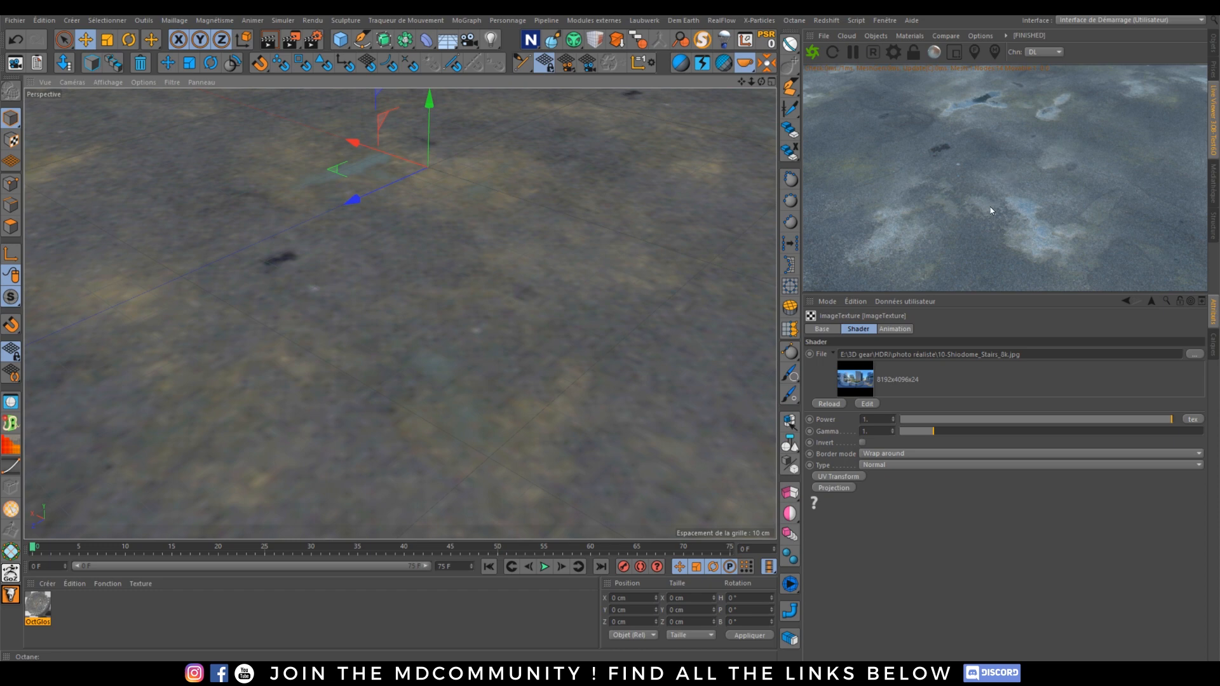
mouse_move(924, 502)
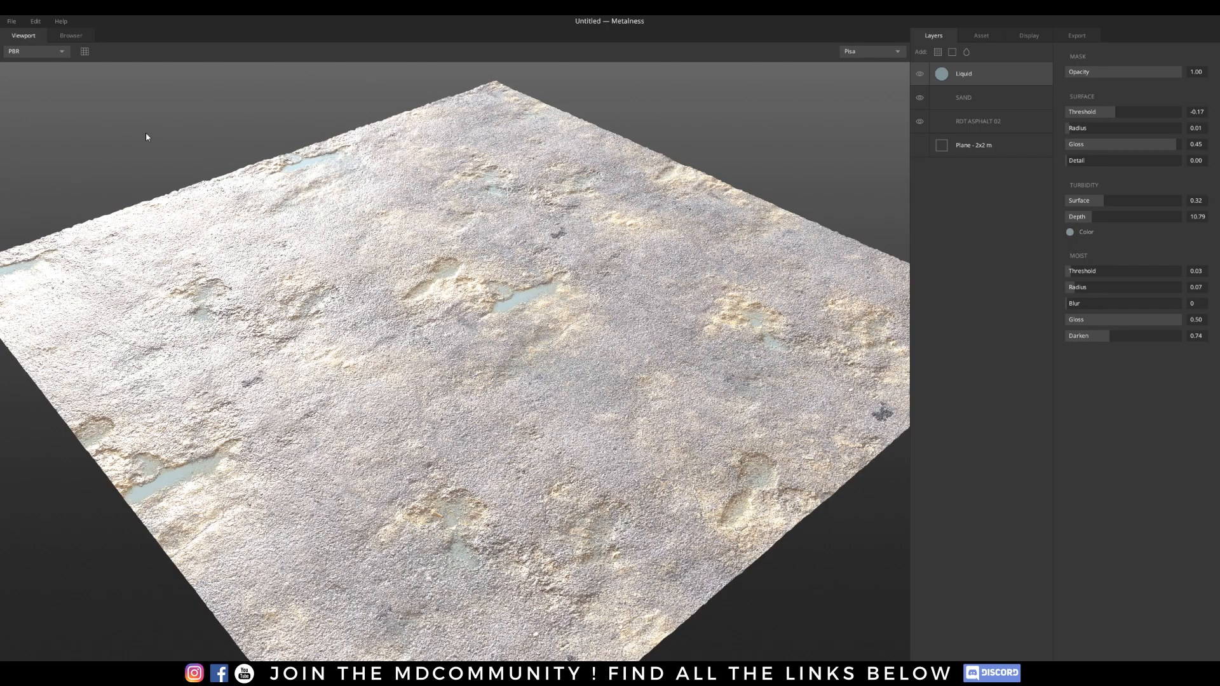
Orbit the viewport around the textured ground plane.
drag(146, 137, 517, 333)
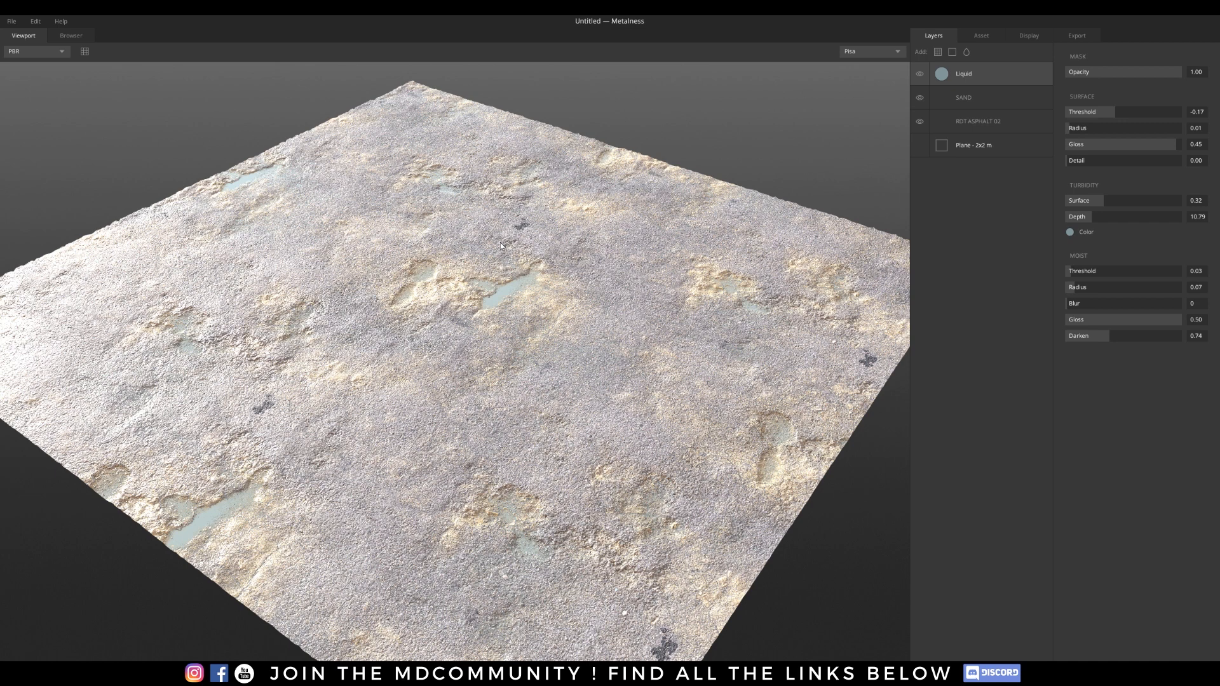
mouse_move(1026, 60)
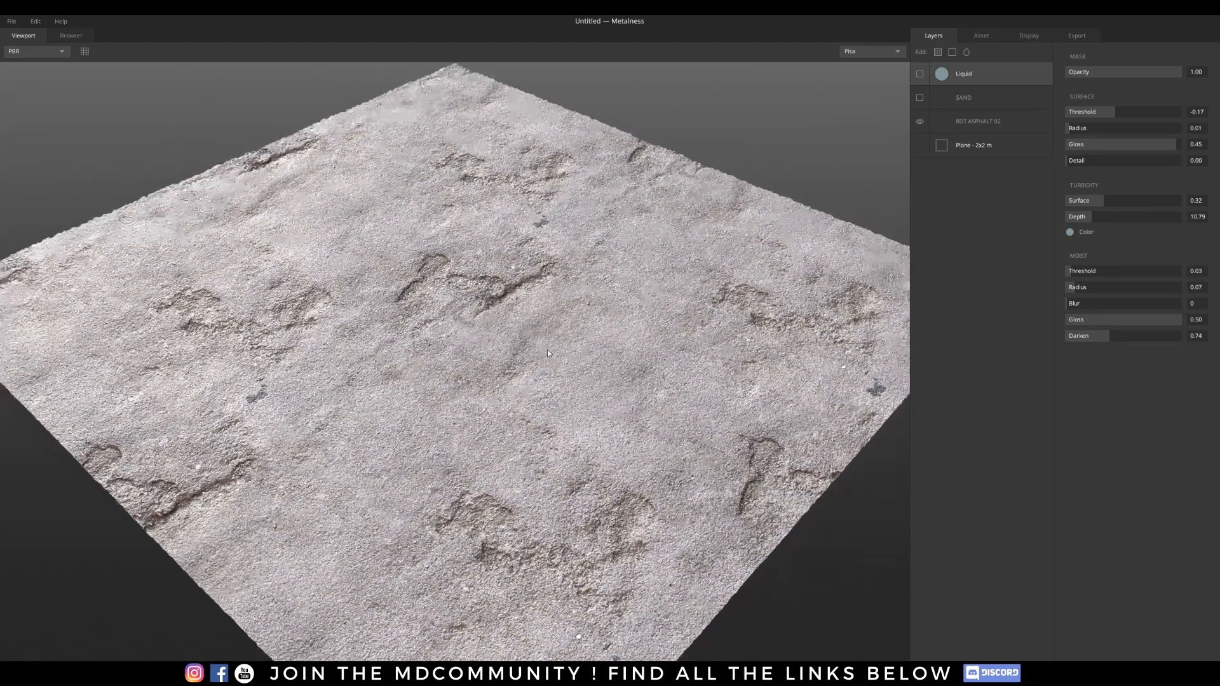
Create a new blank asset and bring up the downloaded materials library.
click(11, 21)
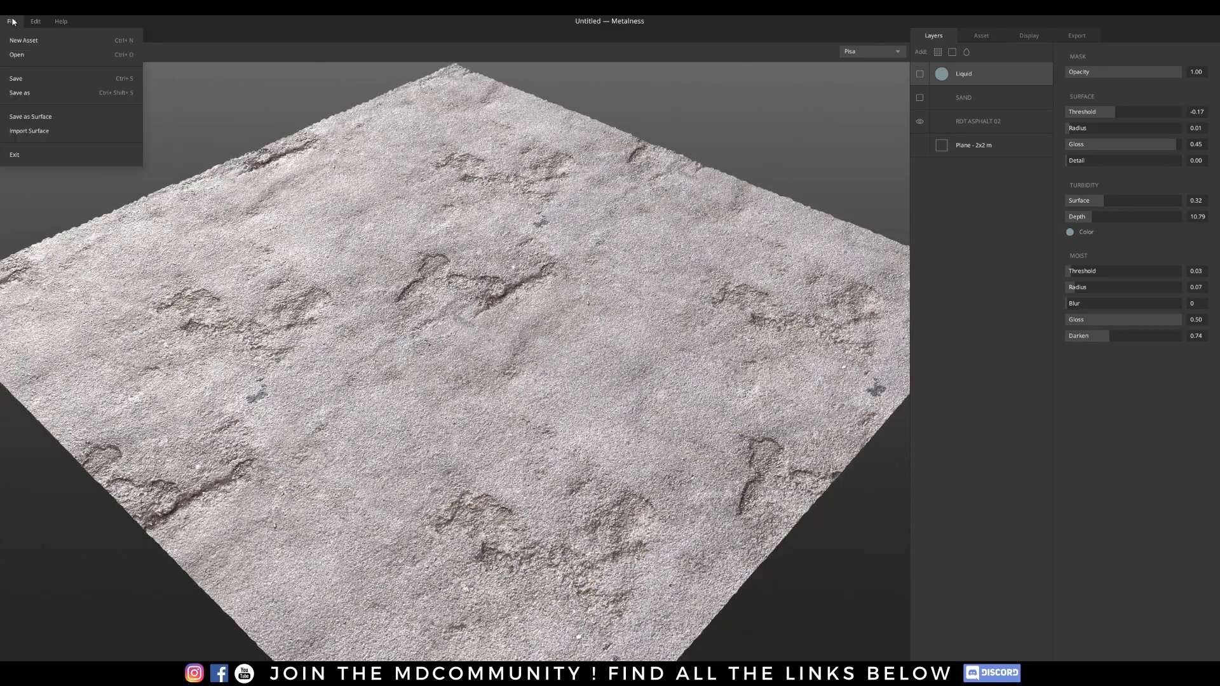
click(23, 39)
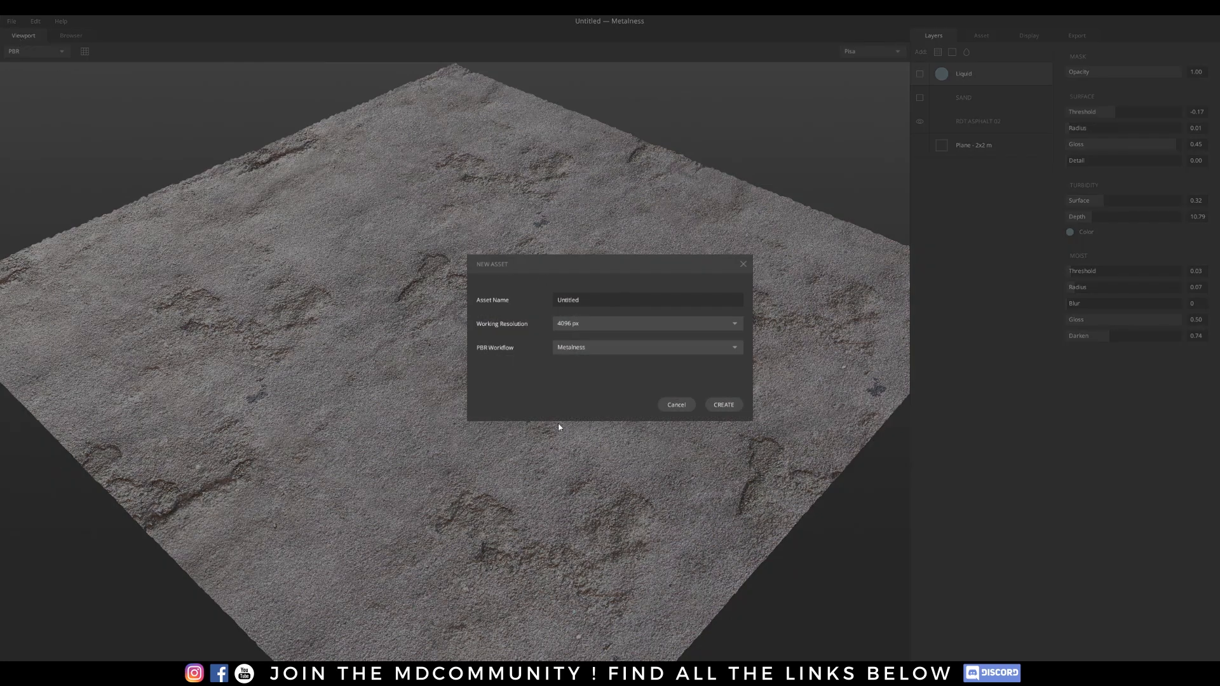
click(721, 405)
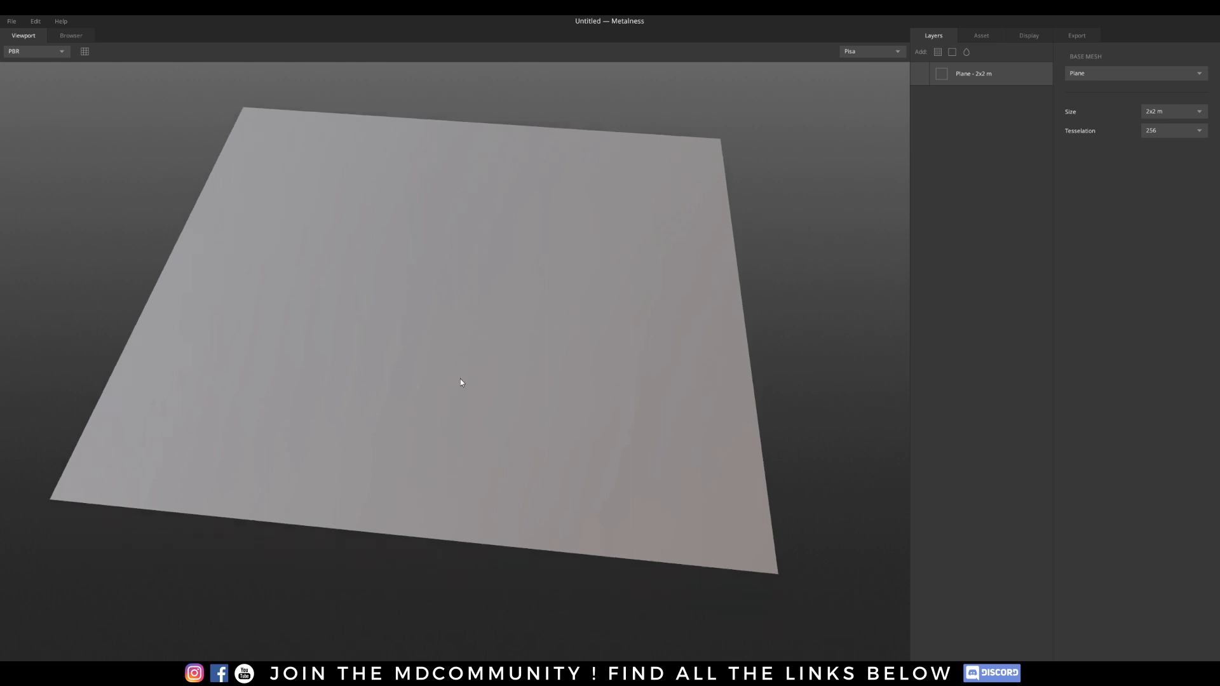
mouse_move(498, 347)
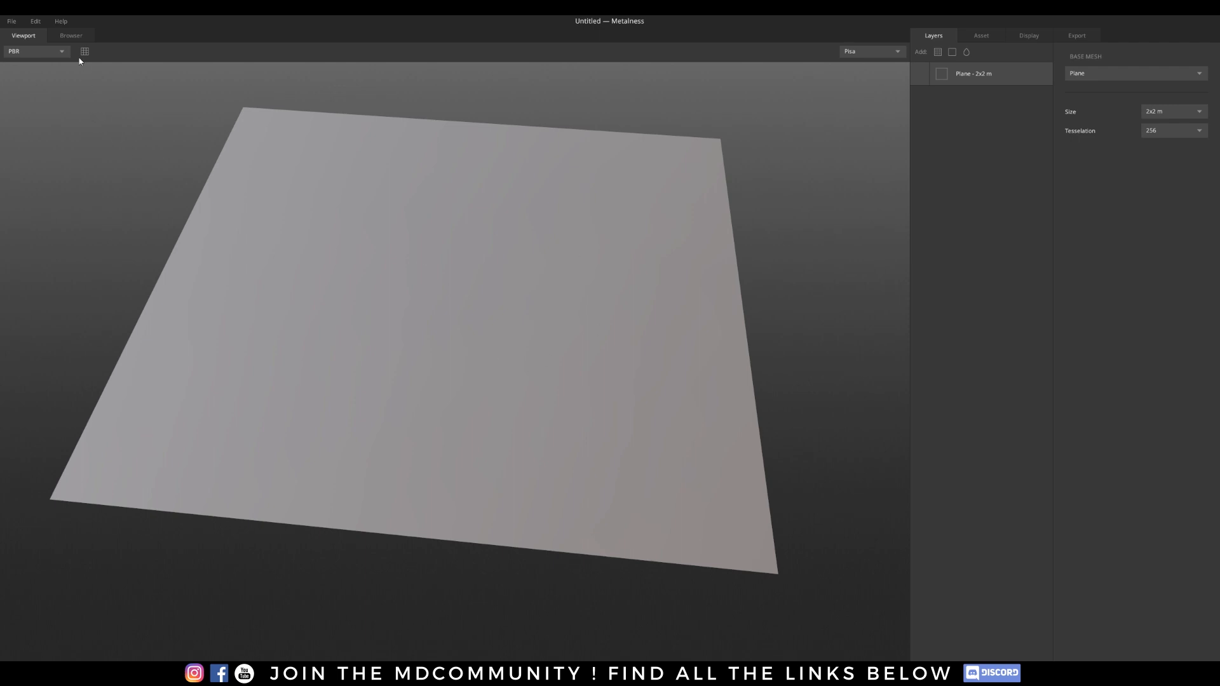
click(70, 35)
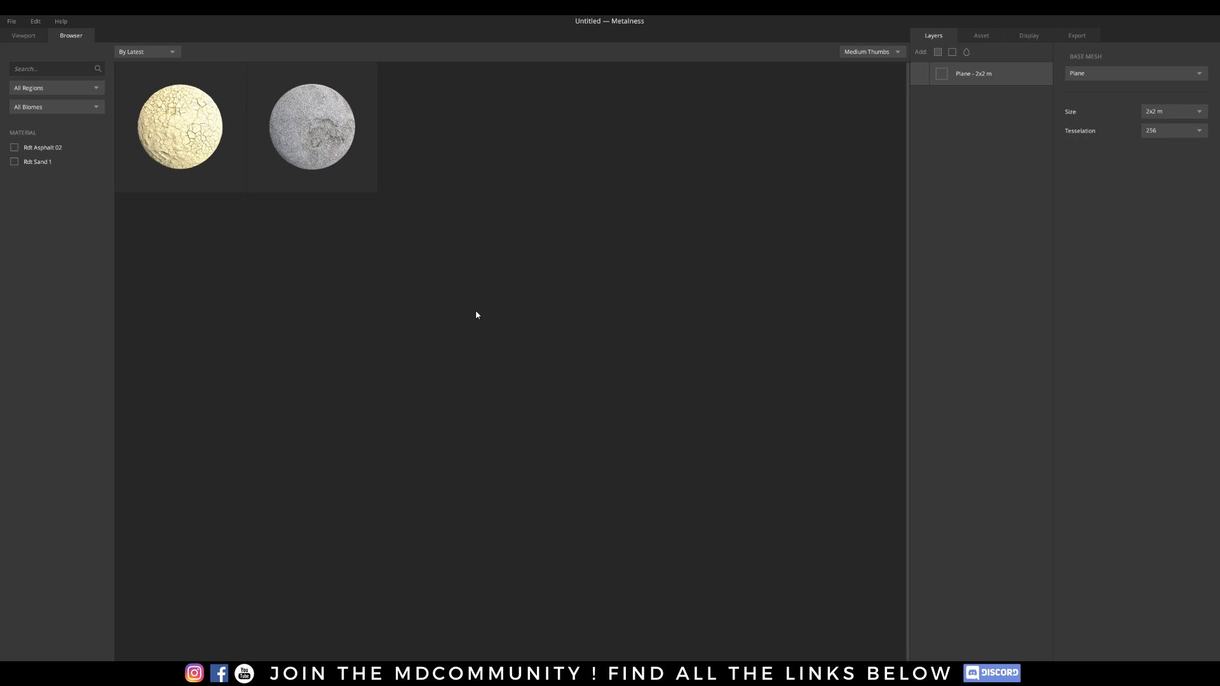
mouse_move(601, 320)
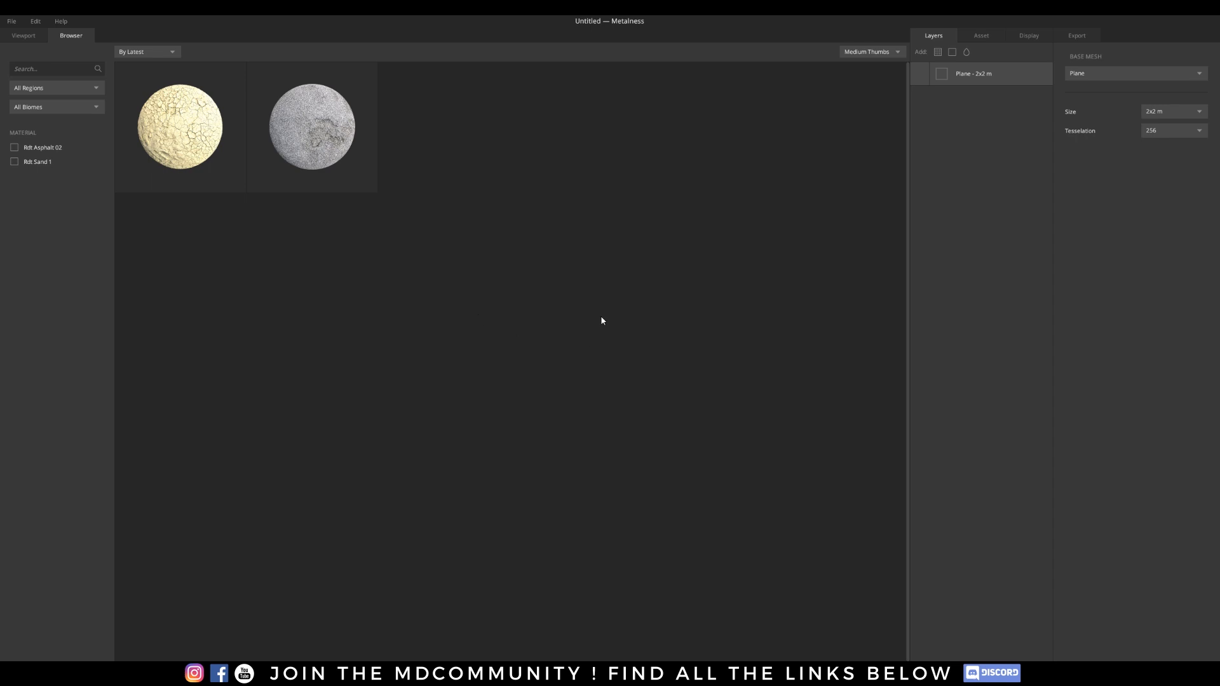
mouse_move(230, 170)
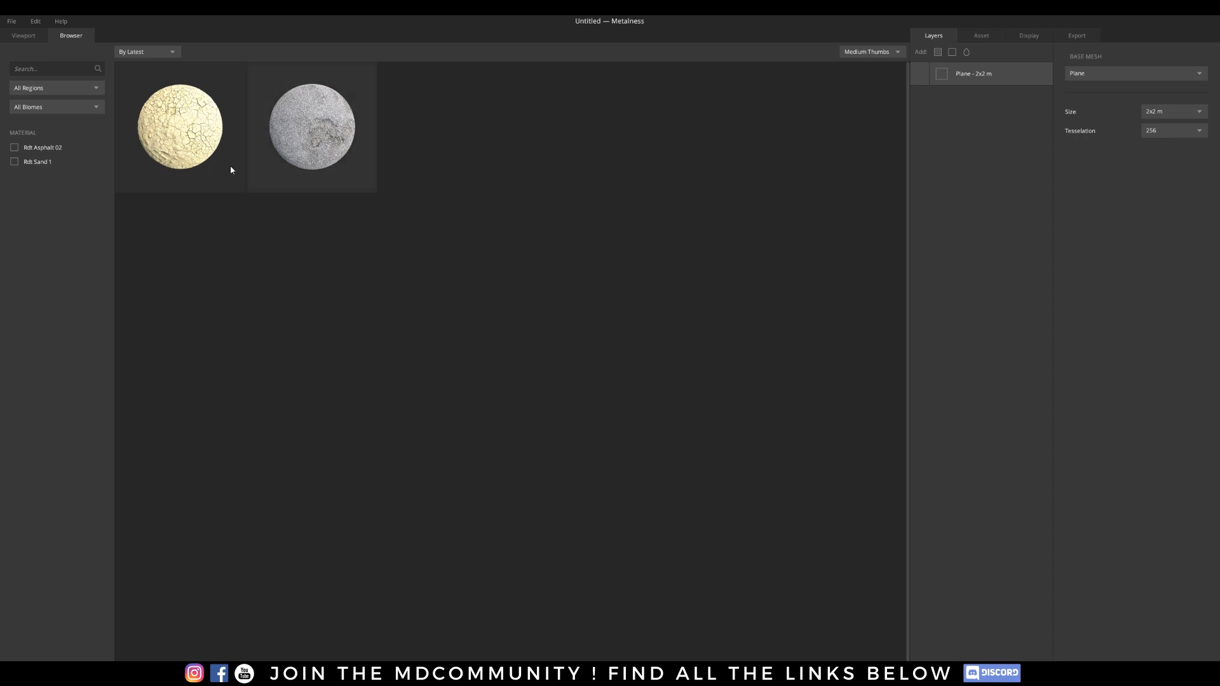
mouse_move(403, 368)
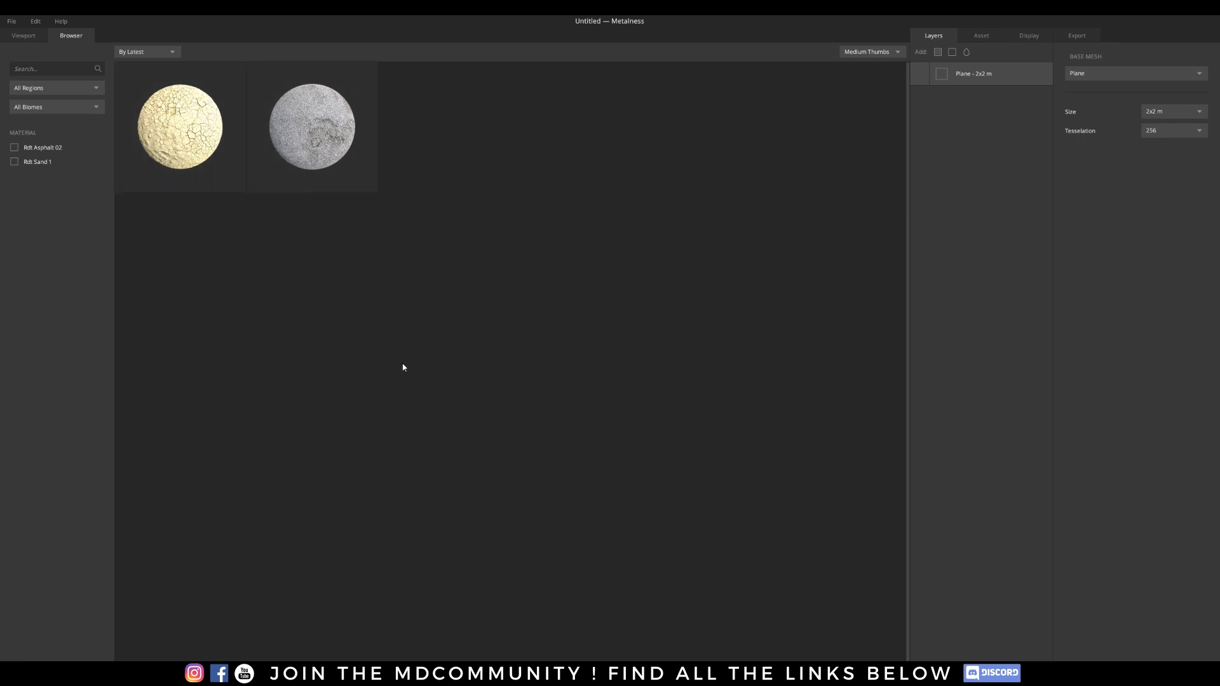
mouse_move(385, 359)
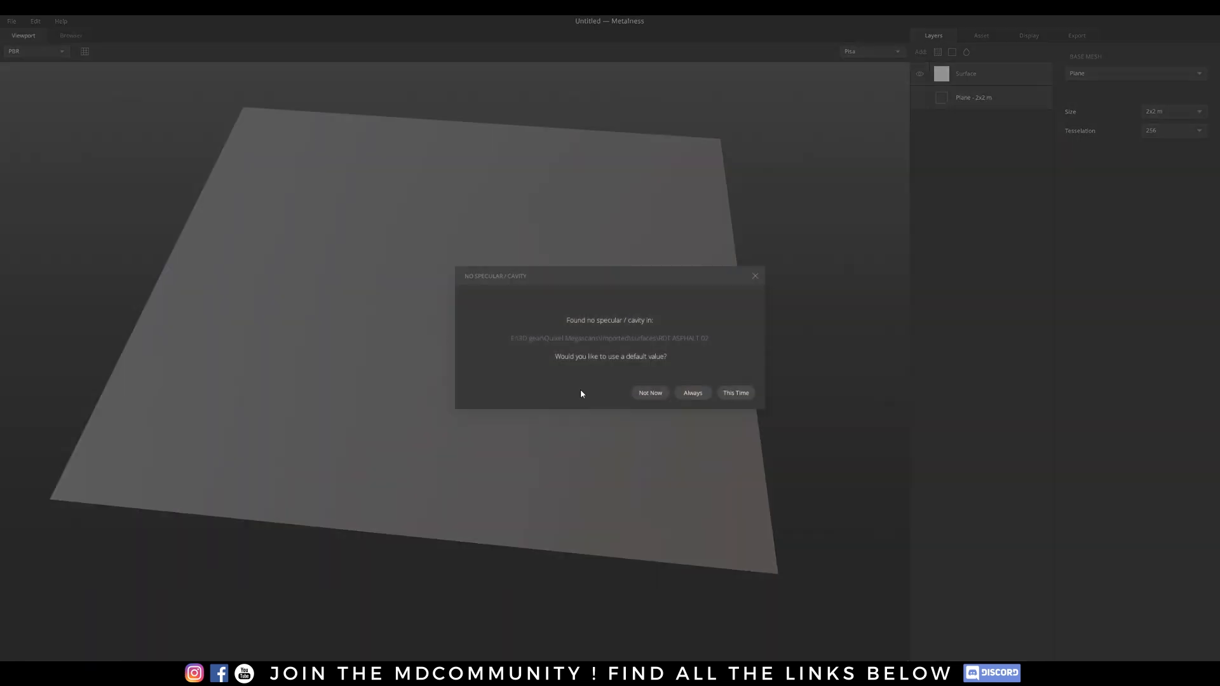
Add Rdt Asphalt 02 with a default specular, height noise lacunarity 2.35, and adjusted gloss.
click(735, 392)
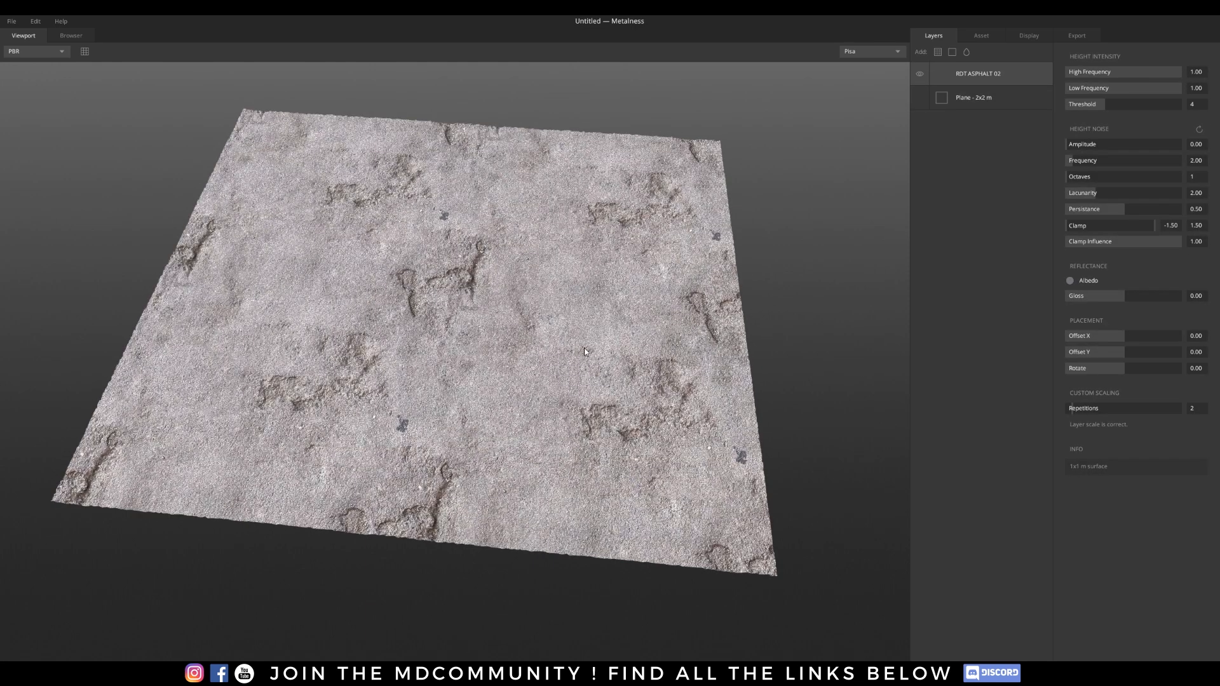
mouse_move(576, 382)
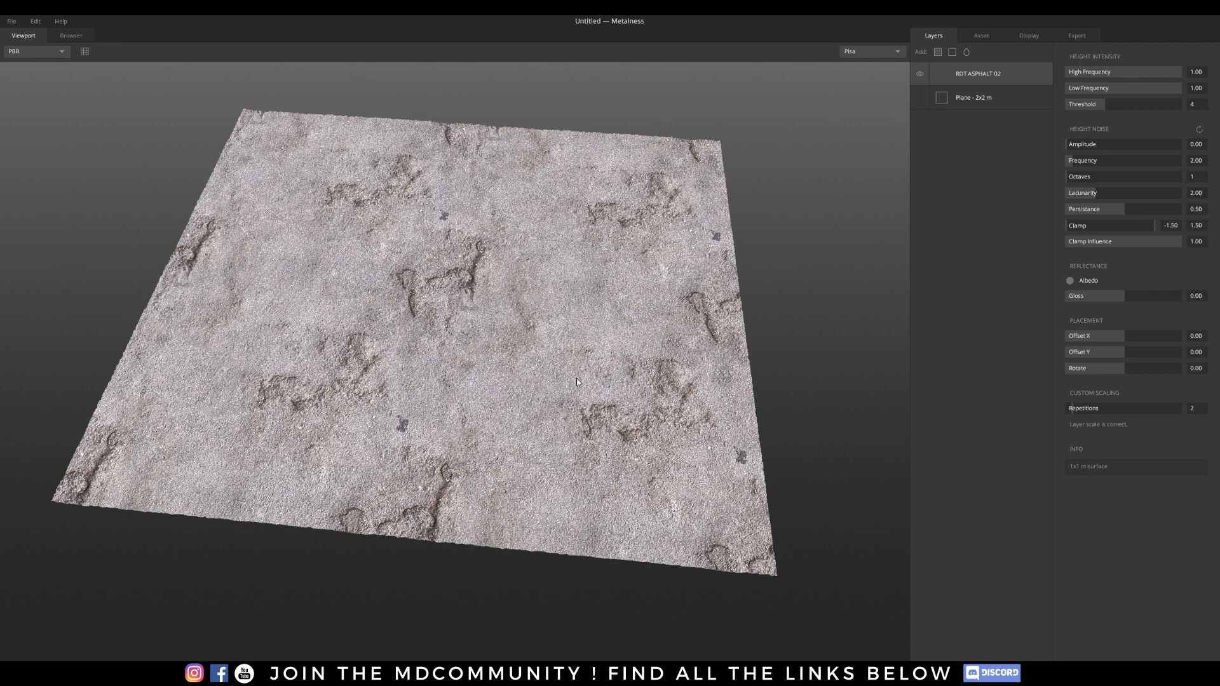
mouse_move(559, 351)
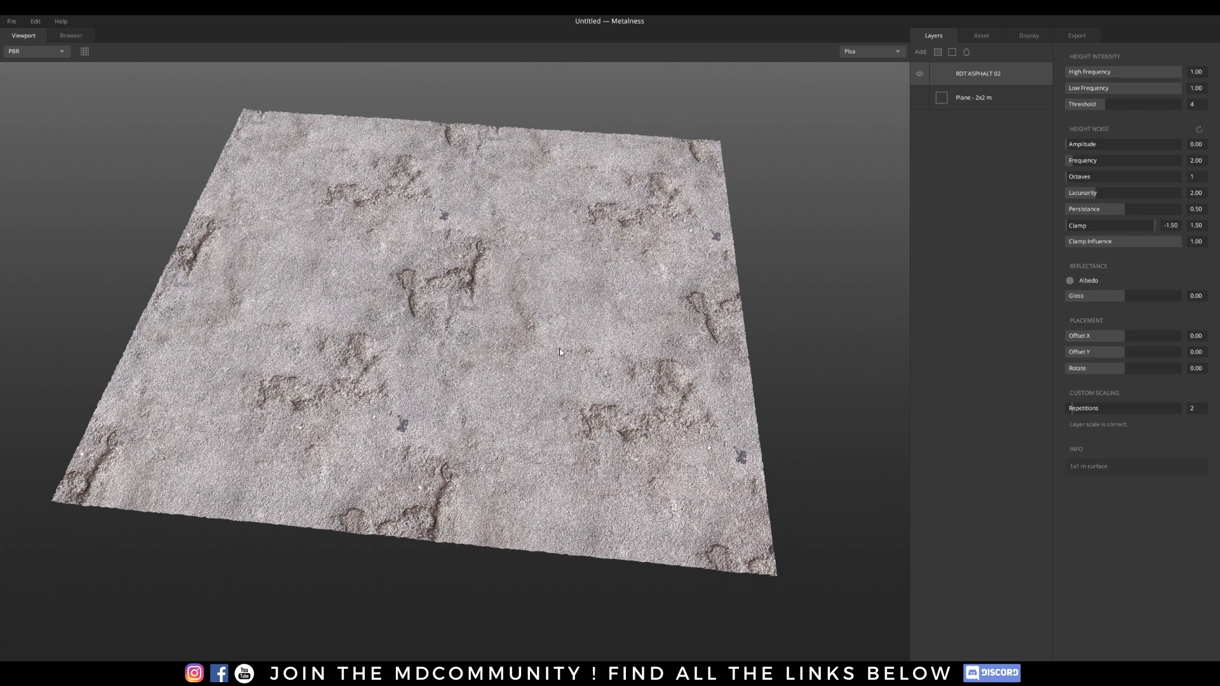
mouse_move(516, 449)
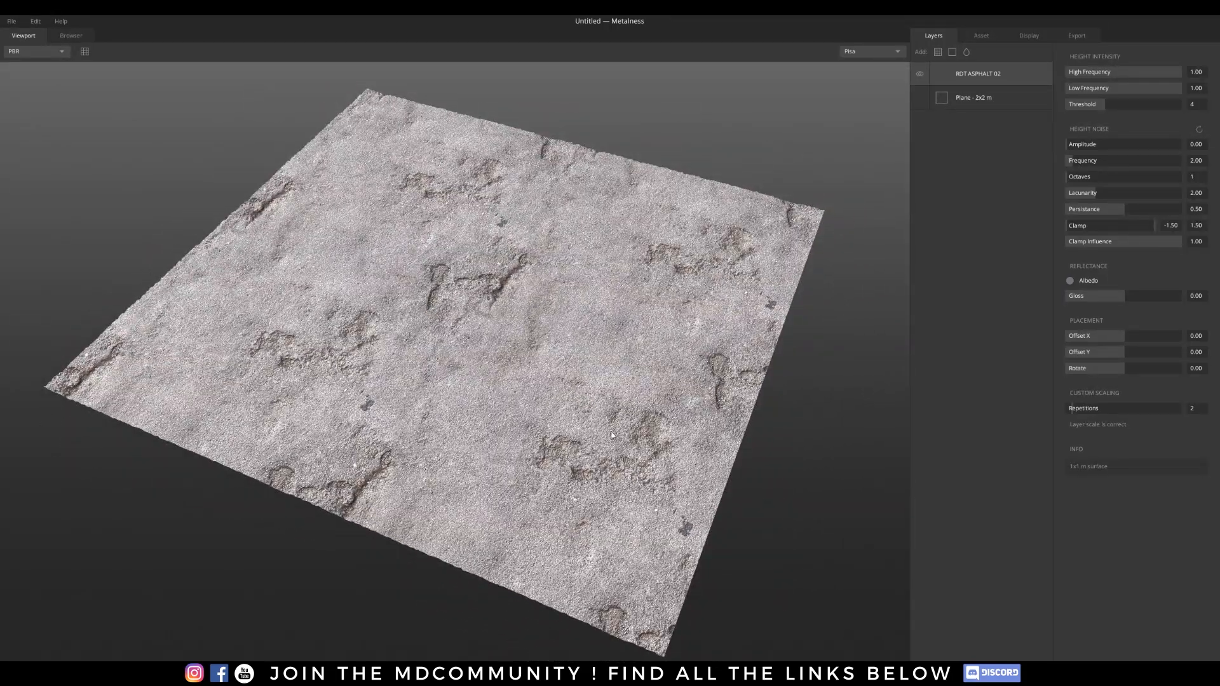
mouse_move(489, 322)
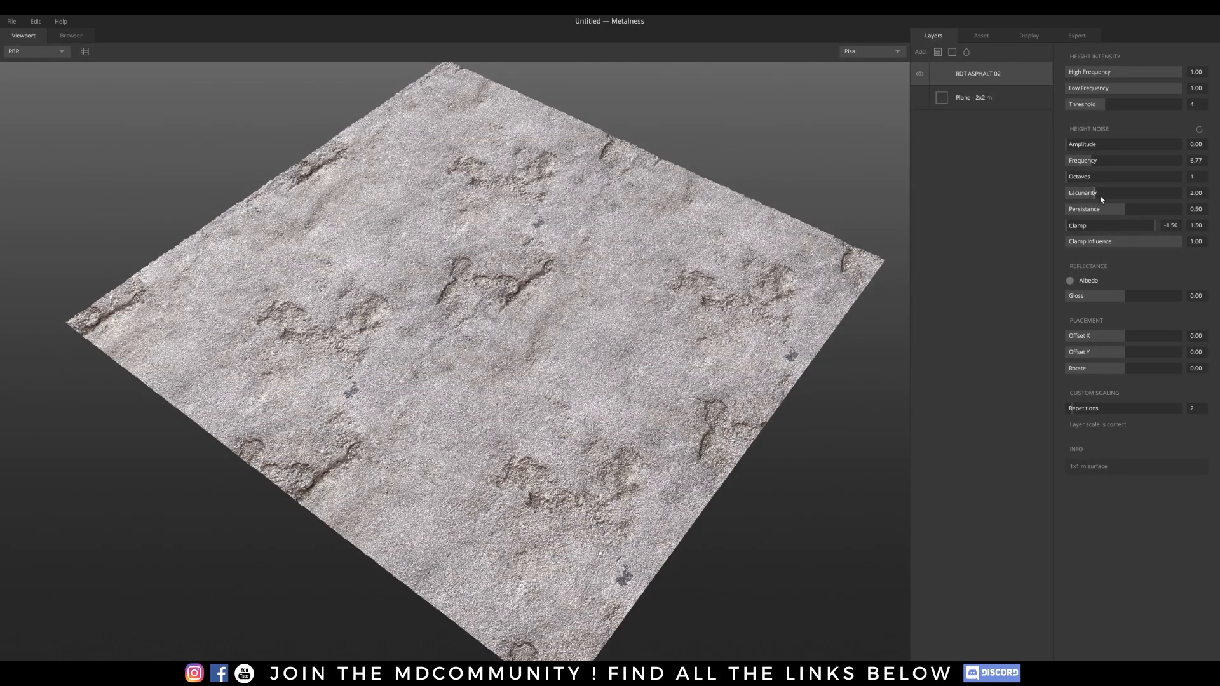
drag(1097, 192, 1124, 192)
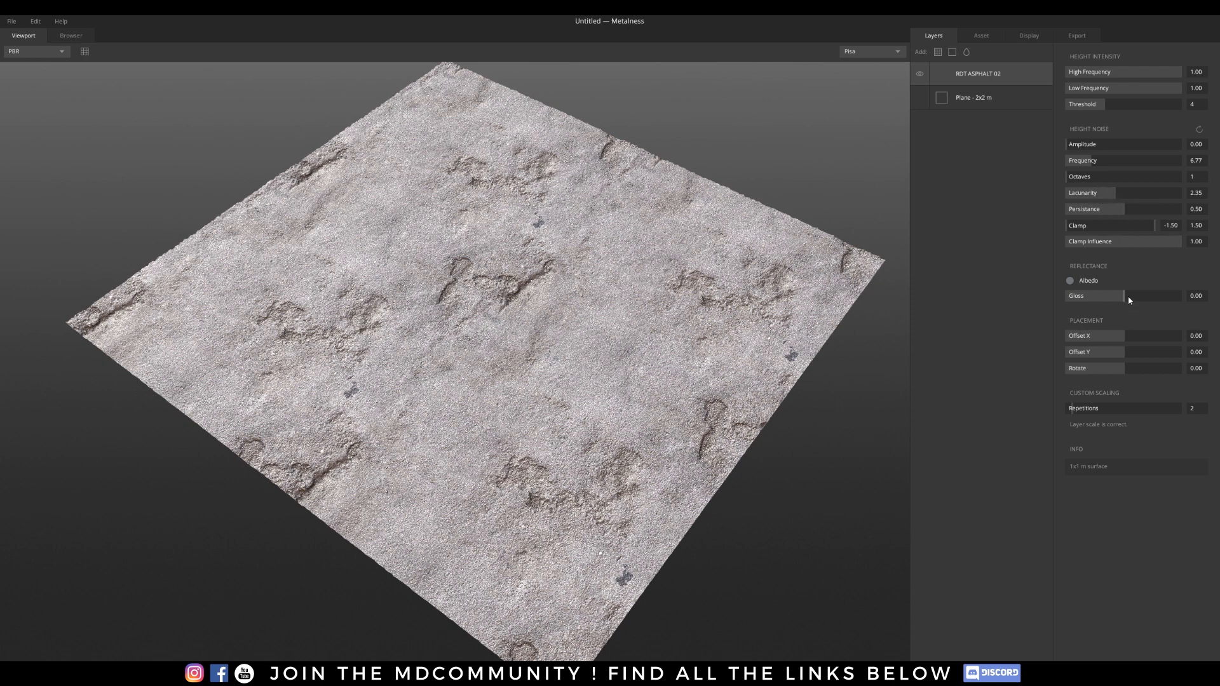
drag(1124, 296, 1108, 296)
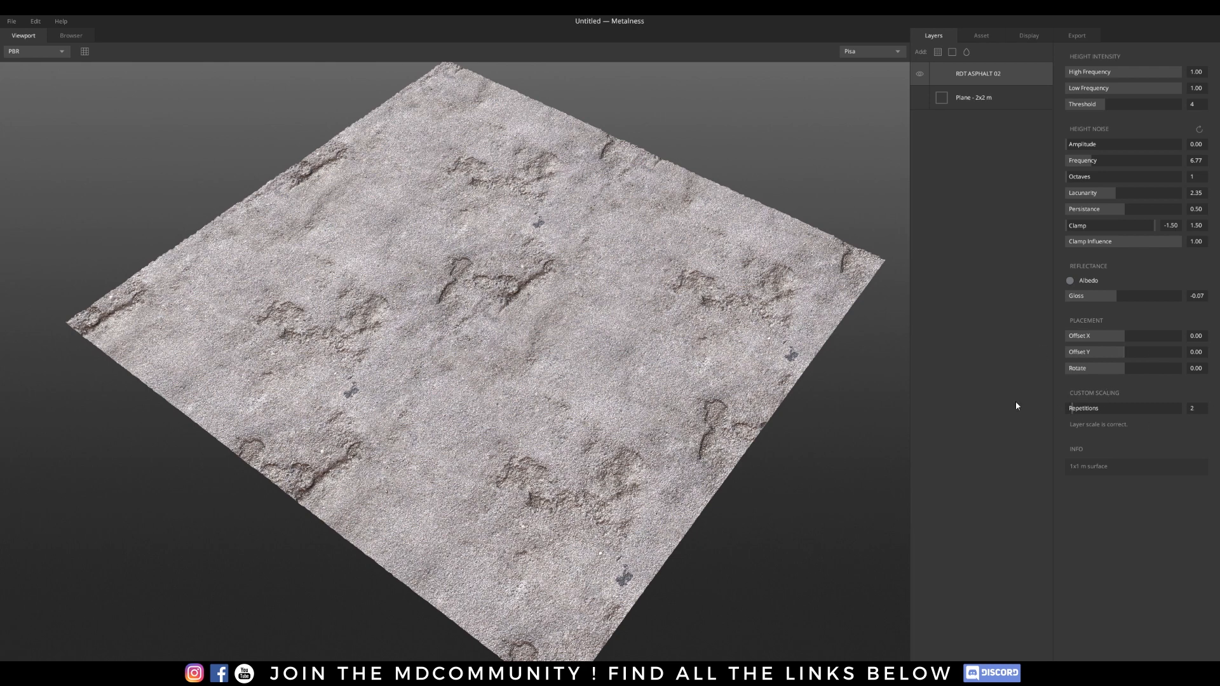
mouse_move(1098, 460)
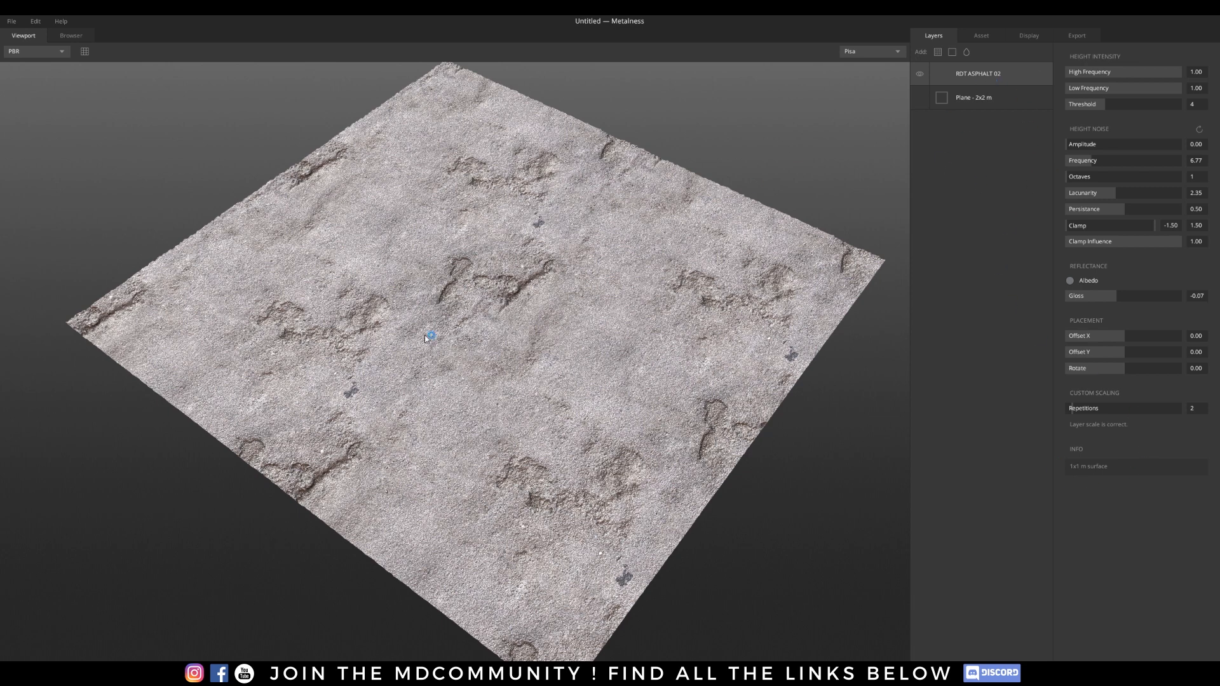
drag(427, 336, 538, 330)
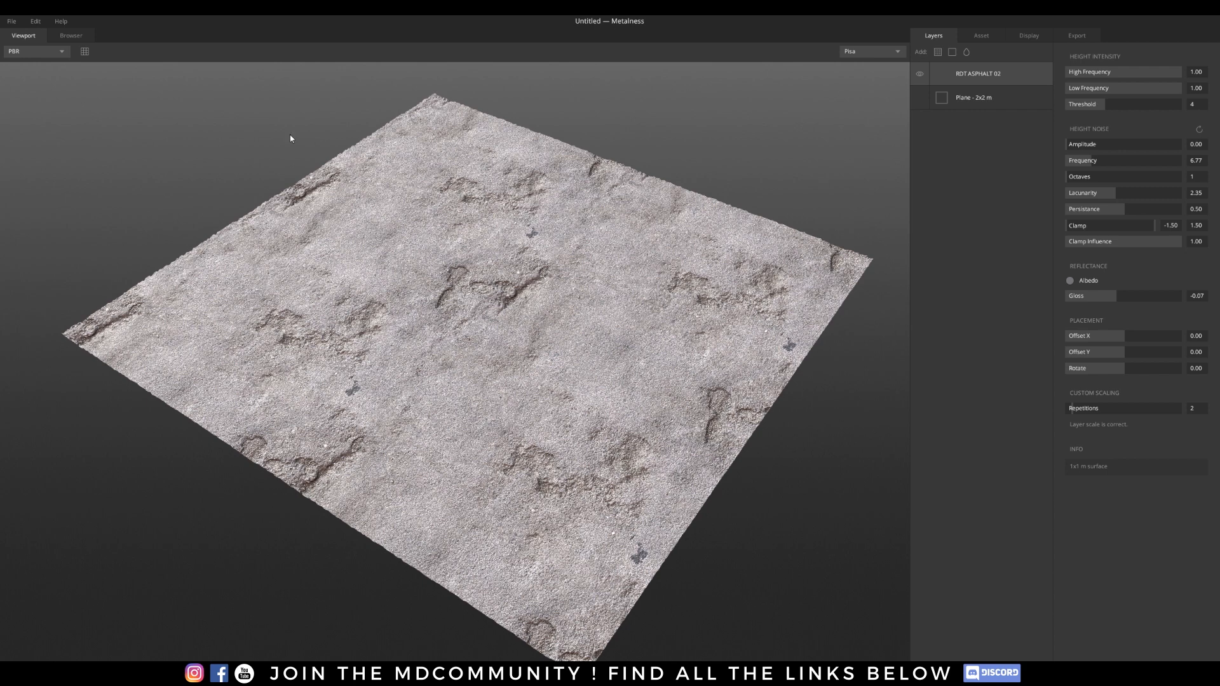
Add Rdt Sand 1 as a layer, masked From Below with threshold -0.20.
click(70, 35)
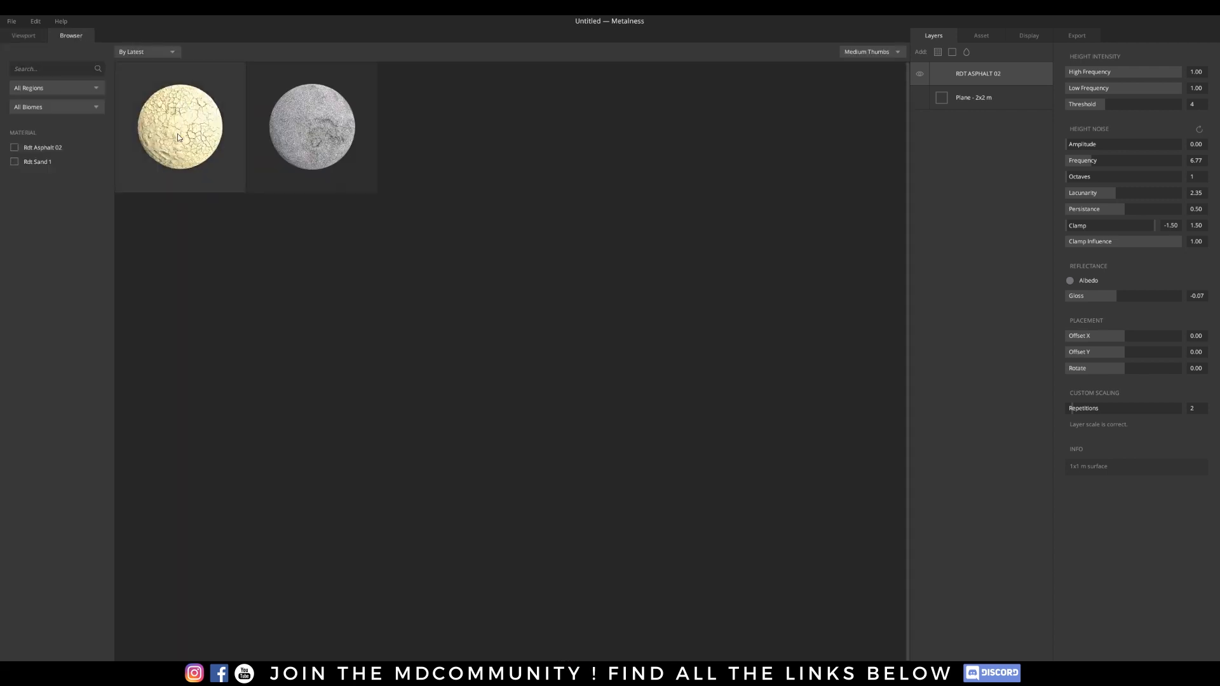
mouse_move(192, 115)
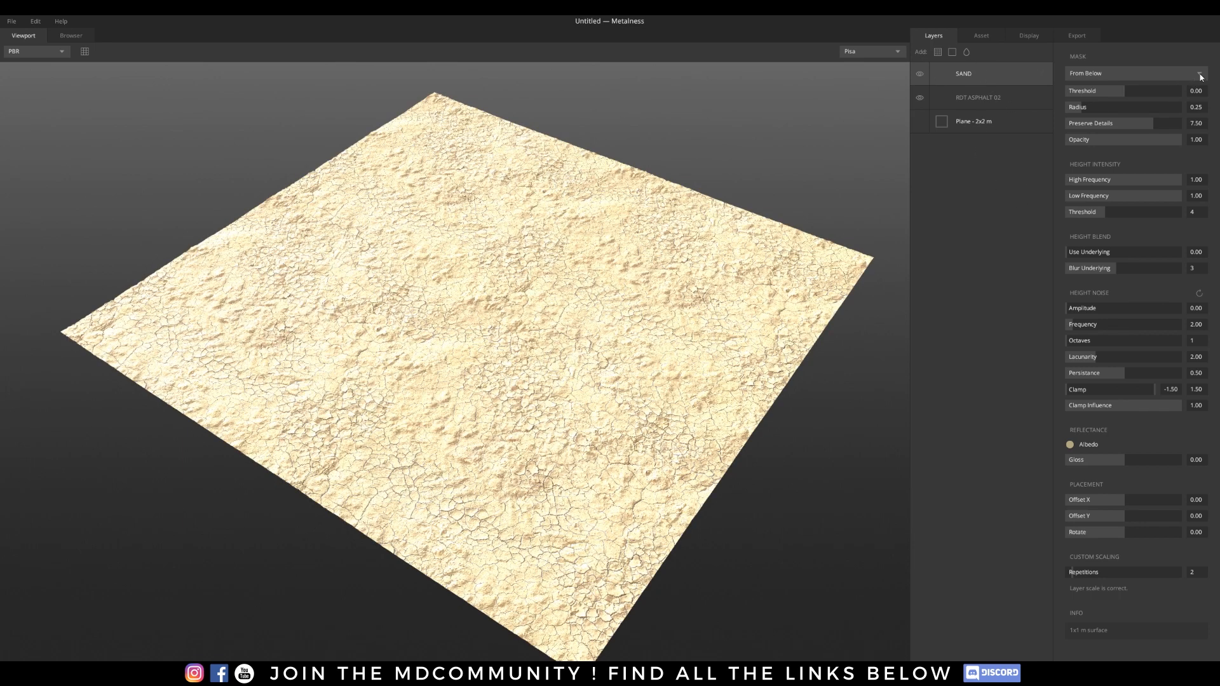
click(1132, 72)
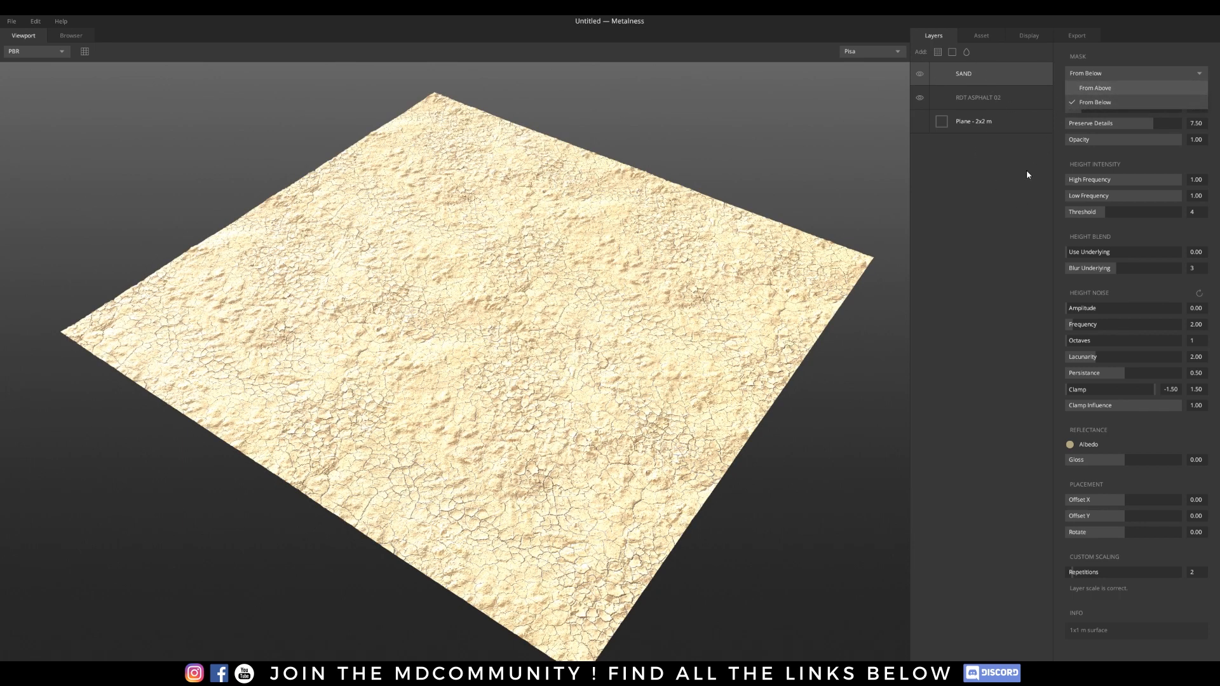
click(1094, 101)
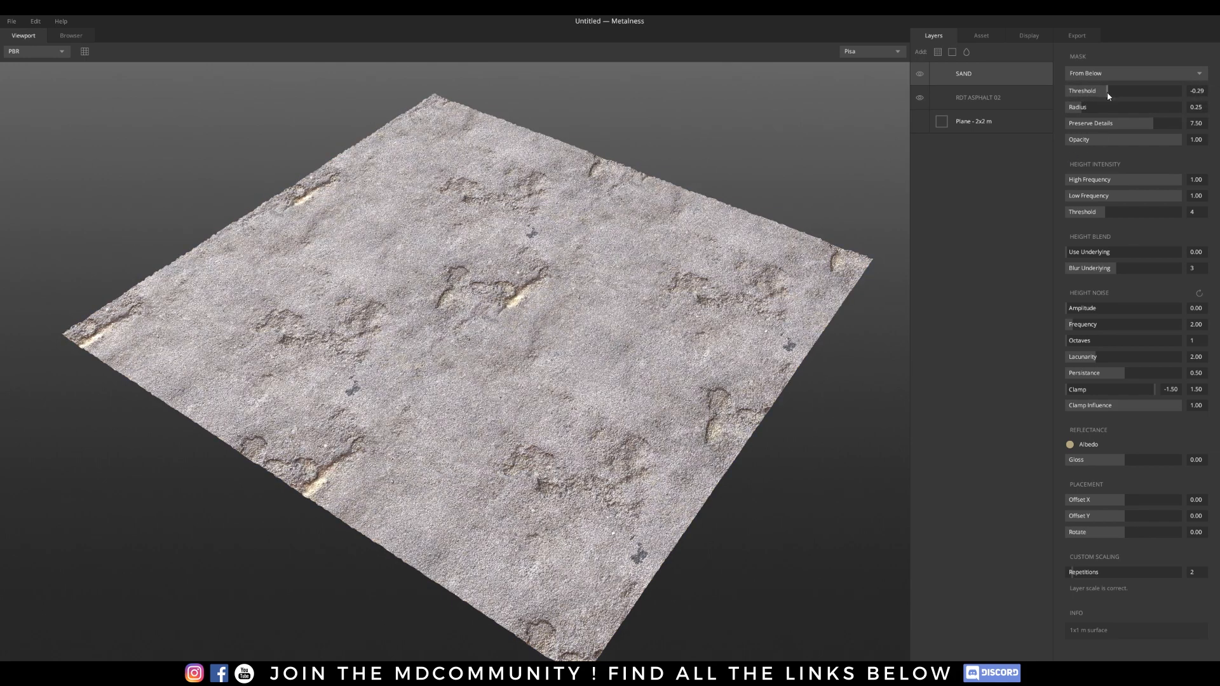
drag(1105, 90, 1114, 91)
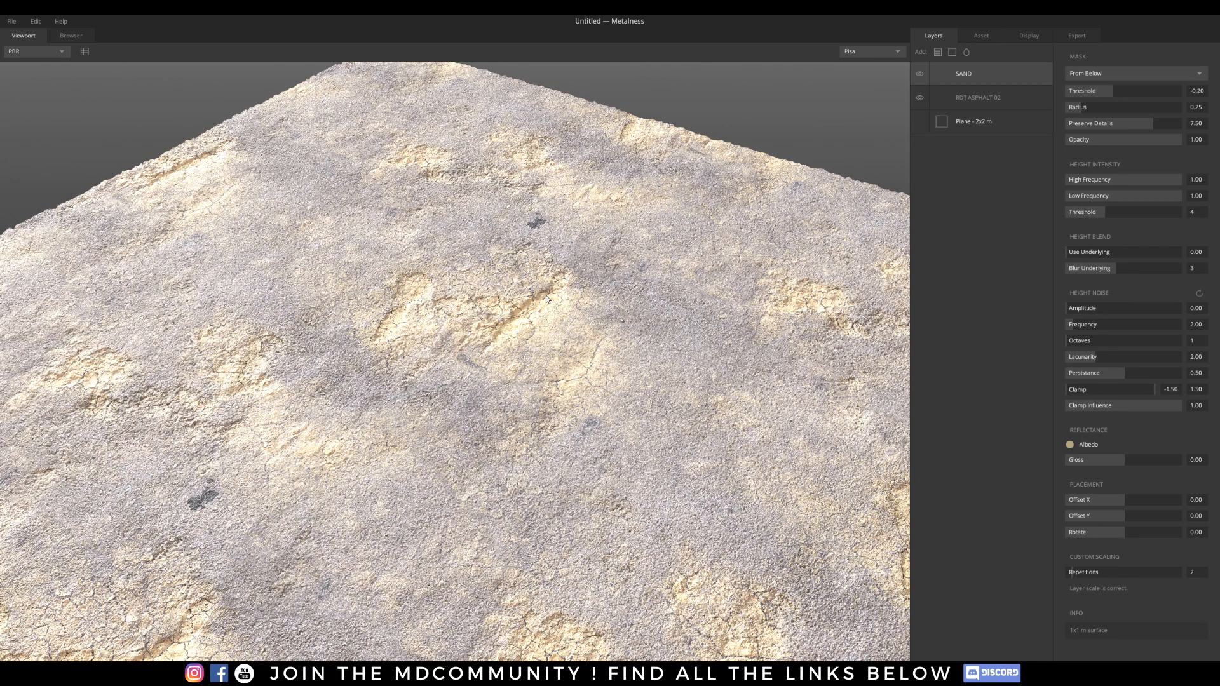
mouse_move(508, 301)
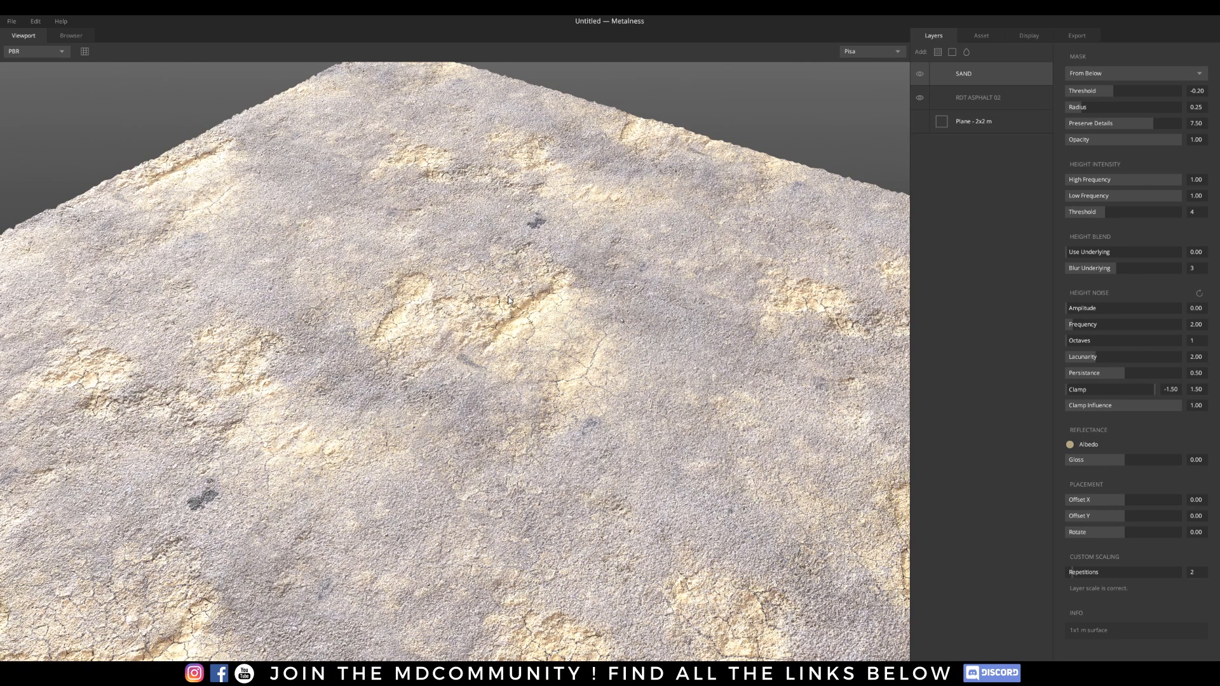
mouse_move(935, 226)
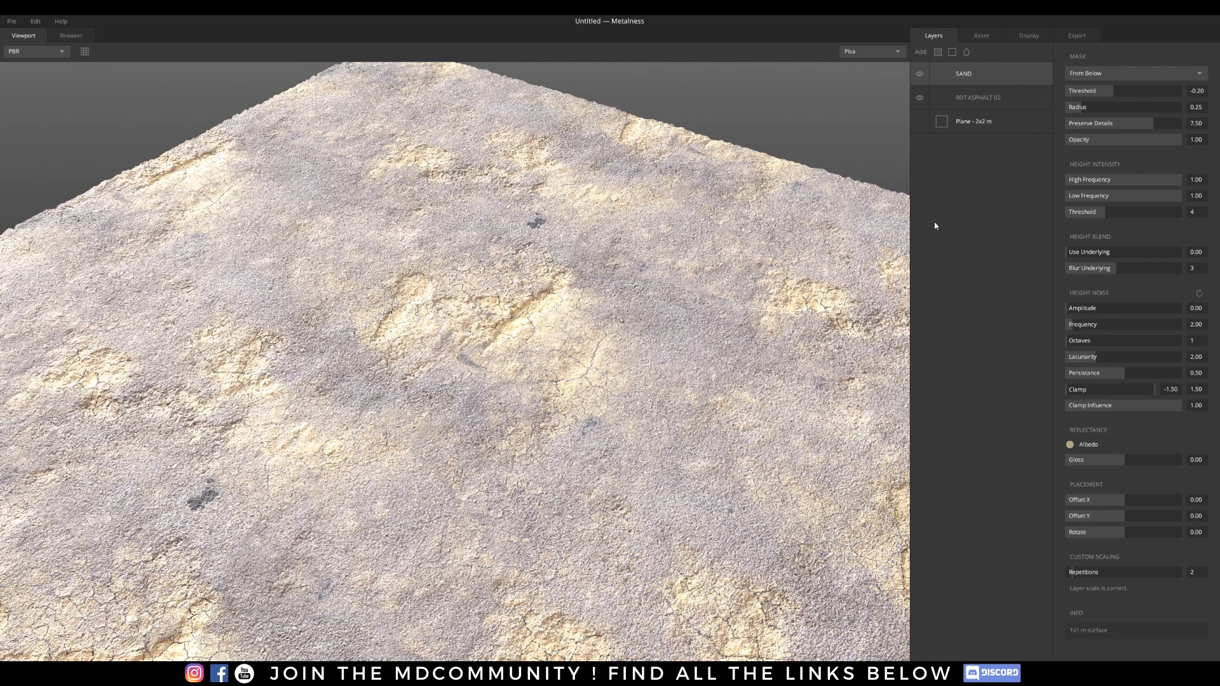
mouse_move(455, 491)
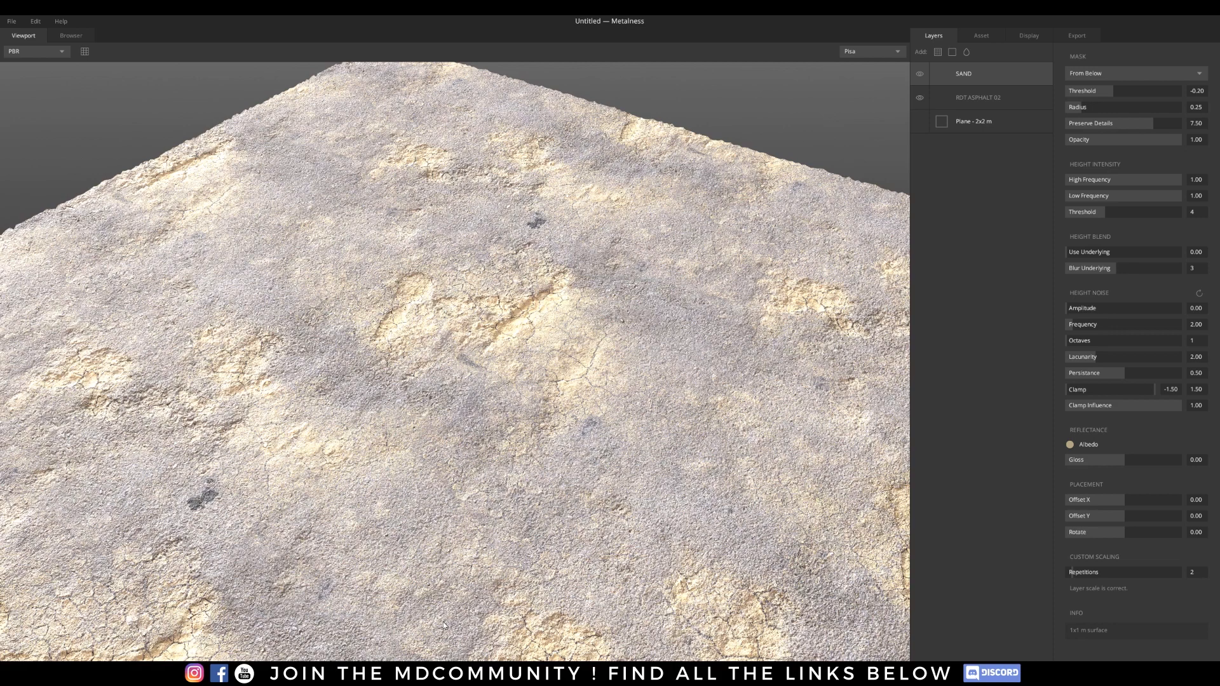
mouse_move(460, 515)
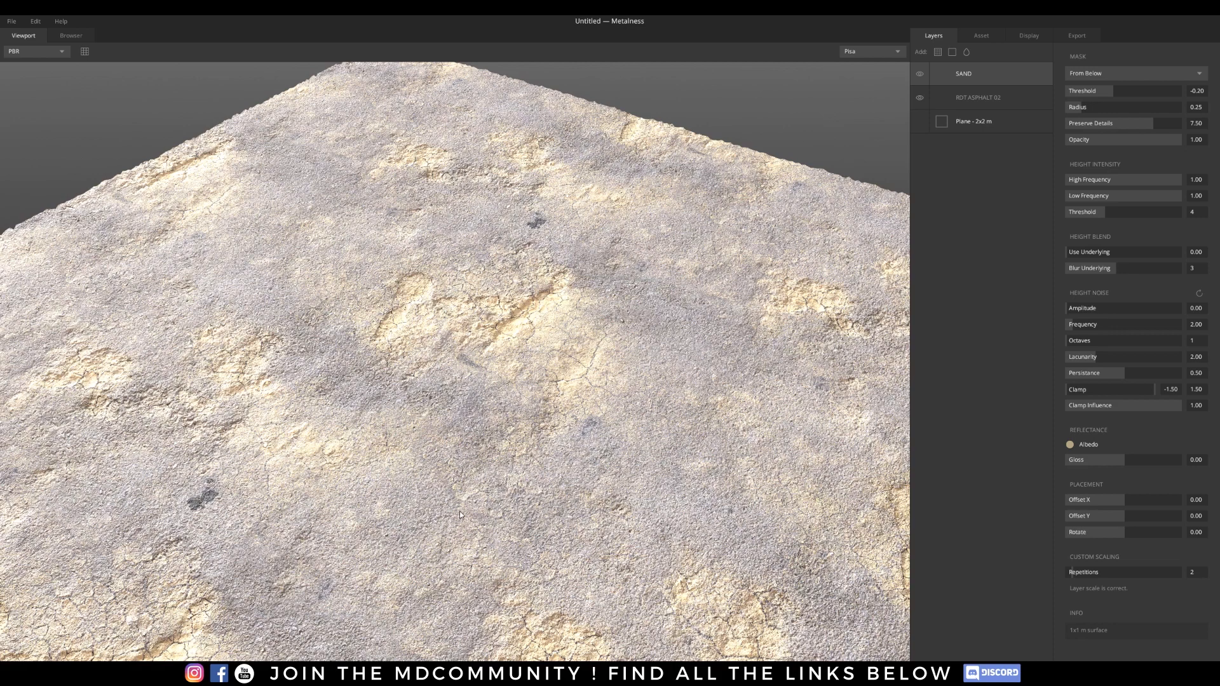
mouse_move(502, 326)
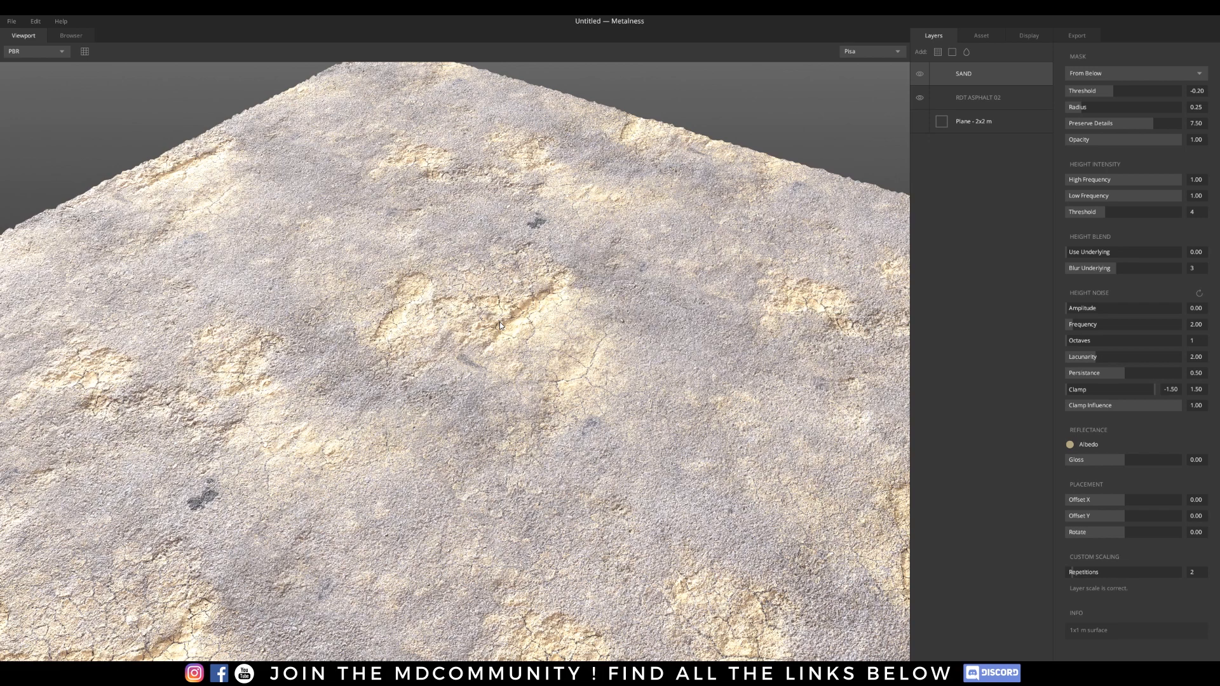
mouse_move(541, 309)
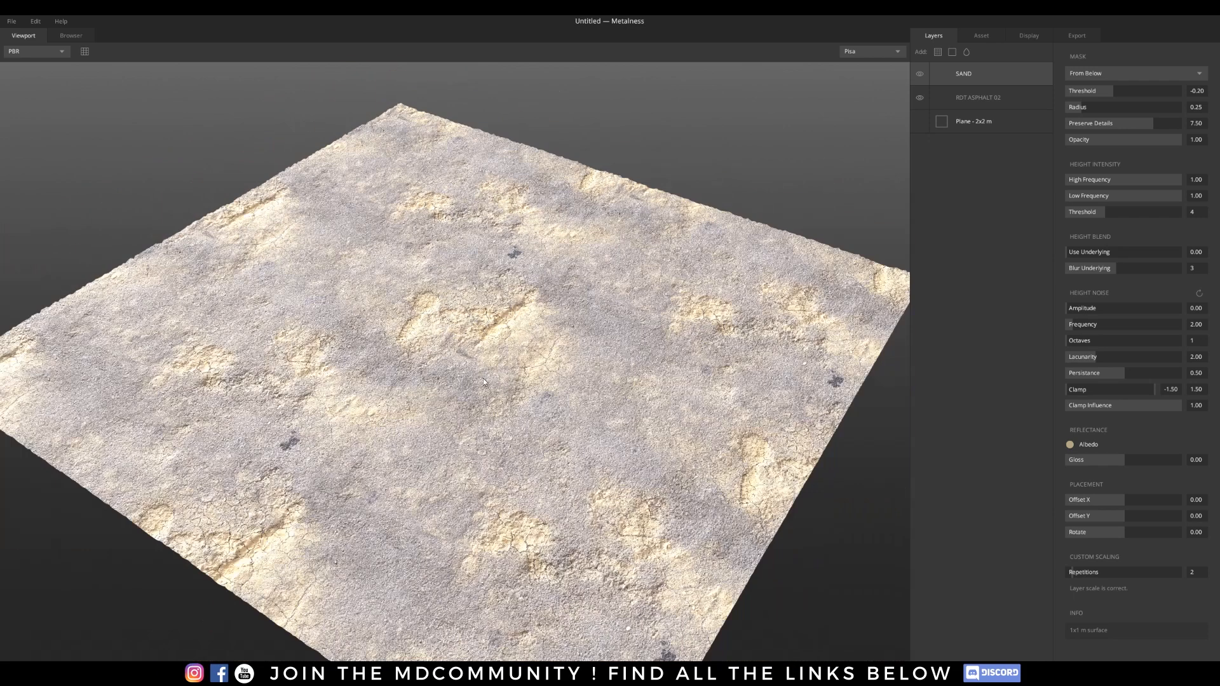
drag(482, 381, 623, 276)
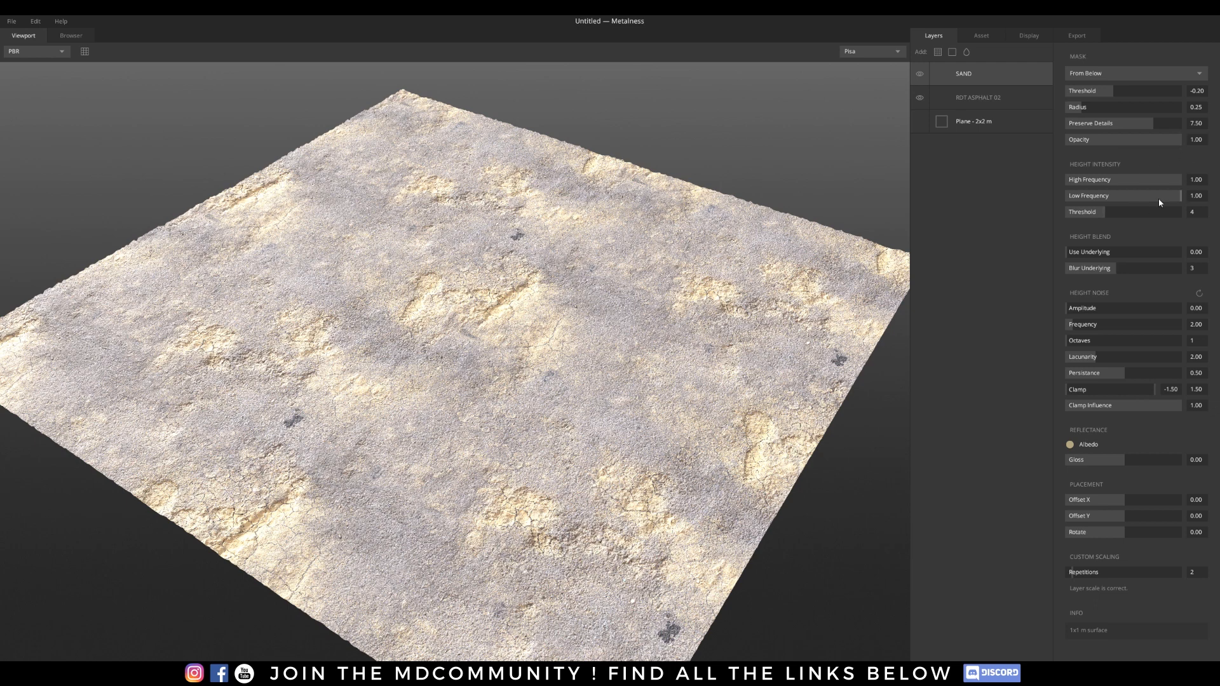
mouse_move(1138, 225)
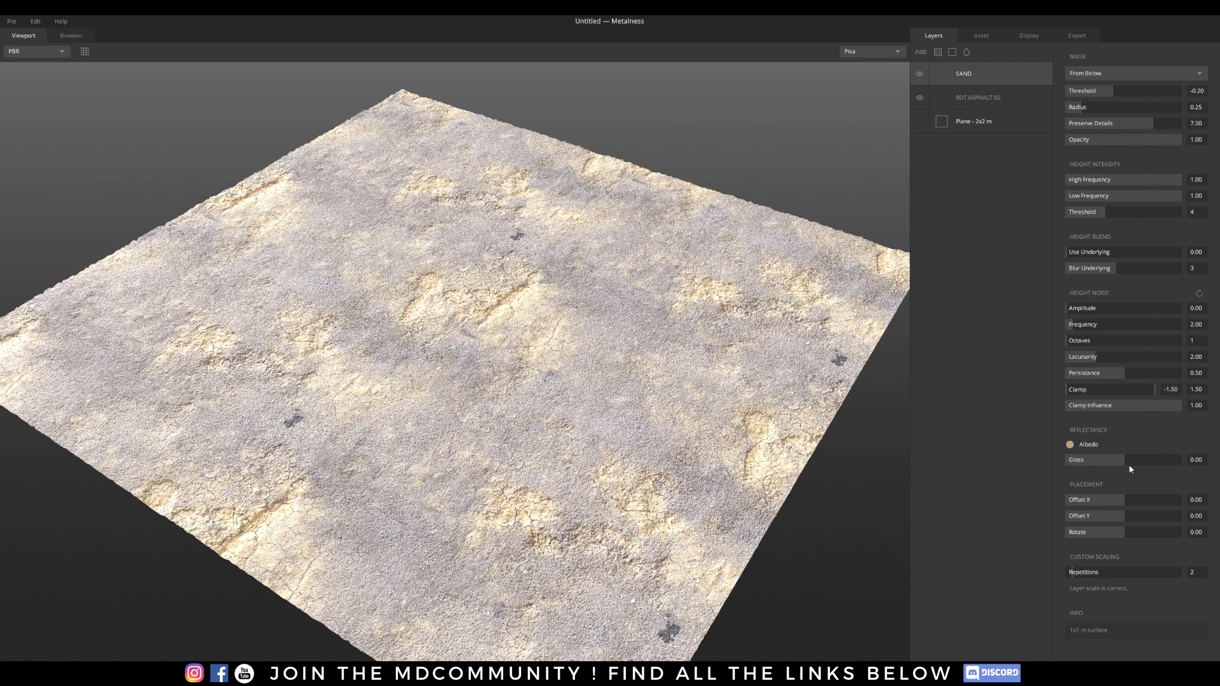
Raise the sand layer's gloss to 0.03 and add a Liquid layer on top.
click(1128, 458)
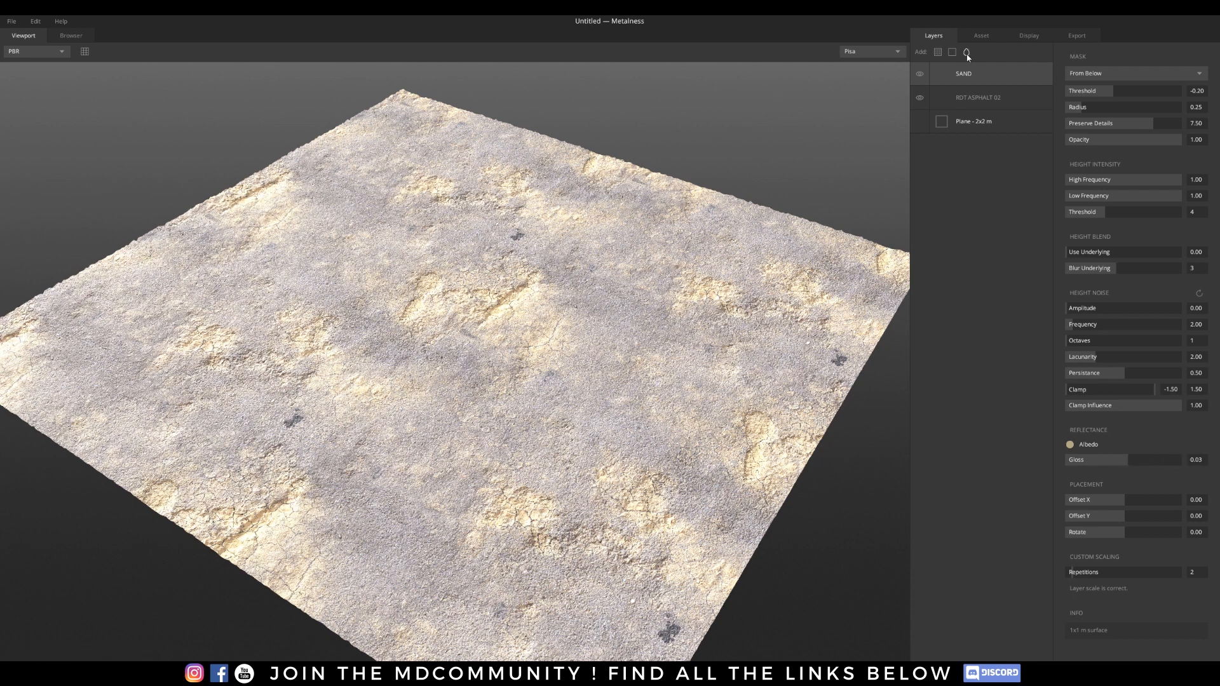
click(966, 52)
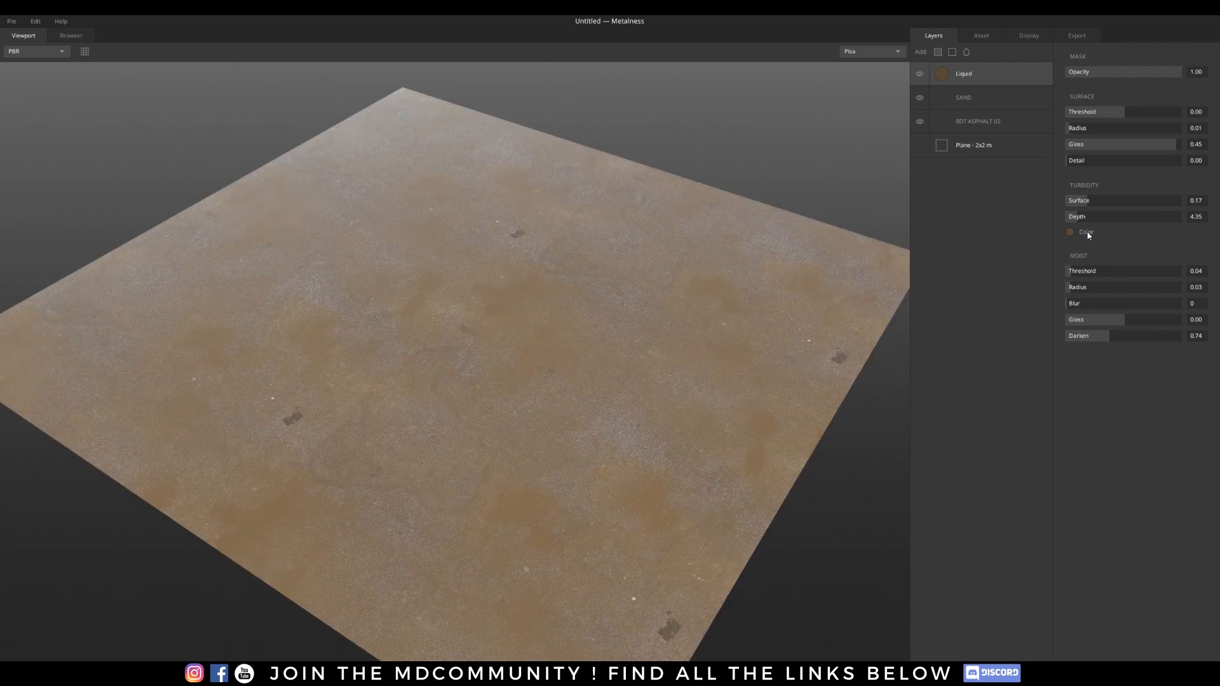
Set turbidity colour 586C76 and Surface Threshold -0.22, then adjust the Moist settings.
click(1071, 232)
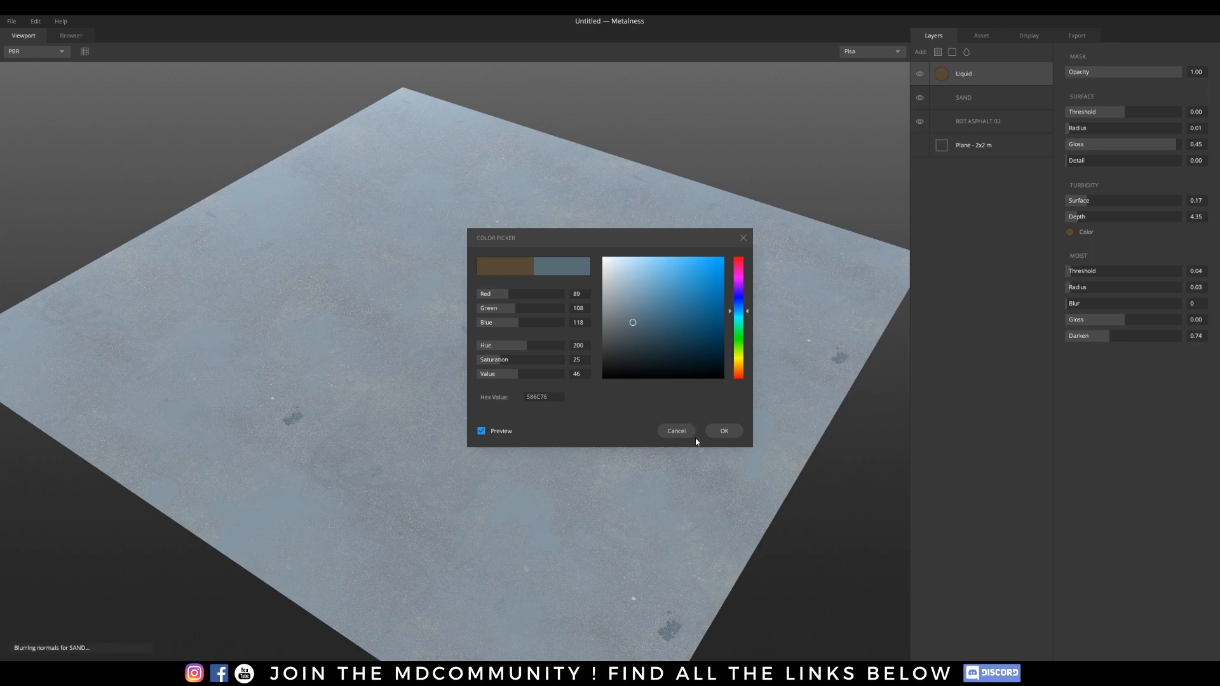
click(722, 430)
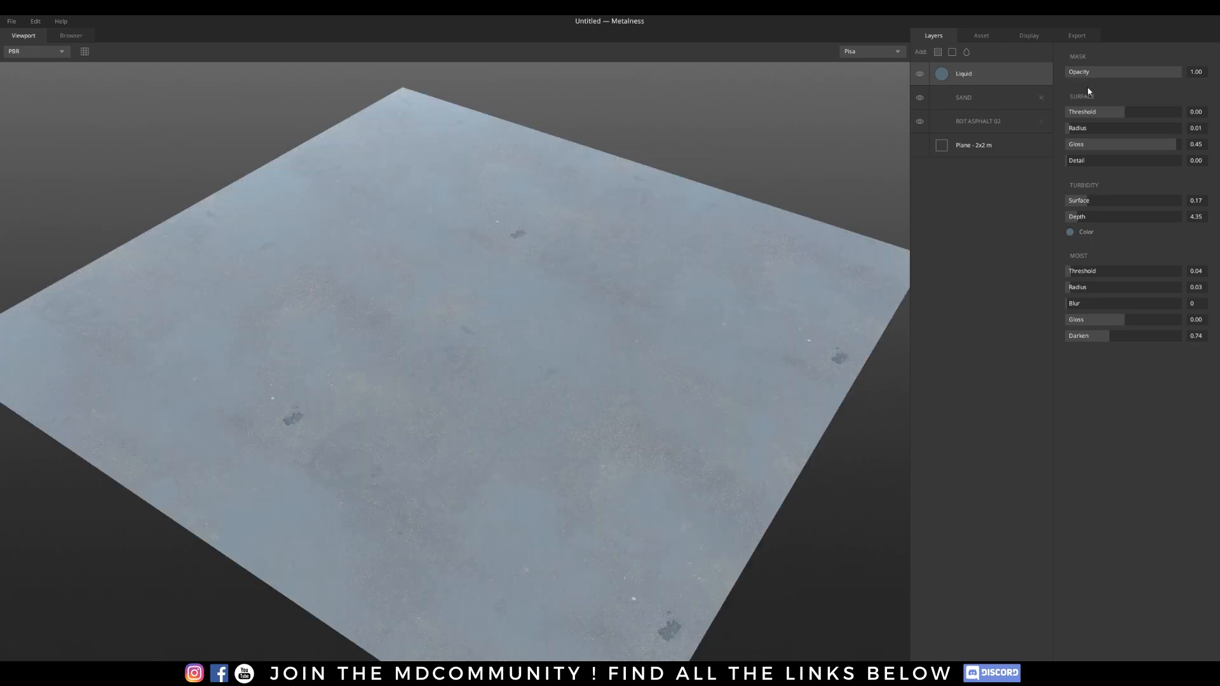
drag(1143, 111, 1112, 111)
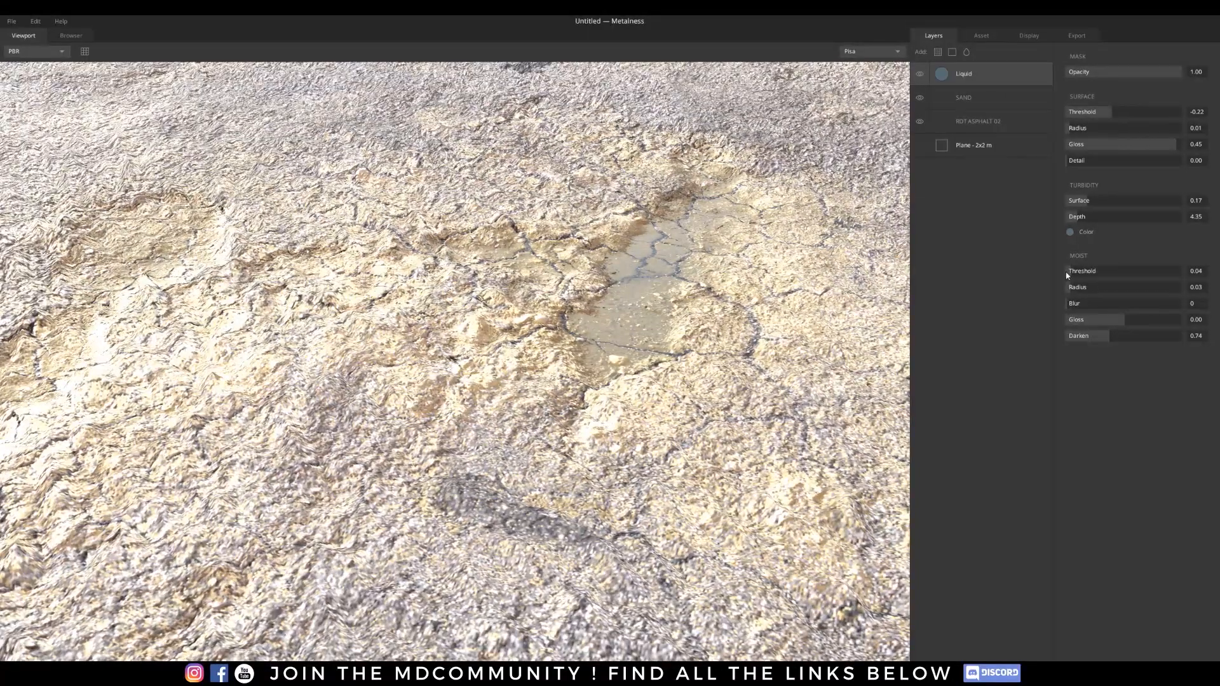
drag(1120, 319, 1089, 319)
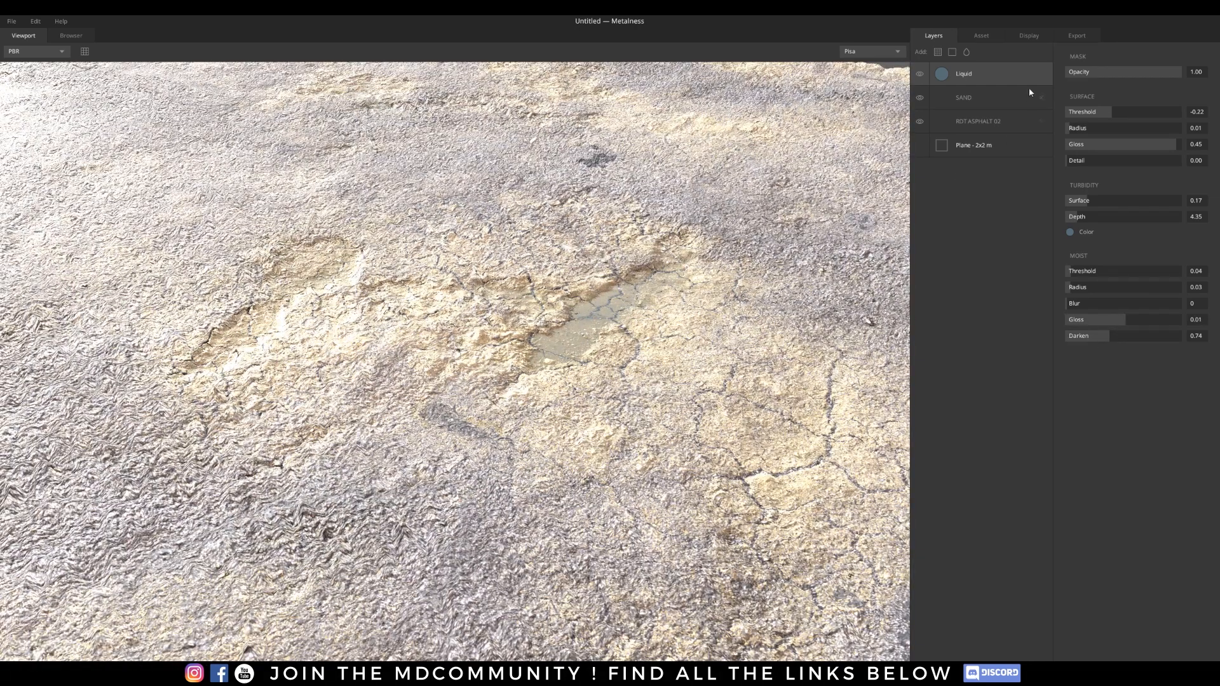
Set the display Field of View to 68 and sweep Light Rotation to inspect shadows.
click(1028, 35)
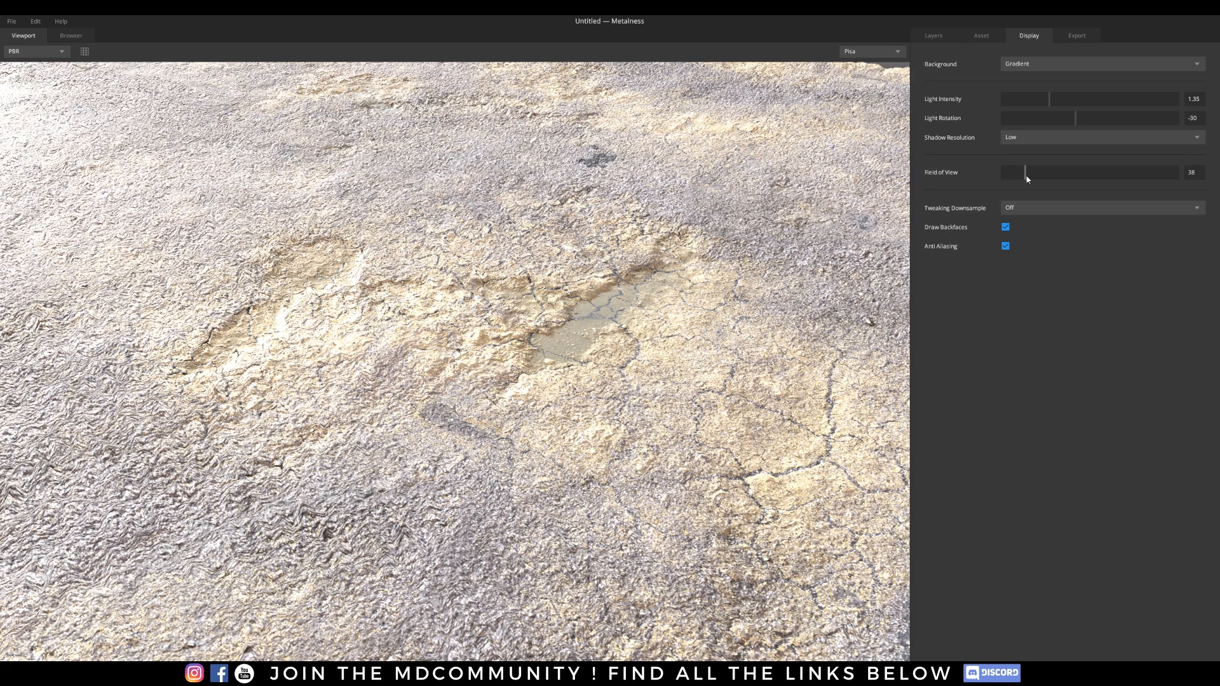
drag(1026, 172, 1113, 172)
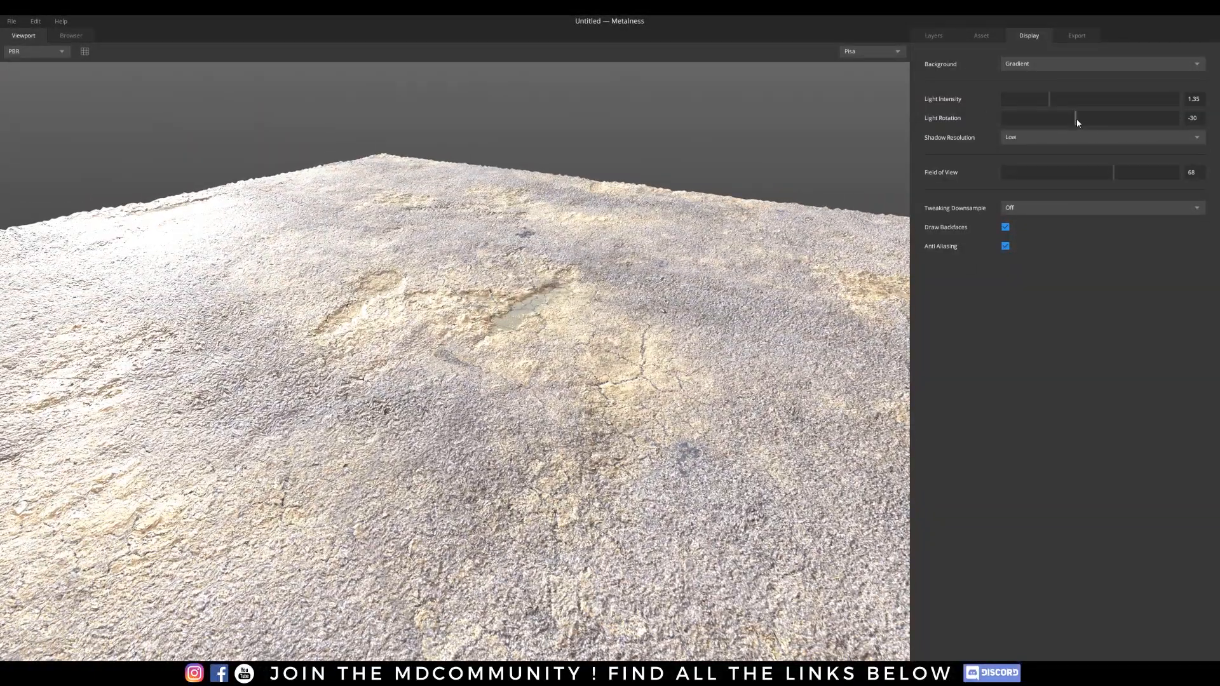
drag(1080, 118, 1070, 117)
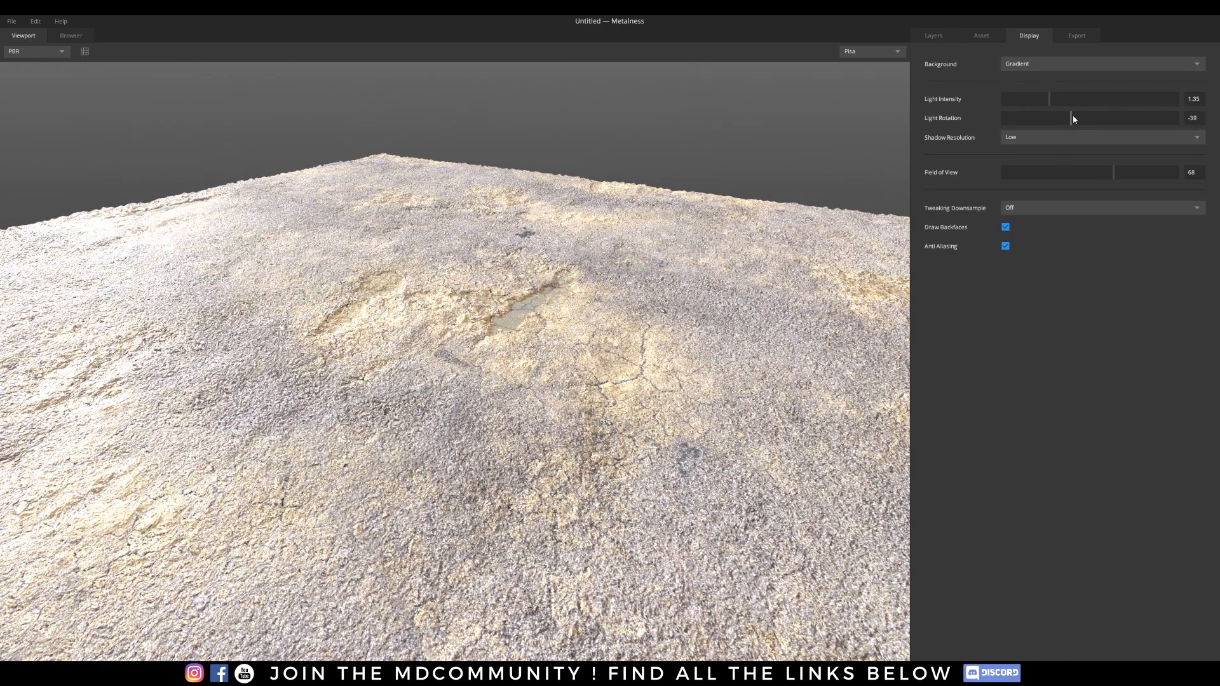
drag(1069, 117, 1049, 118)
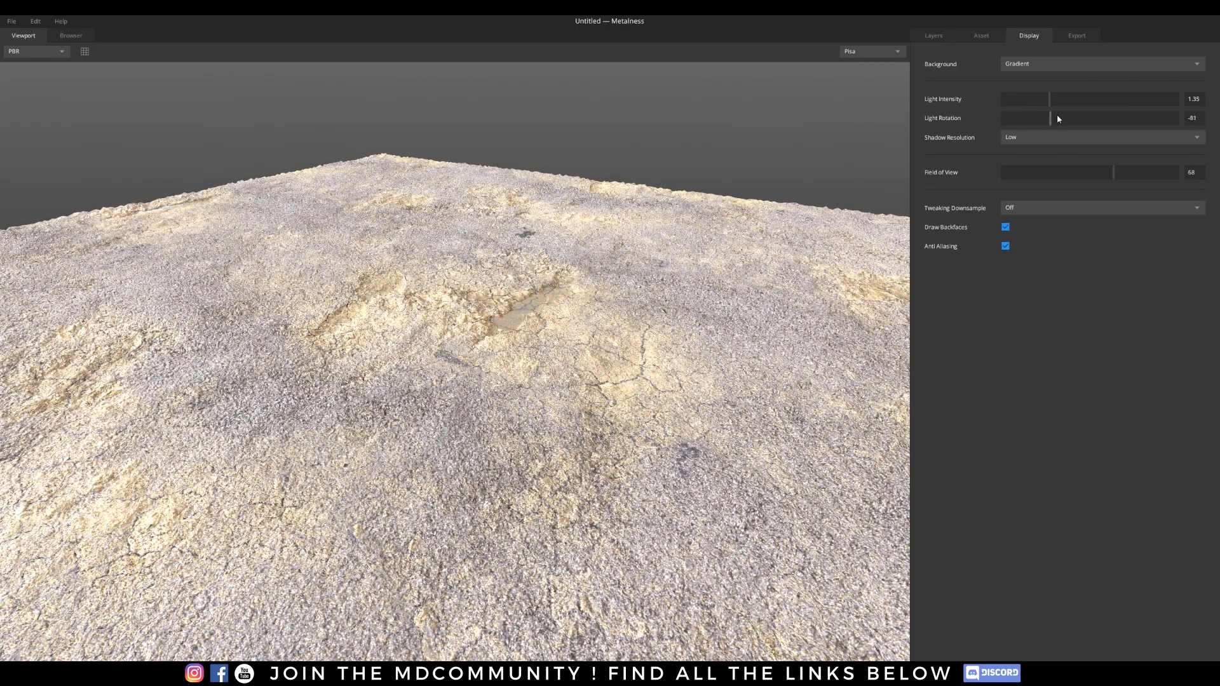
drag(1070, 118, 1097, 117)
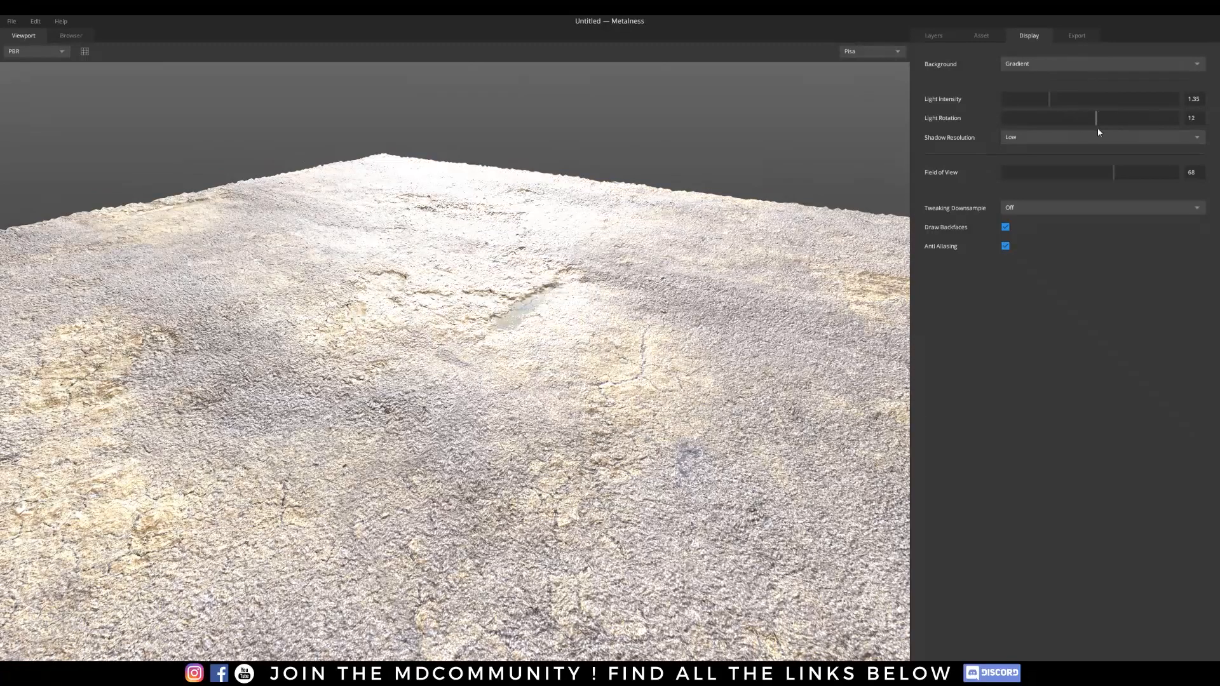
drag(1098, 118, 1087, 117)
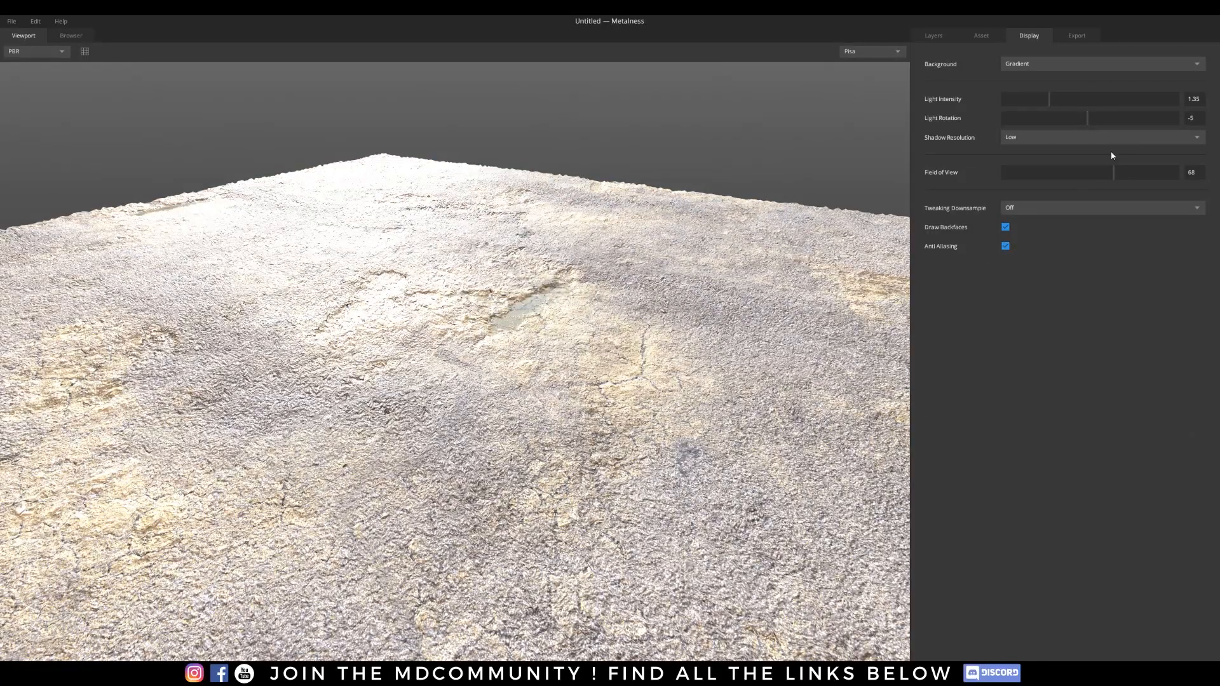
drag(1088, 118, 1051, 117)
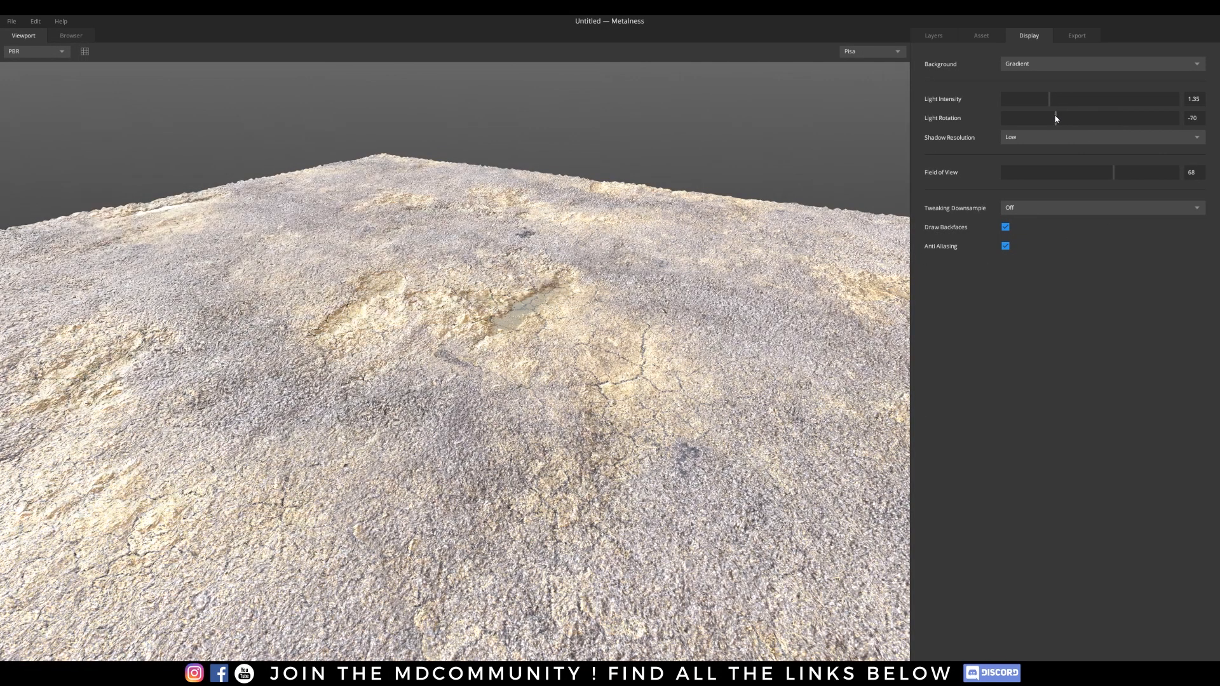
drag(1054, 118, 1021, 117)
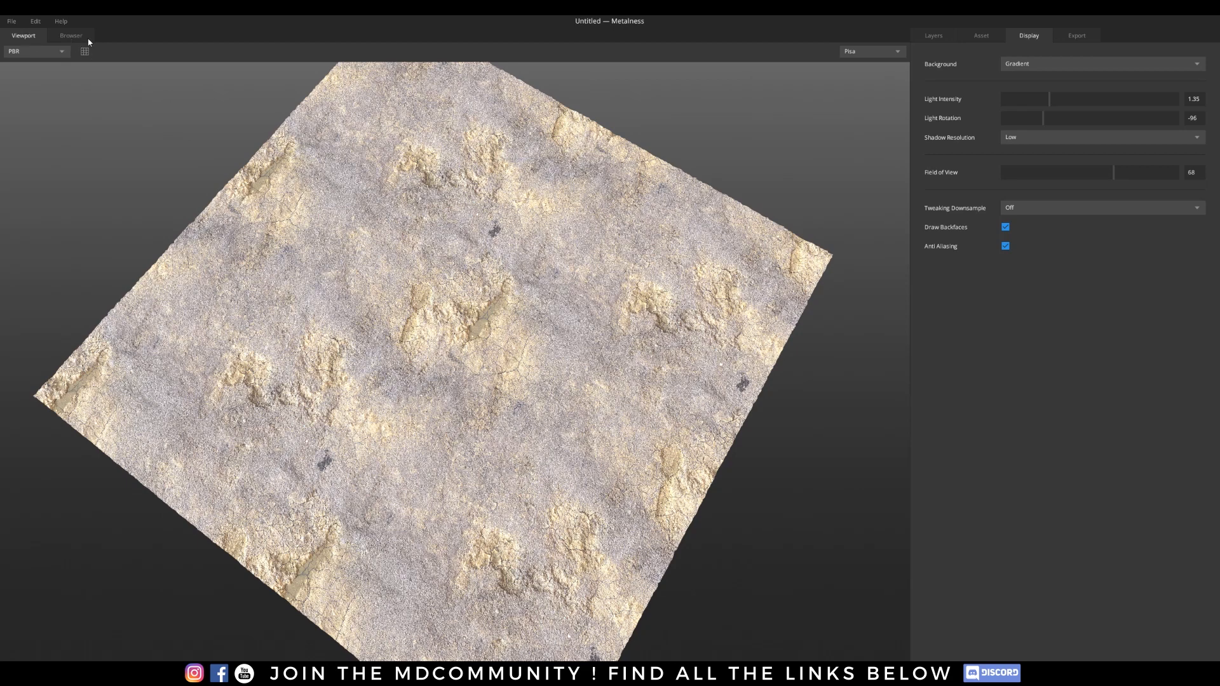
mouse_move(1005, 124)
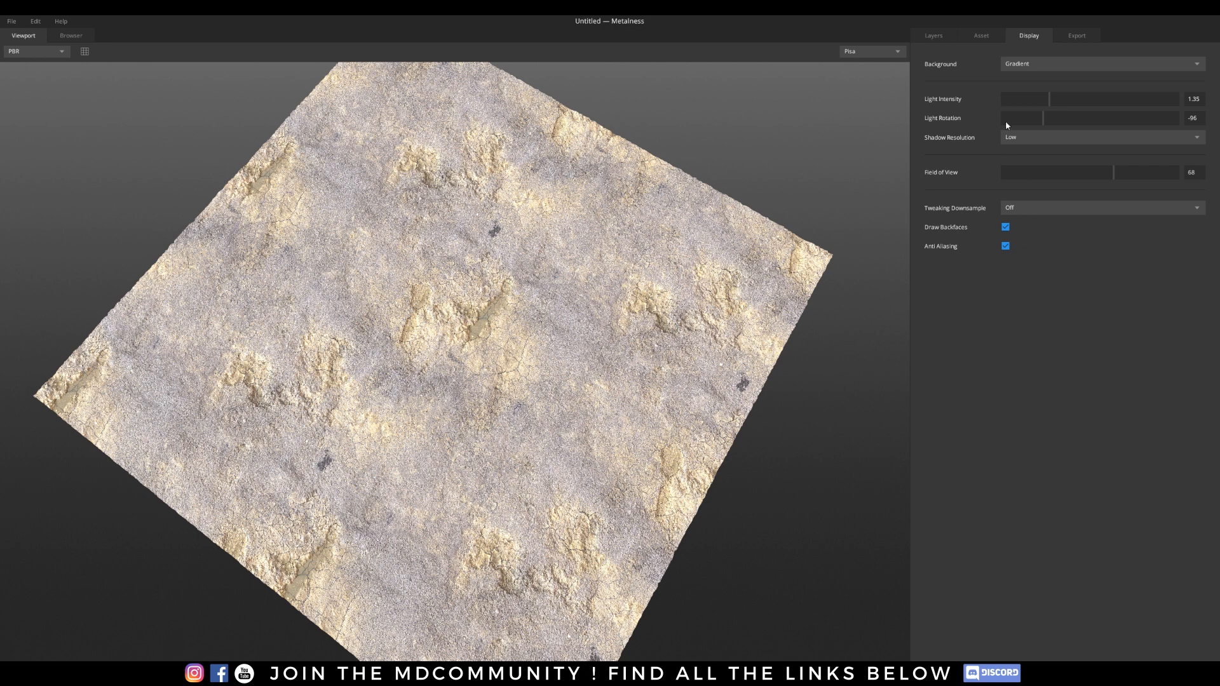
mouse_move(659, 291)
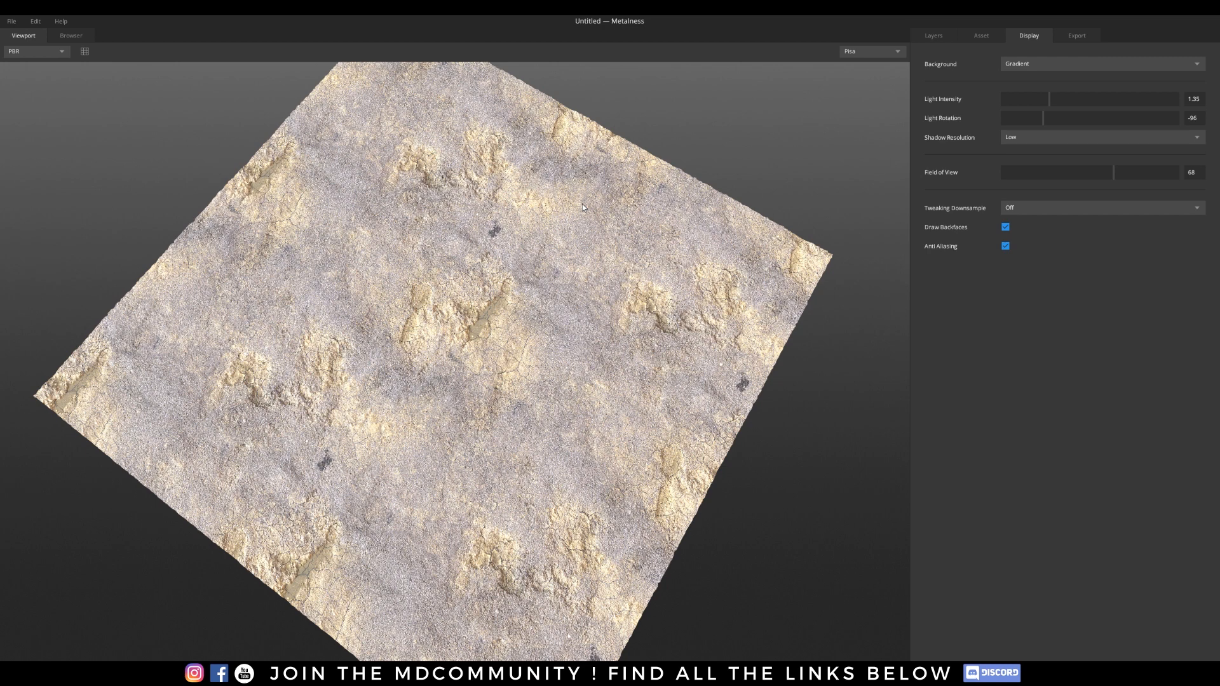
mouse_move(455, 282)
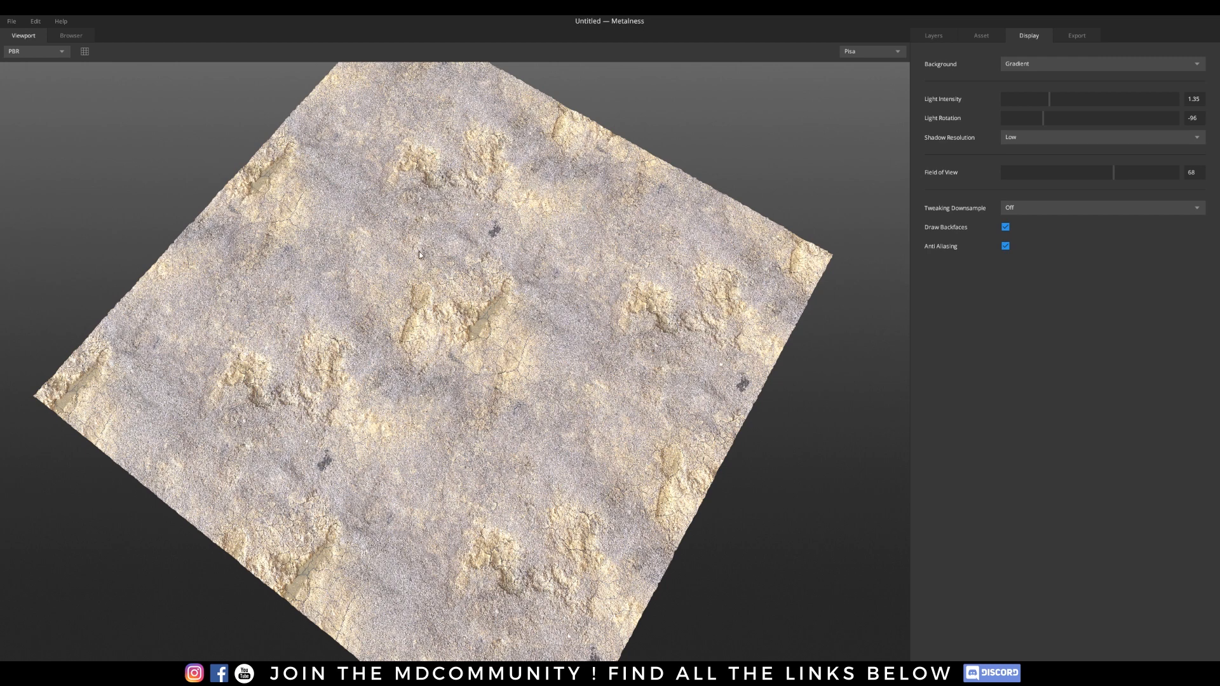
mouse_move(725, 207)
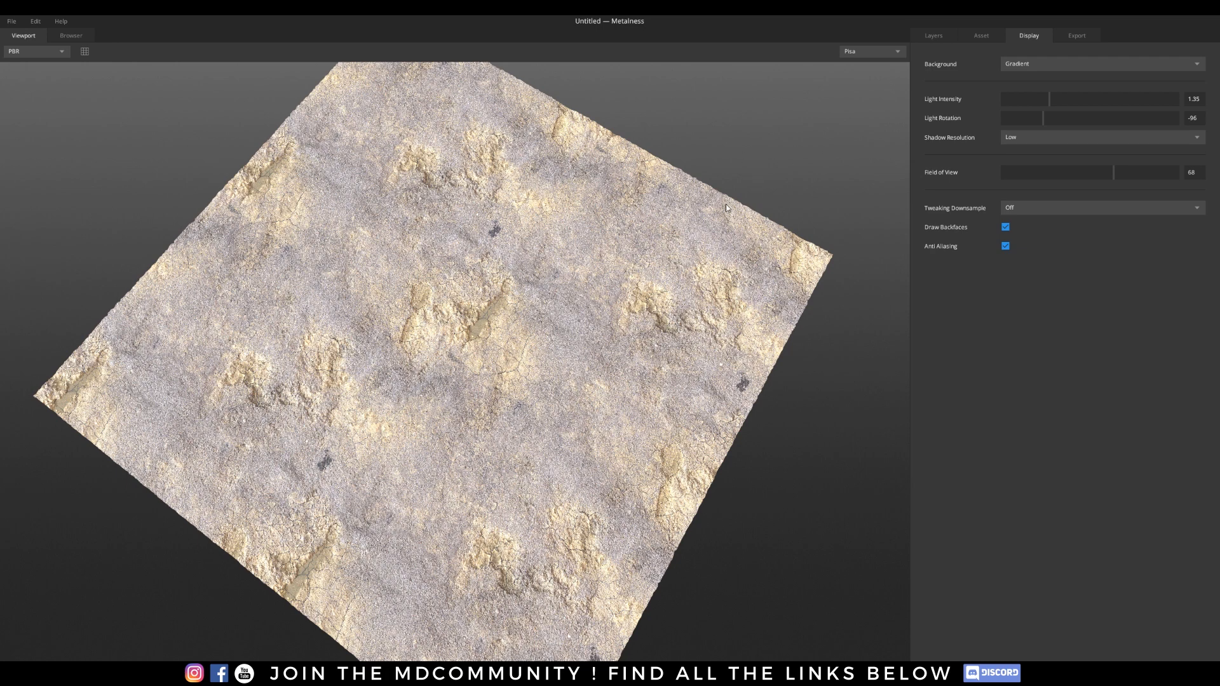
mouse_move(936, 45)
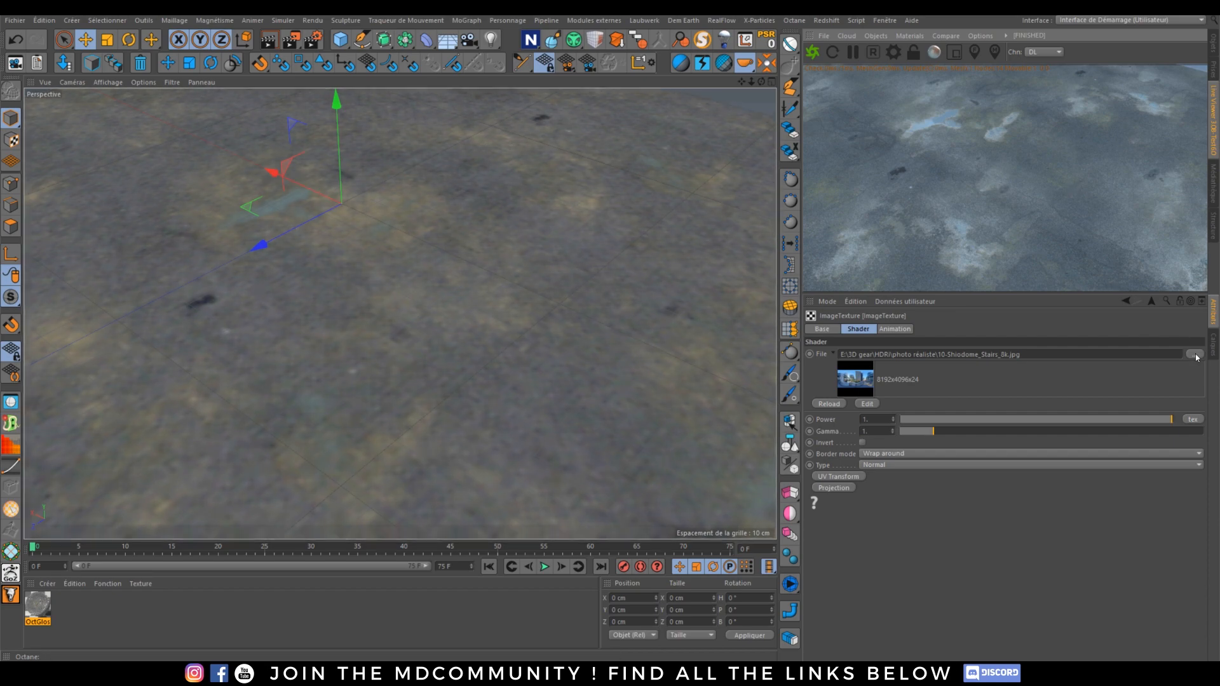
Replace the ImageTexture's HDRI file with another picture from the photo-realistic HDRi folder.
click(1195, 354)
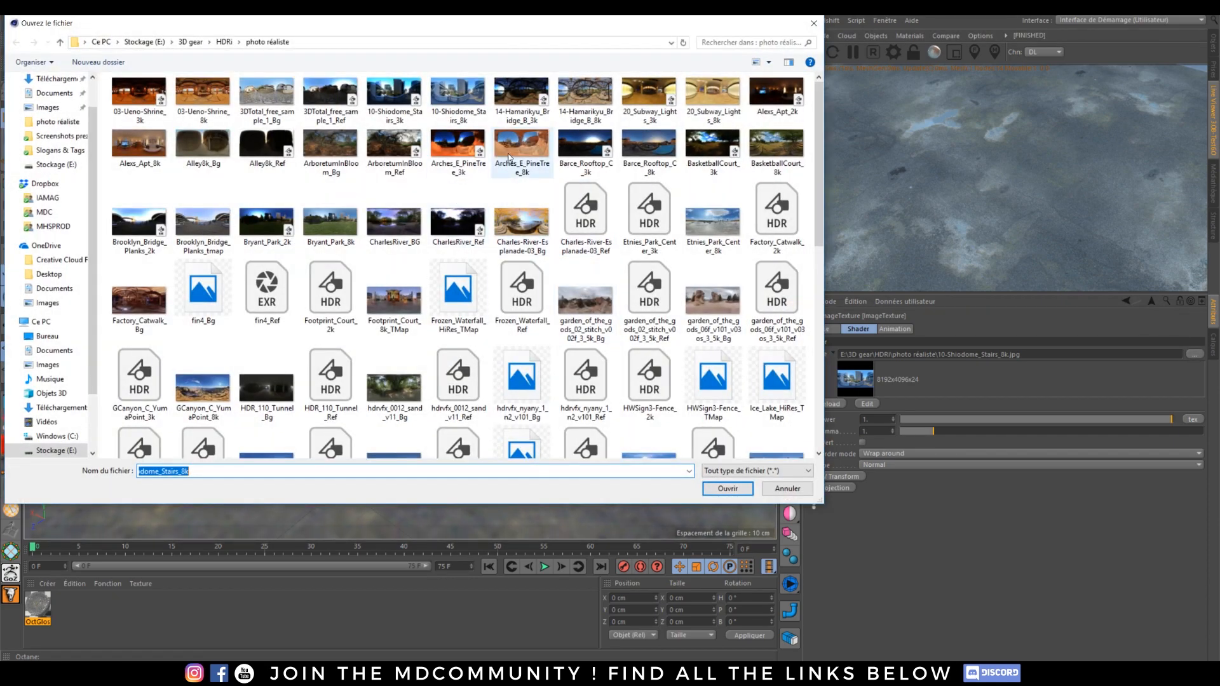
click(726, 489)
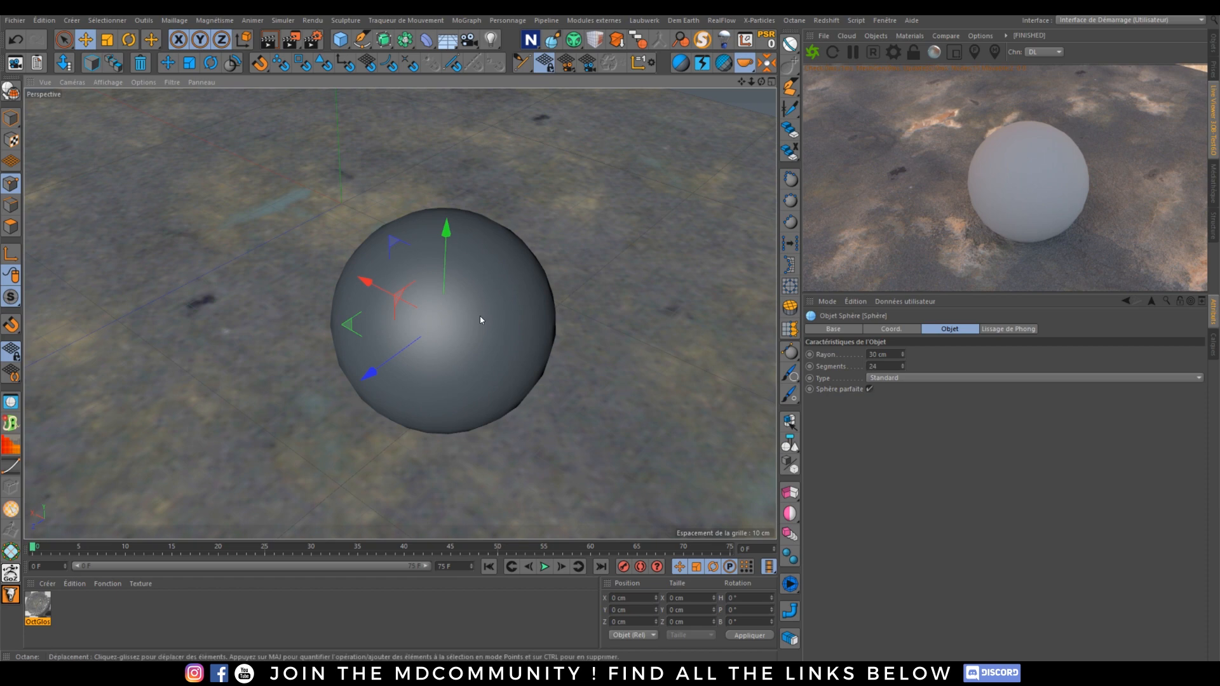
Pause the Octane Live Viewer render from its toolbar.
click(853, 52)
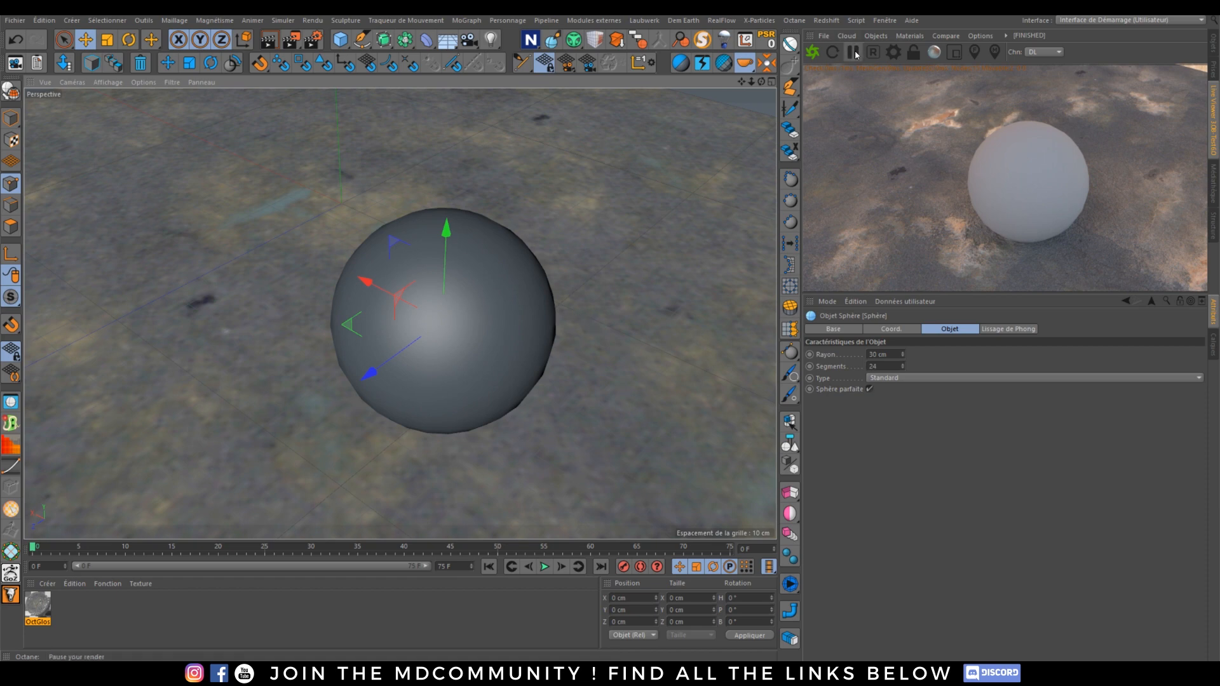
click(852, 51)
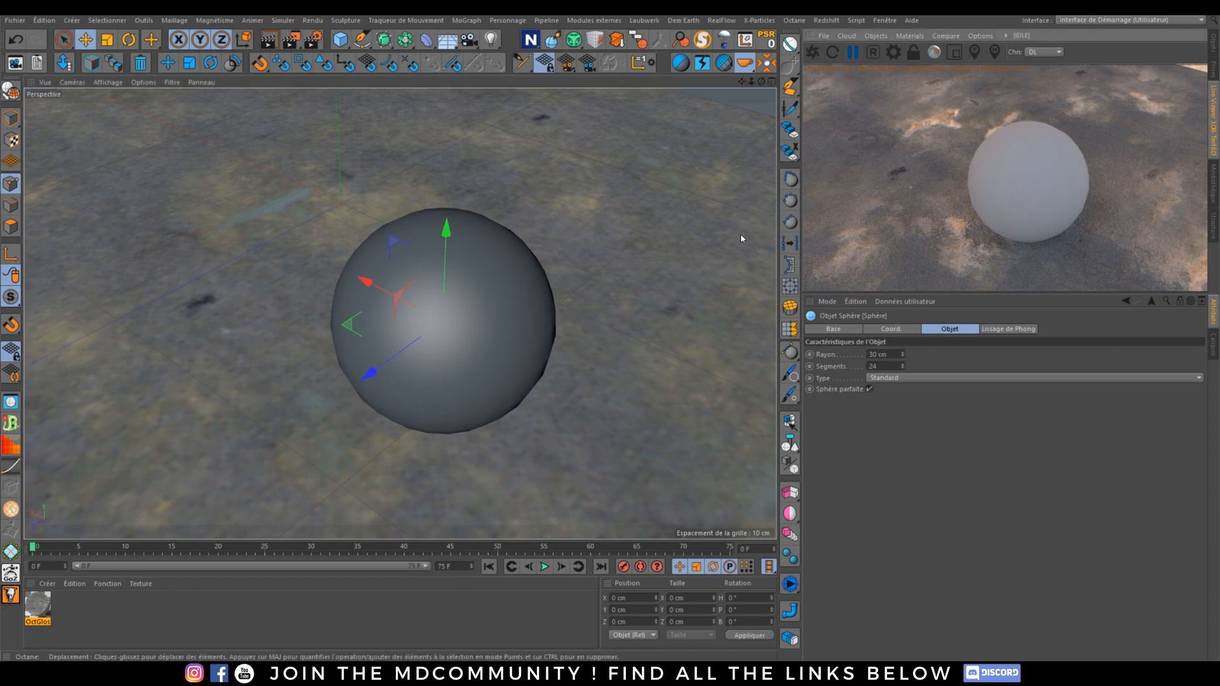
mouse_move(716, 224)
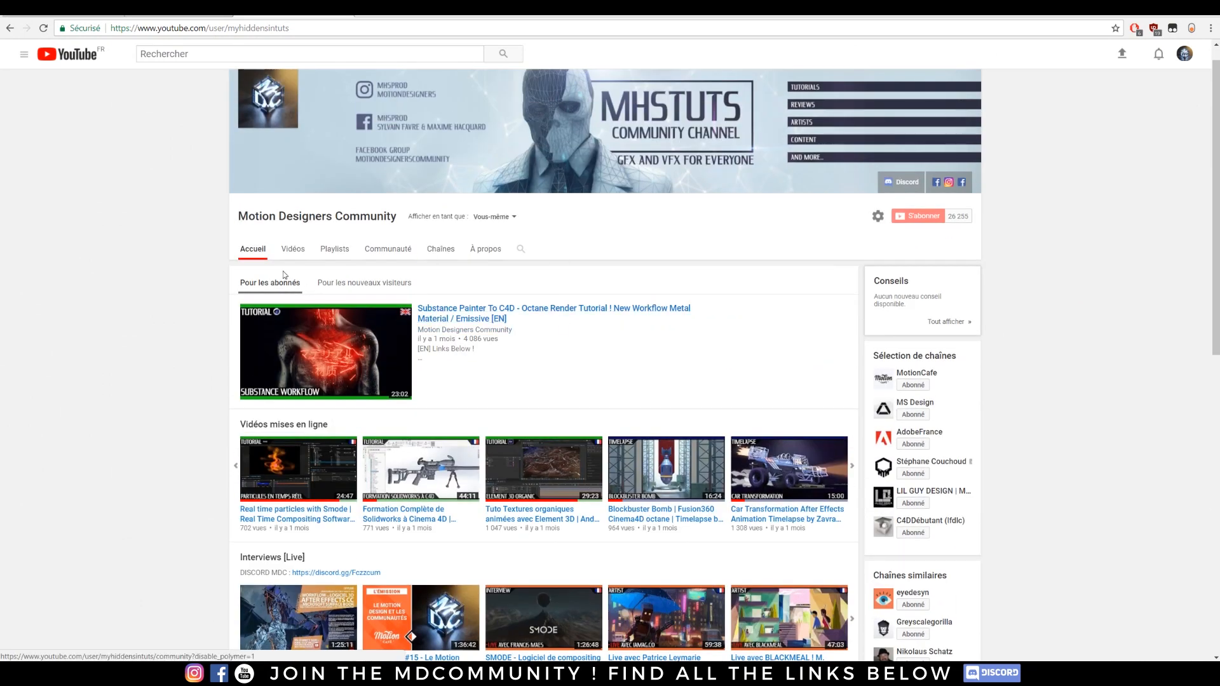
mouse_move(486, 319)
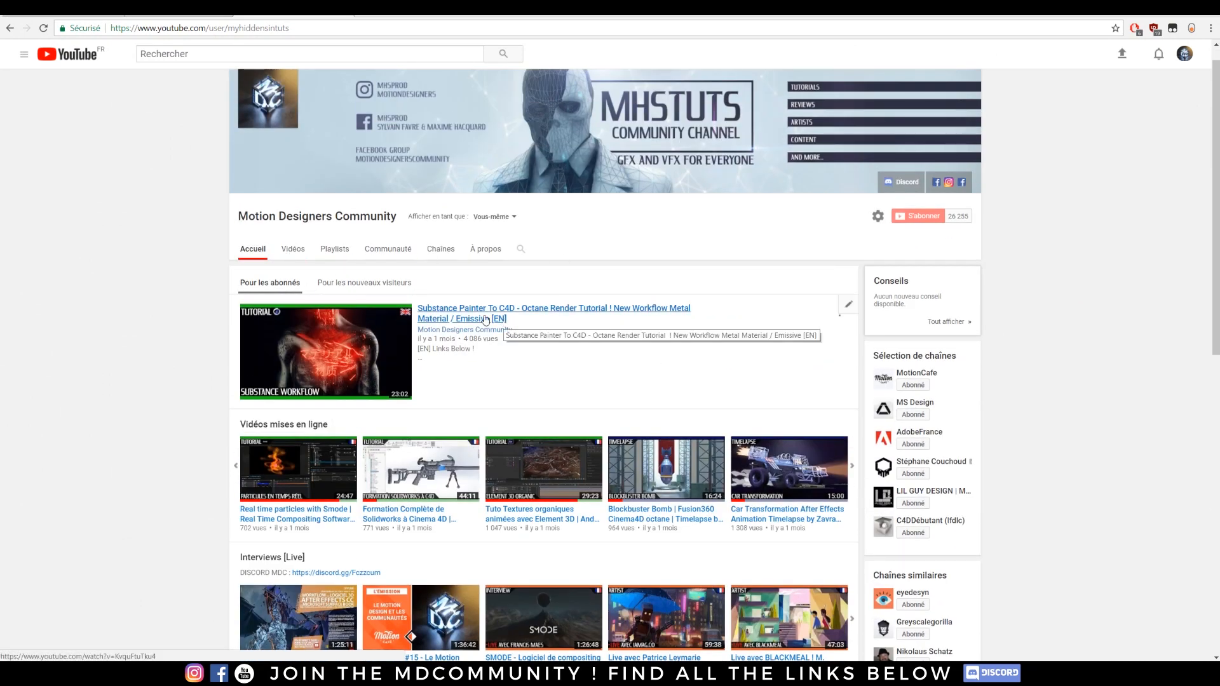
mouse_move(319, 356)
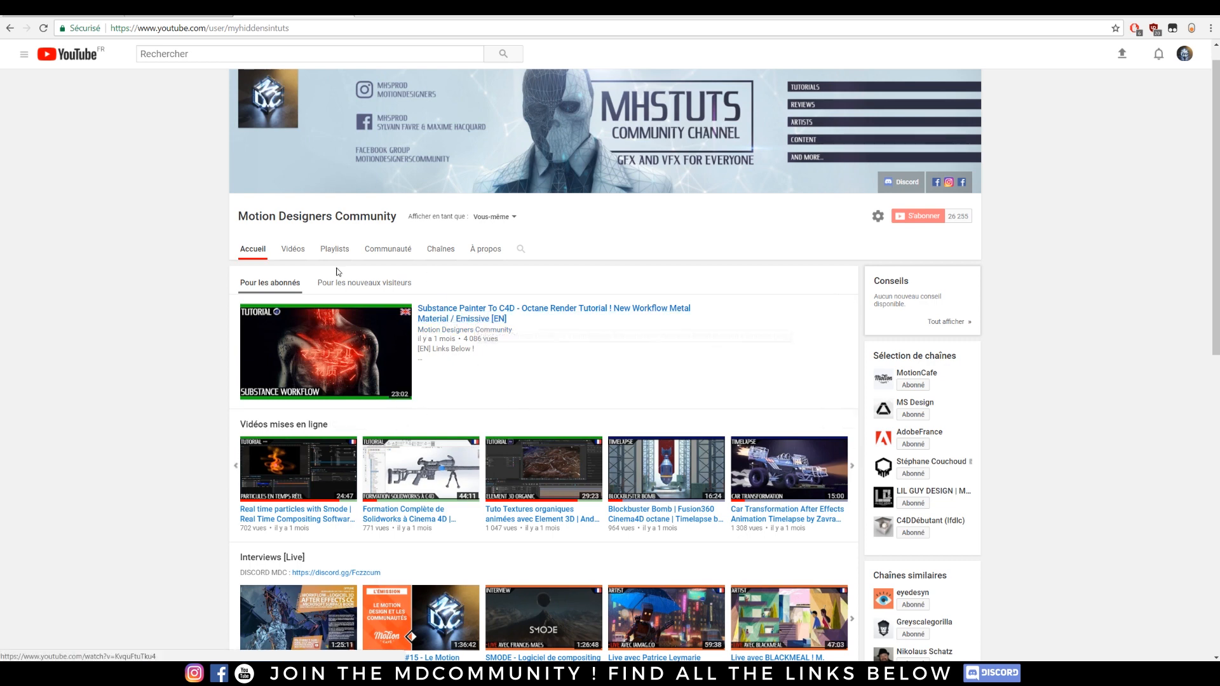
Show the Motion Designers Community's Vidéos tab and scroll to the Afficher plus button.
click(292, 249)
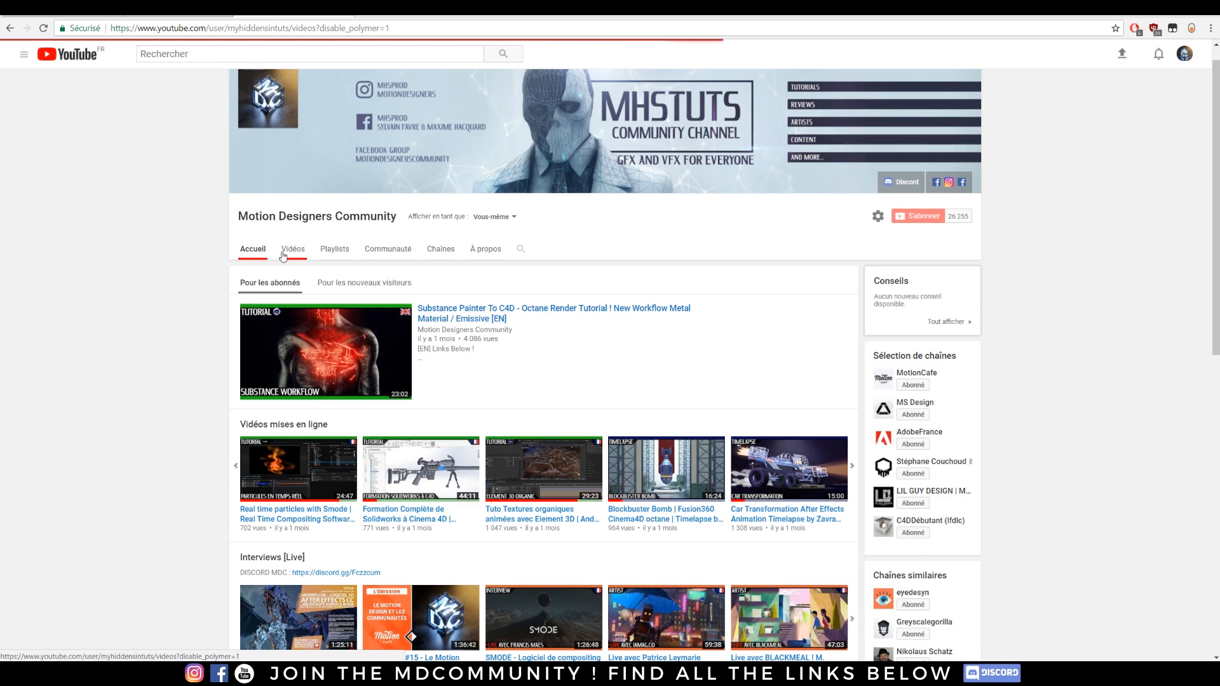
click(292, 249)
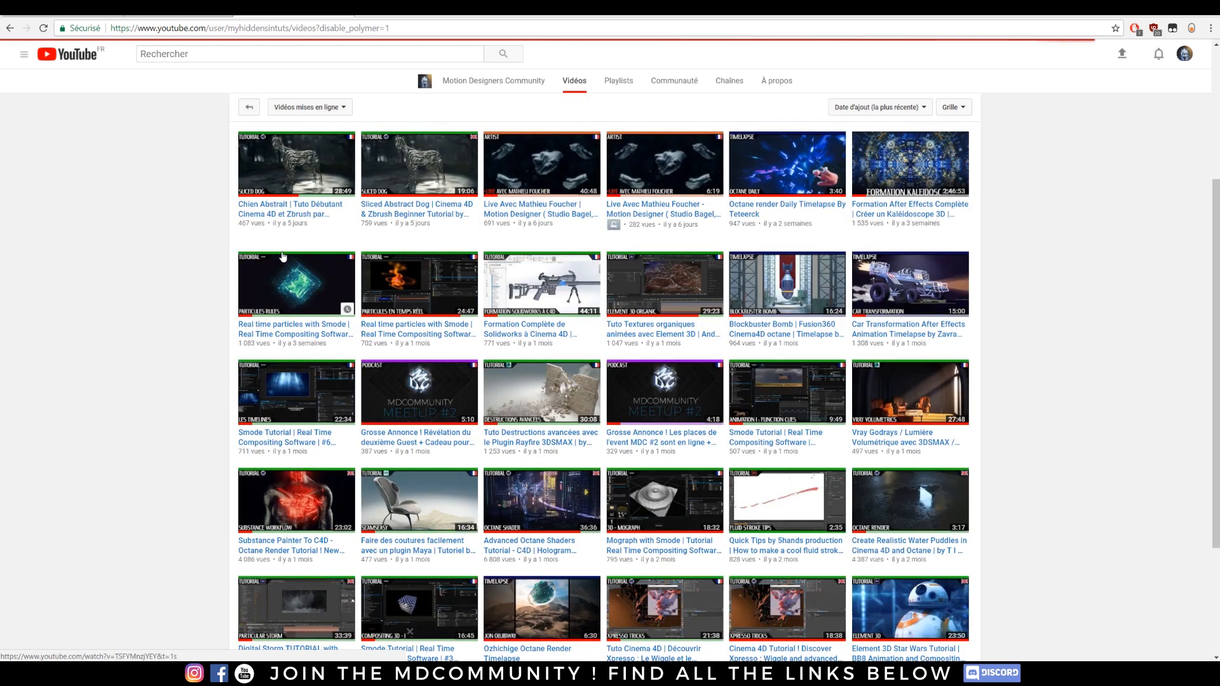
mouse_move(707, 312)
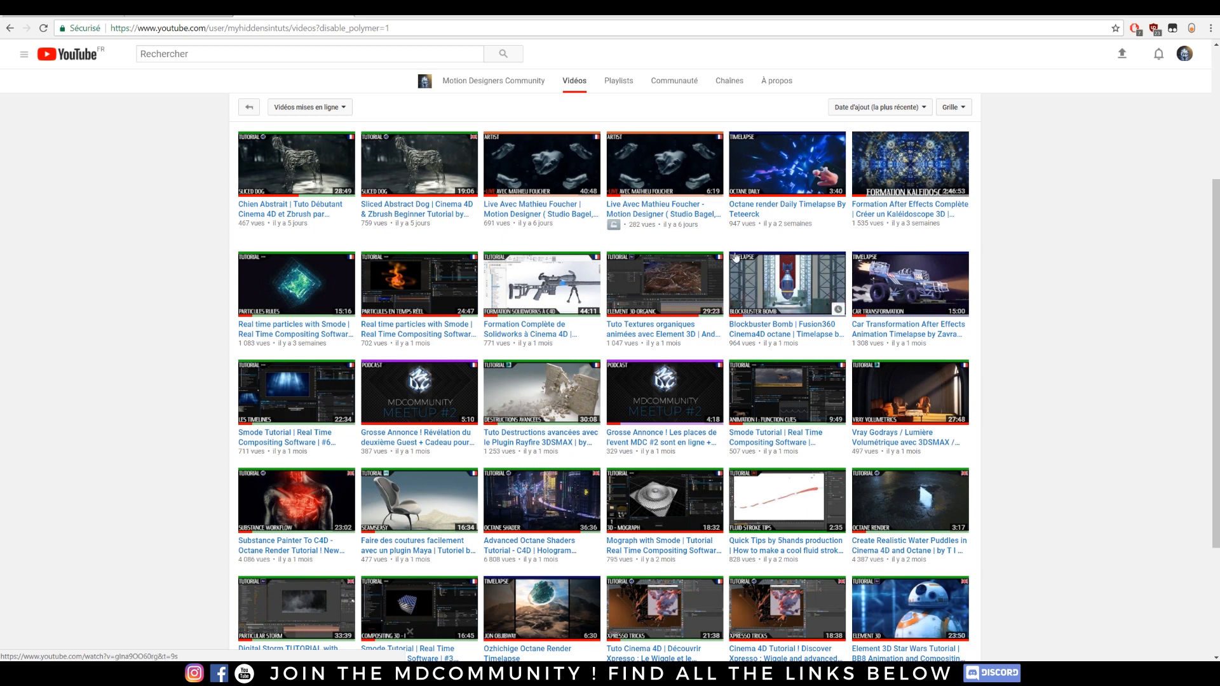
scroll(down, 3)
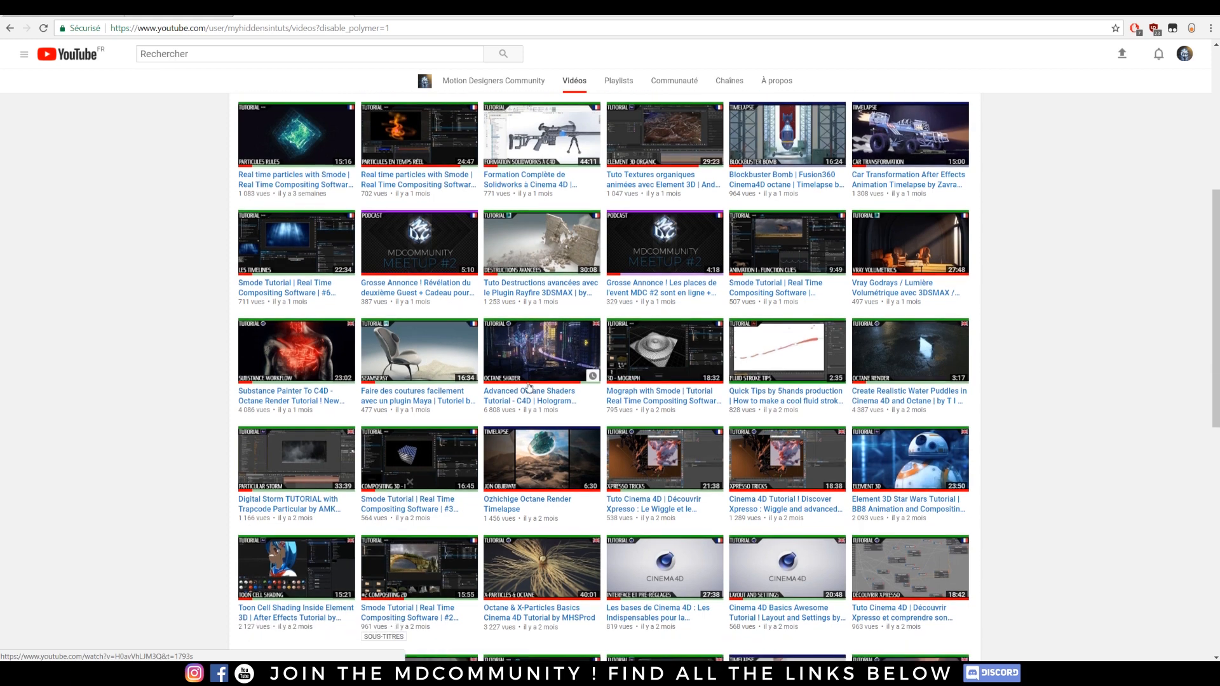
scroll(down, 3)
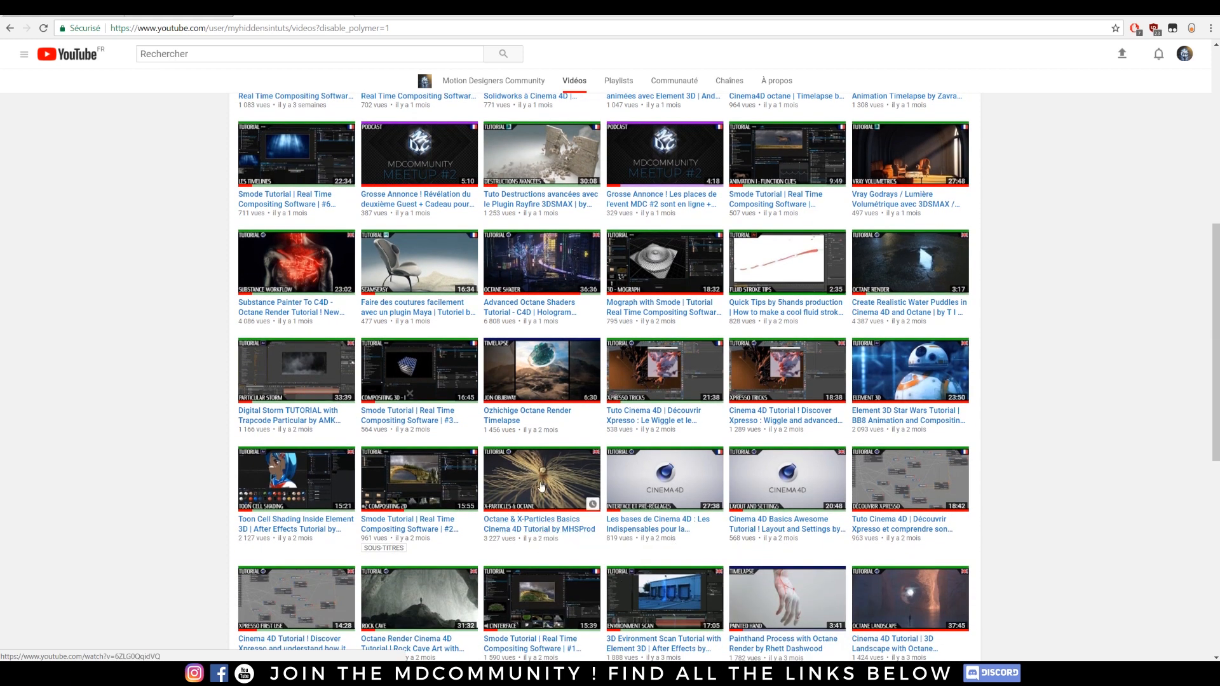
scroll(down, 3)
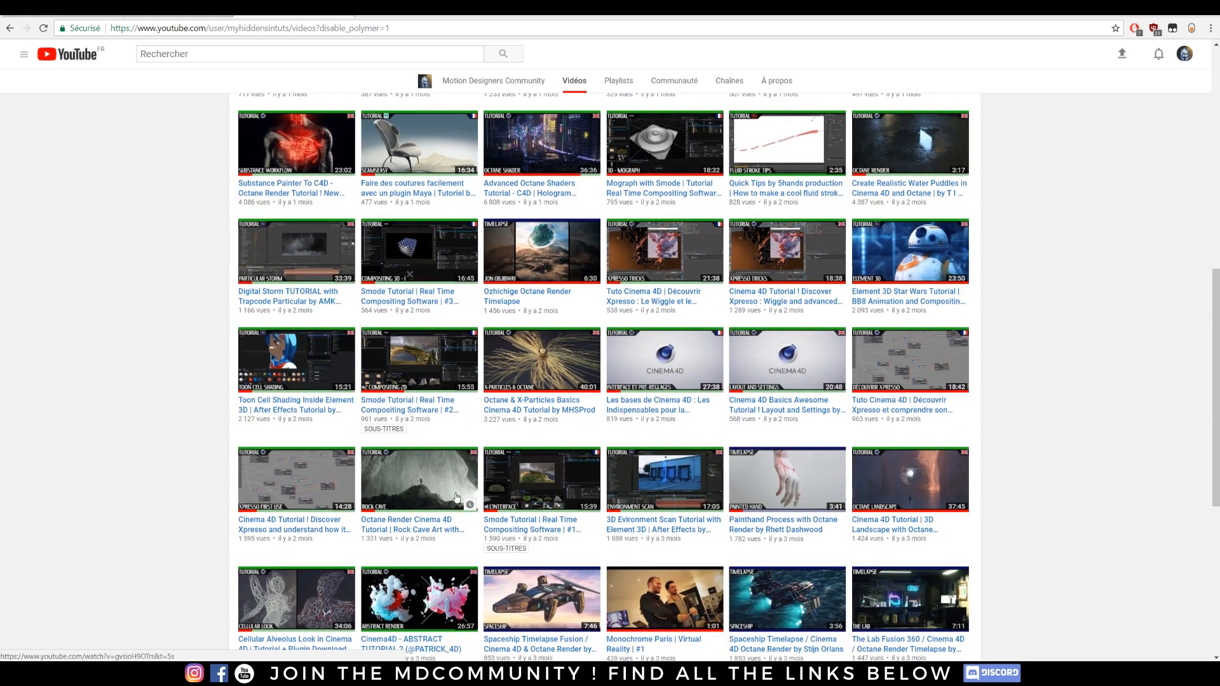
scroll(down, 3)
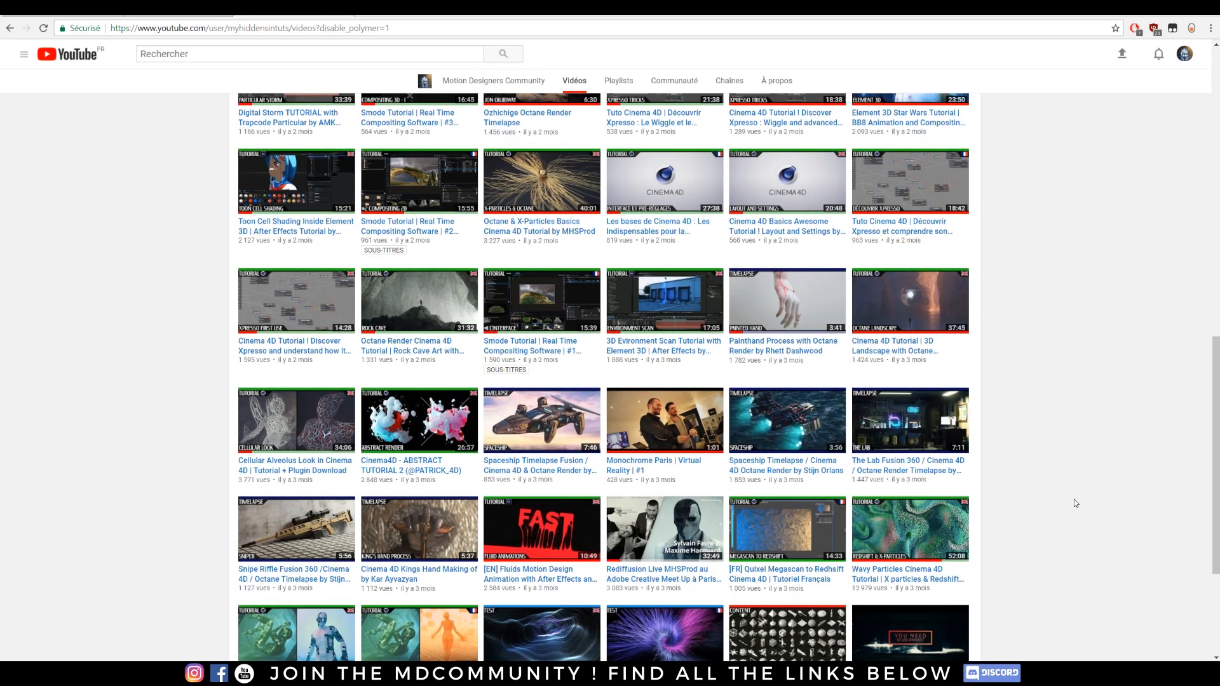
scroll(down, 3)
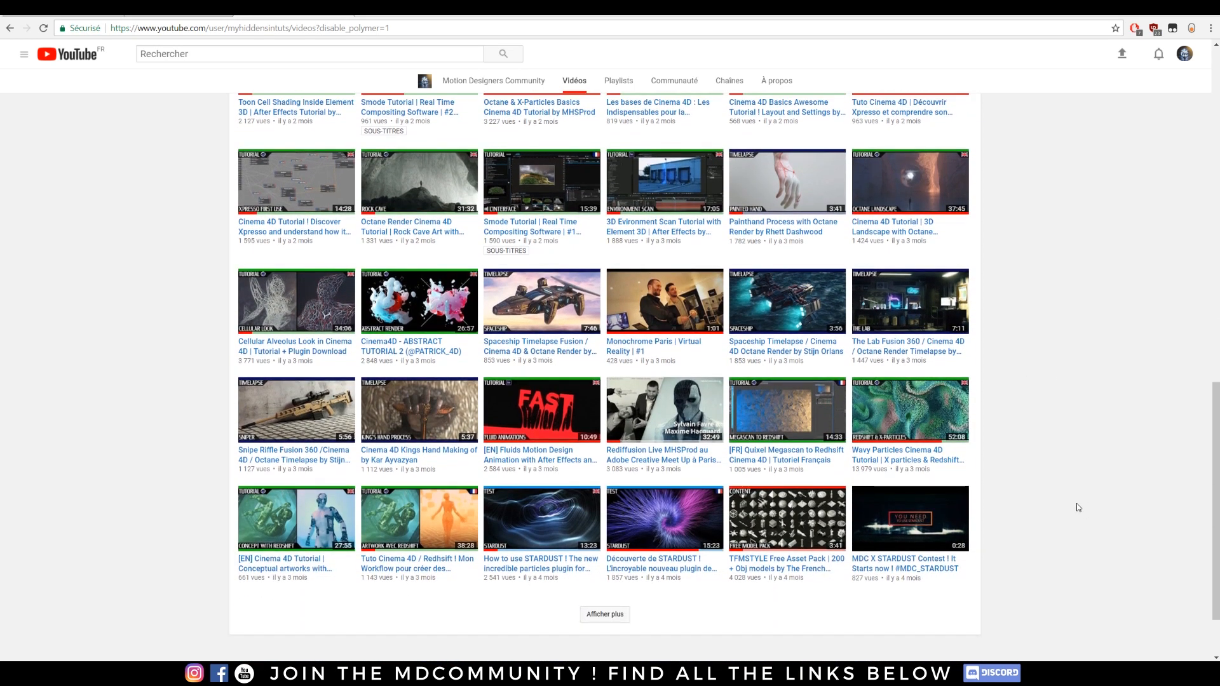
scroll(up, 3)
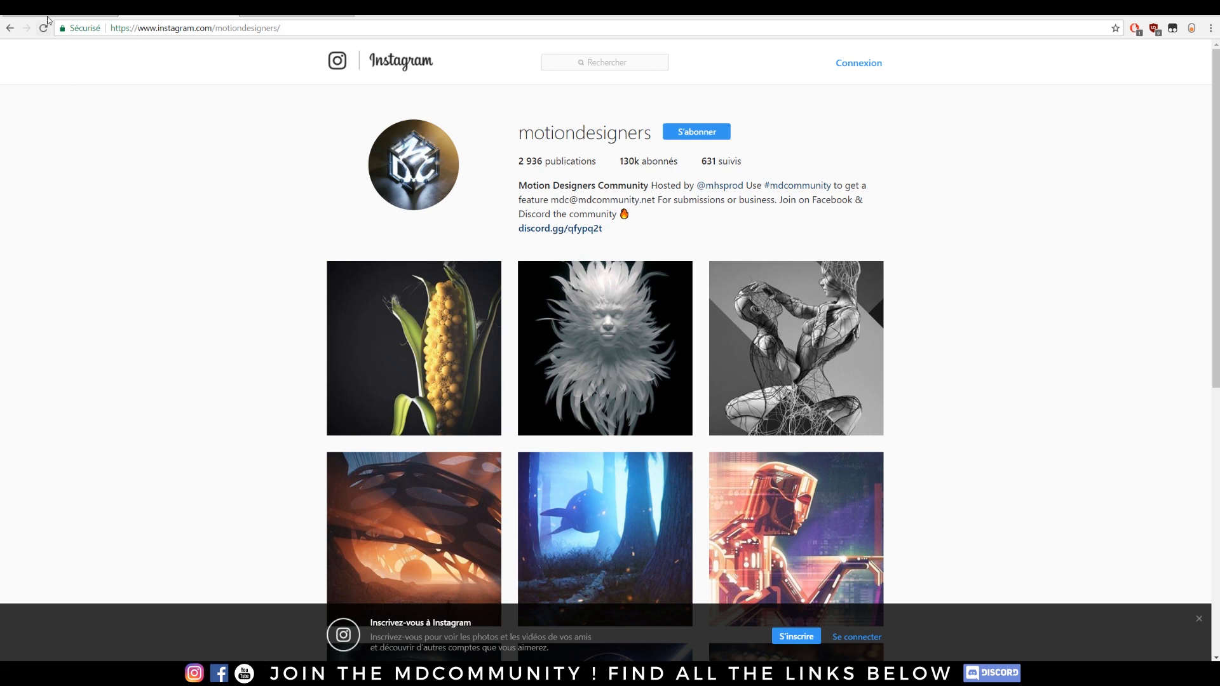
Go back to the founders' Instagram profile and scroll far down its post grid.
click(709, 185)
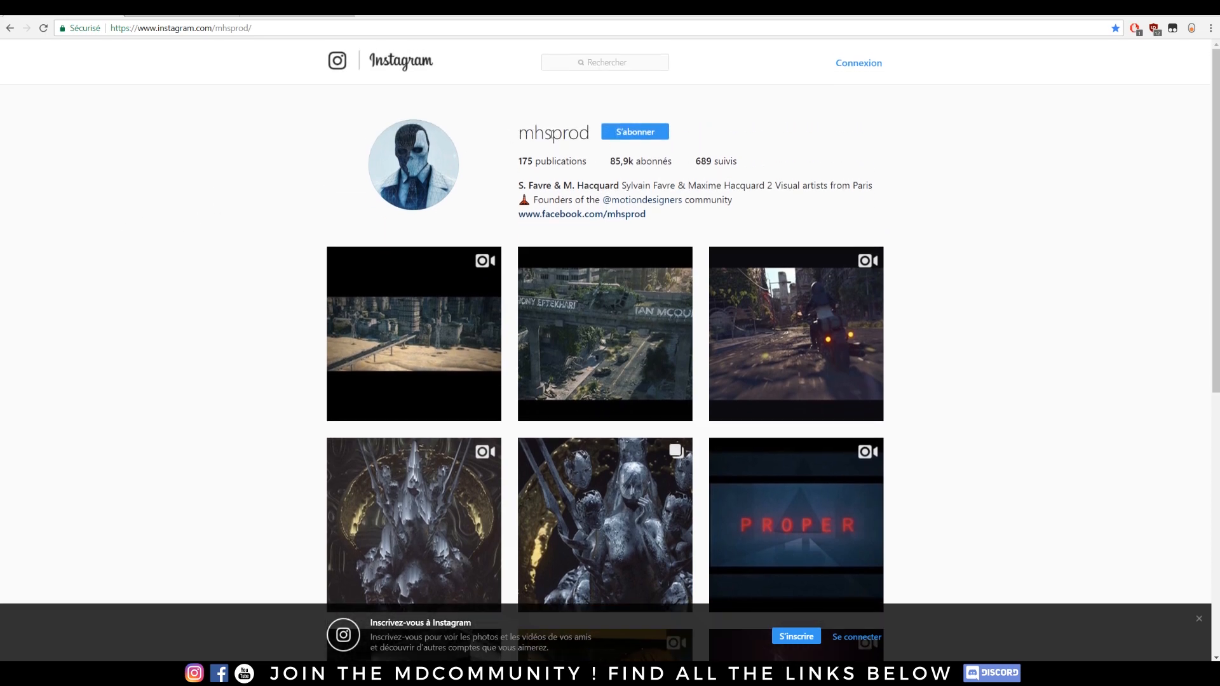
scroll(down, 3)
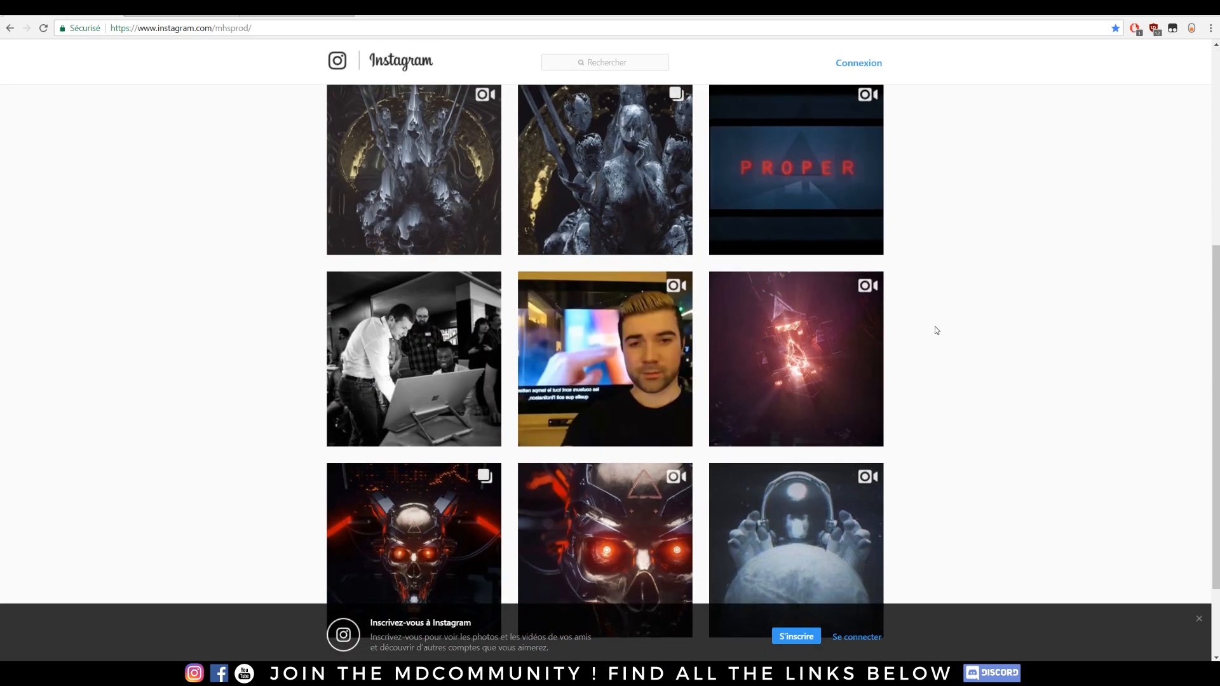
scroll(down, 3)
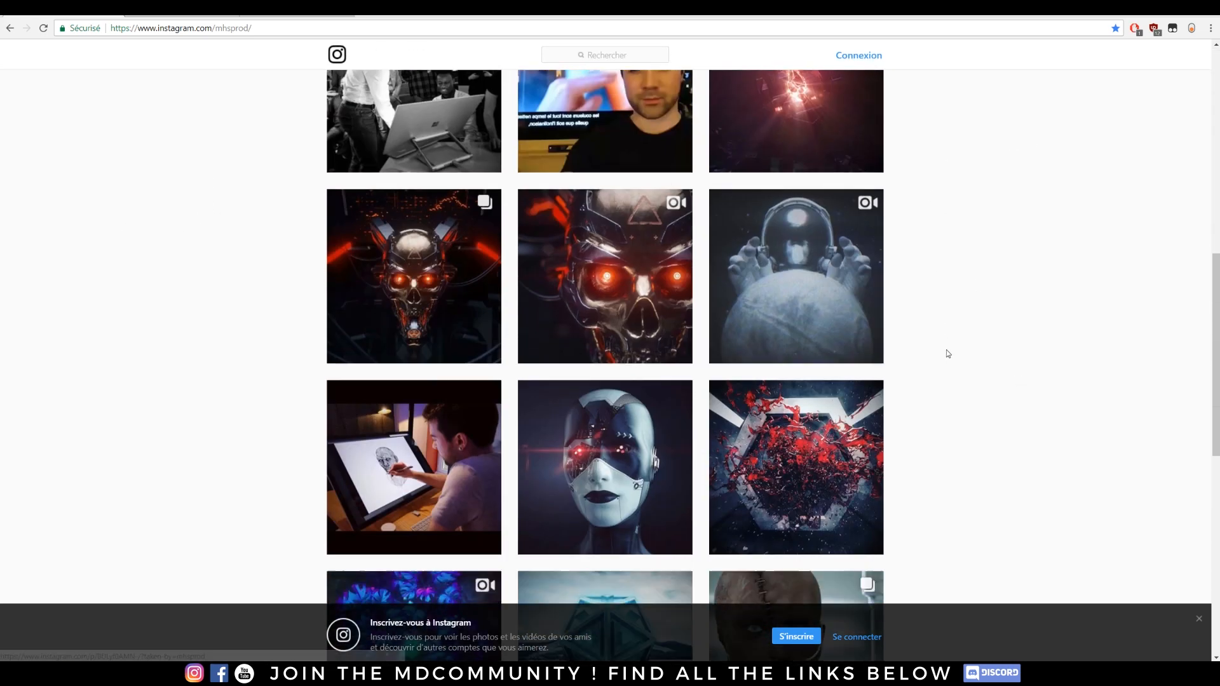
scroll(down, 3)
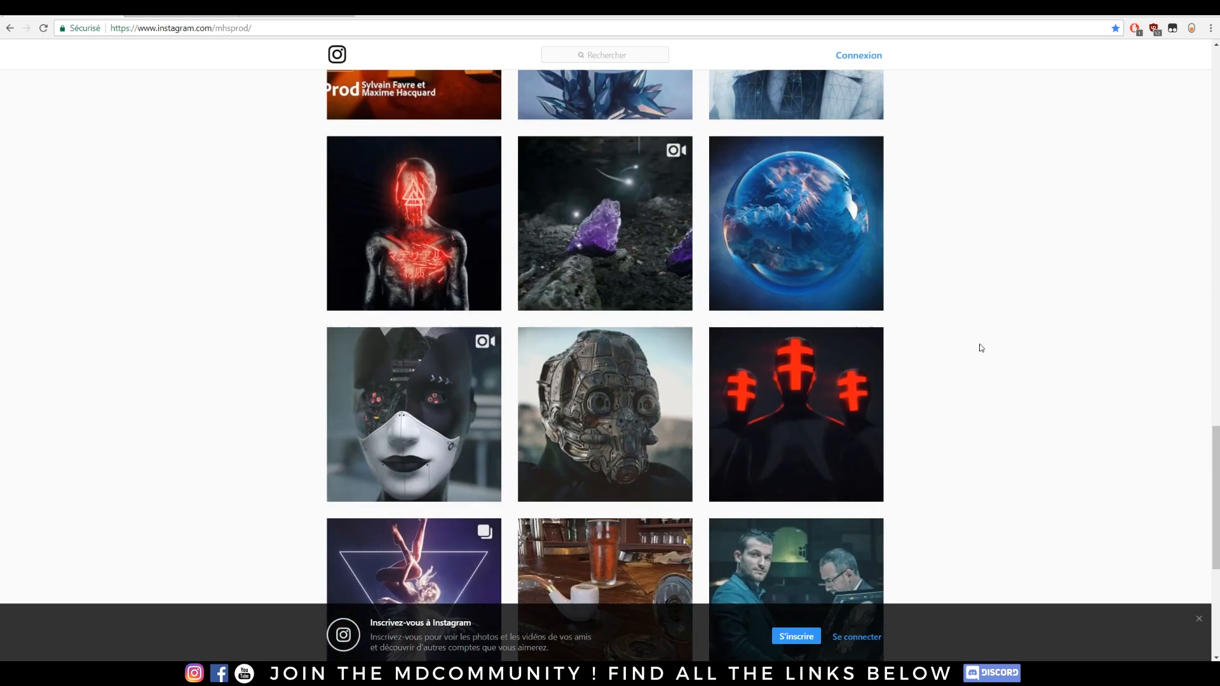
scroll(down, 3)
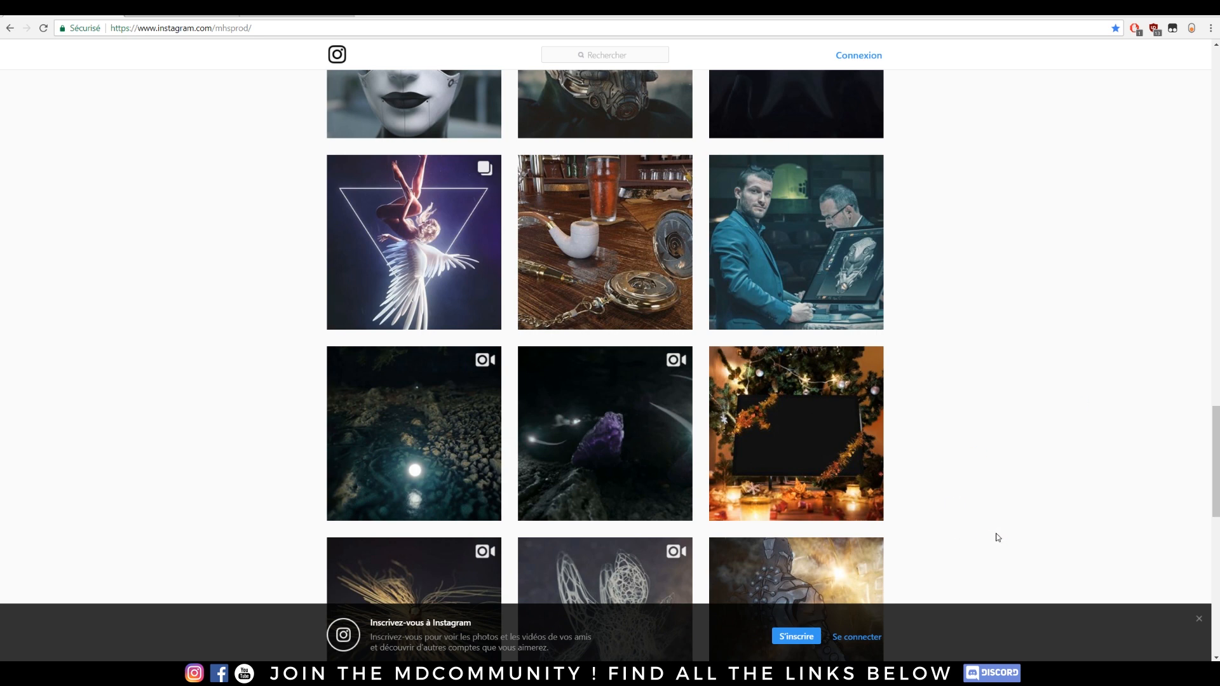
mouse_move(992, 426)
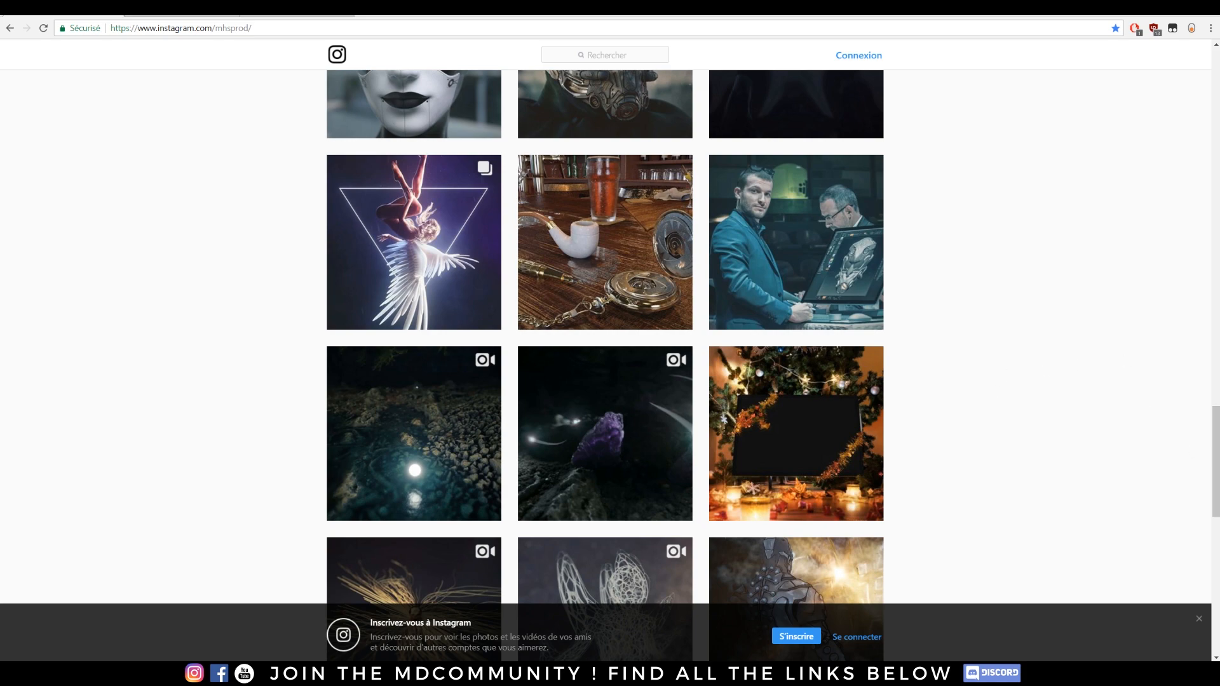
scroll(down, 3)
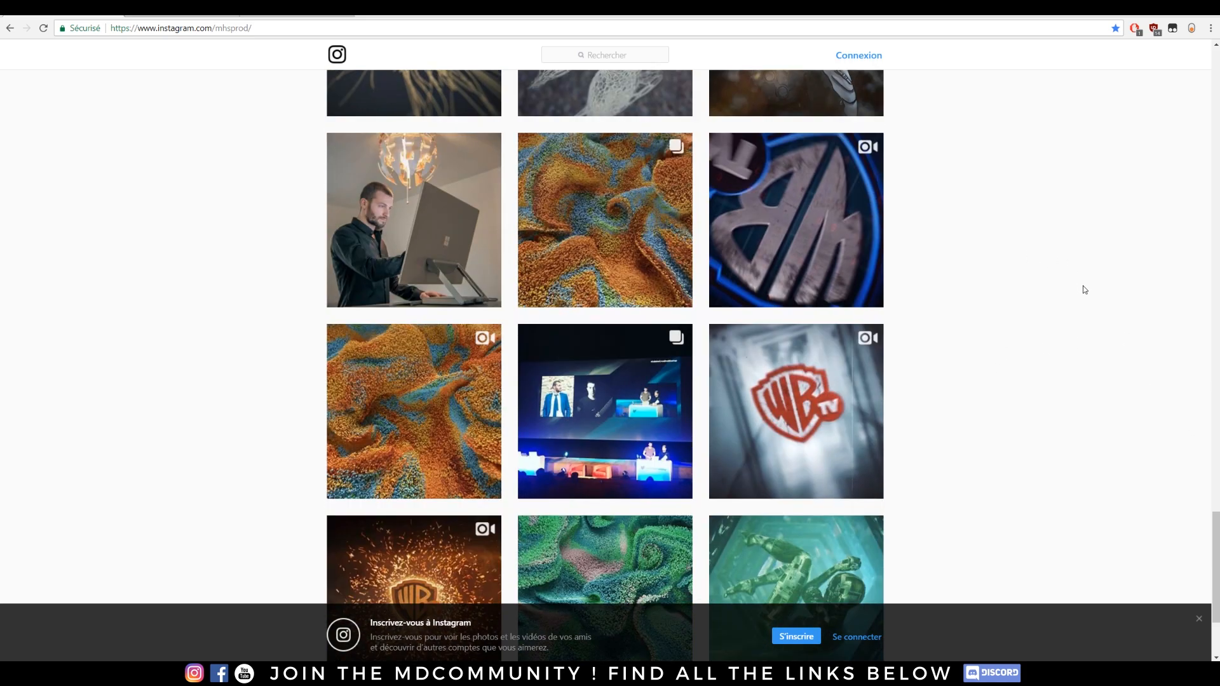
scroll(down, 3)
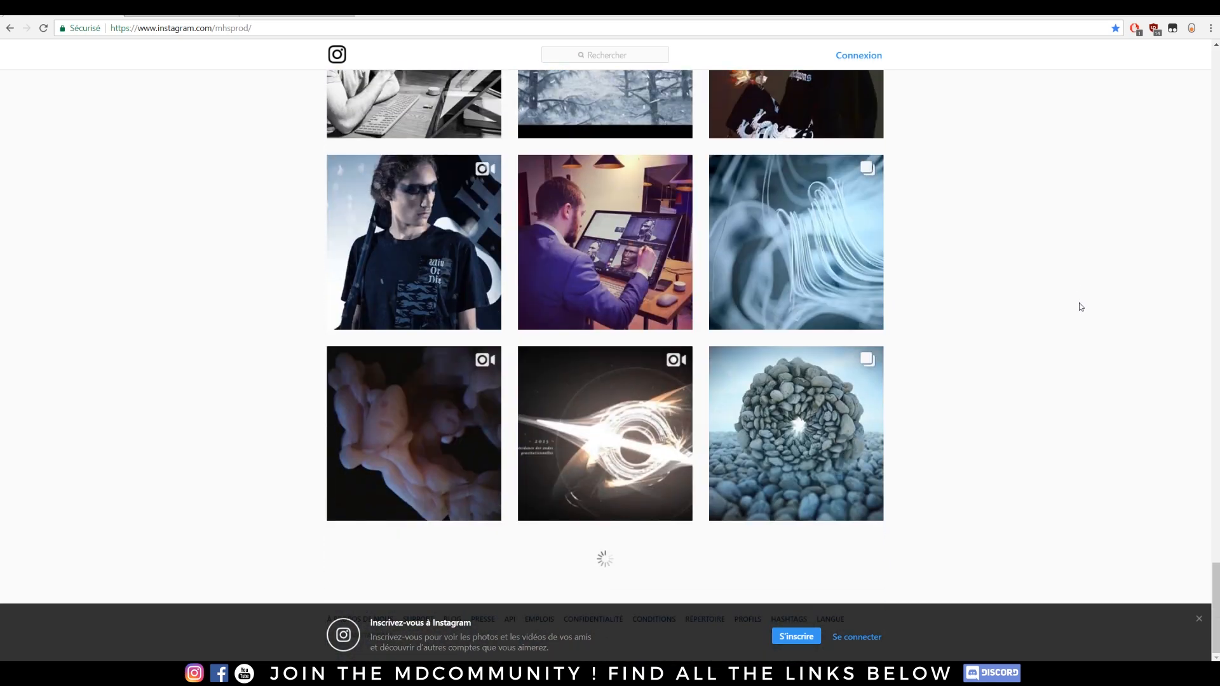
scroll(down, 3)
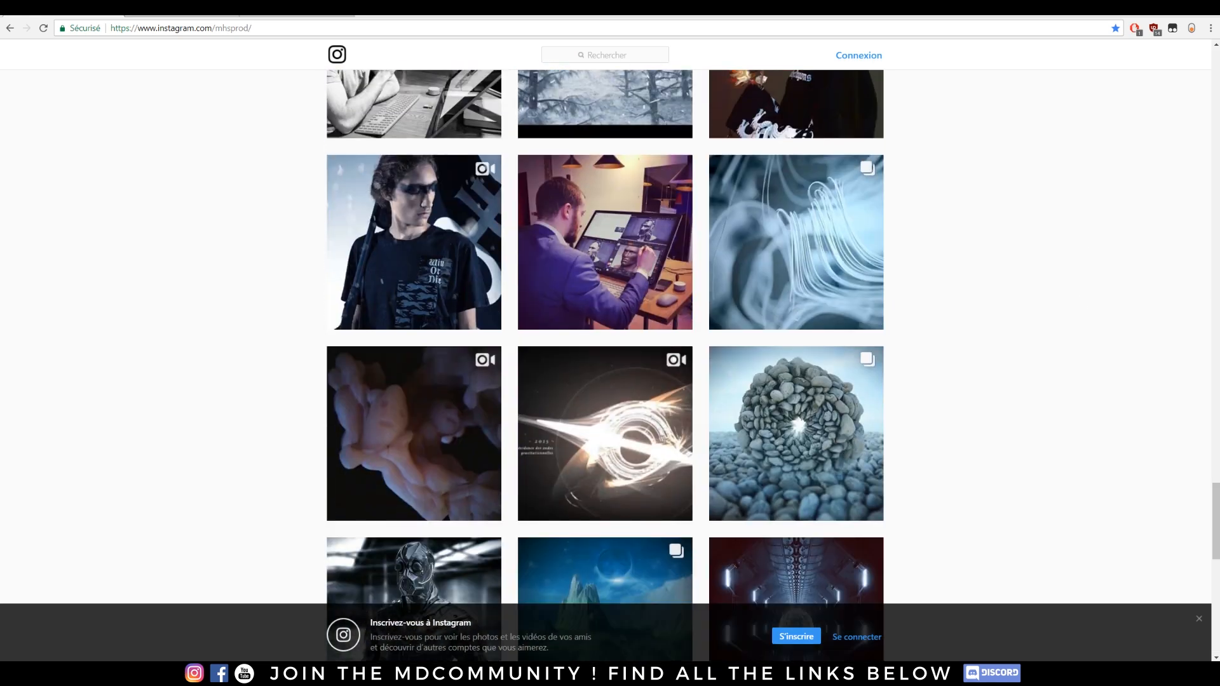